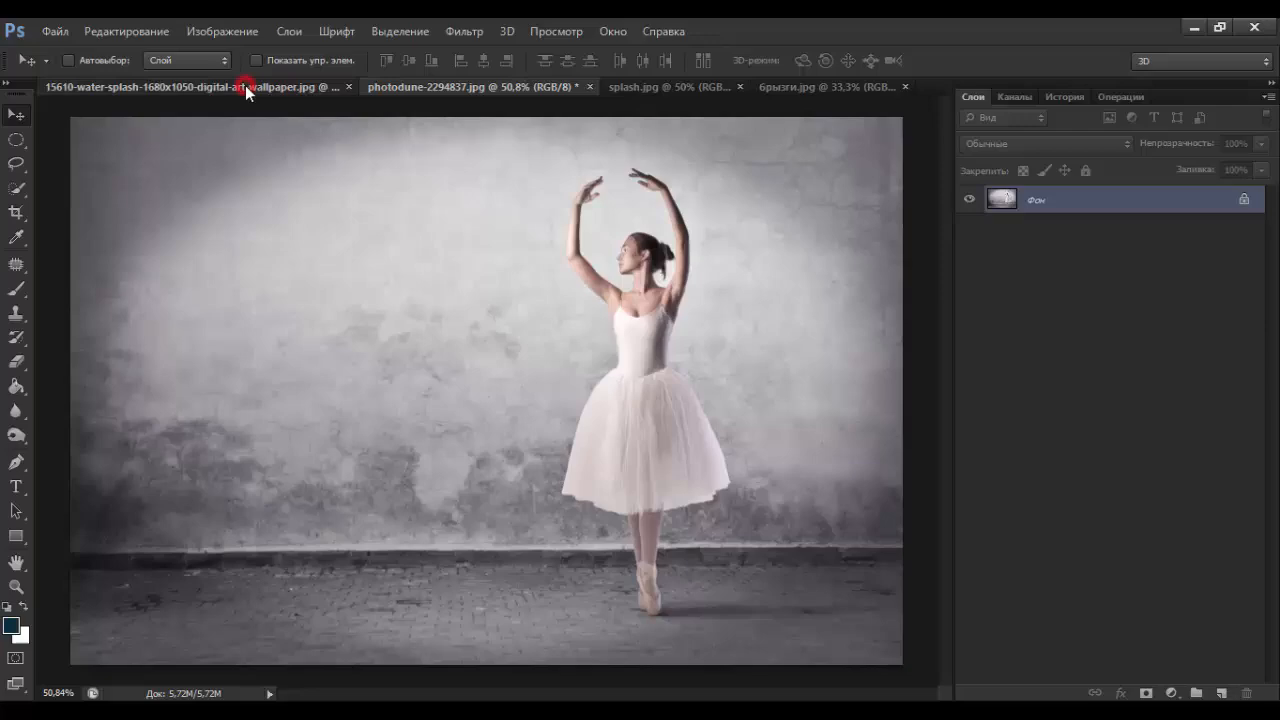
# - Preview the open ballerina and water-splash source images in turn
pyautogui.click(664, 86)
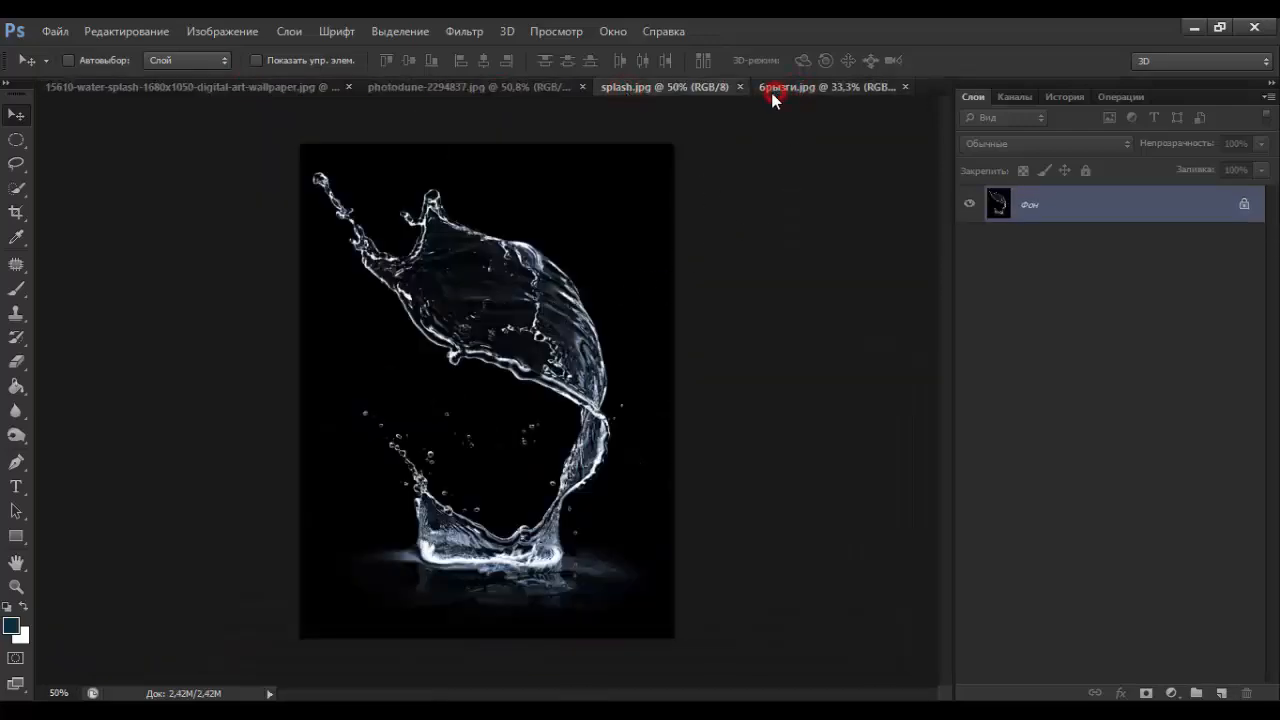
pyautogui.click(800, 88)
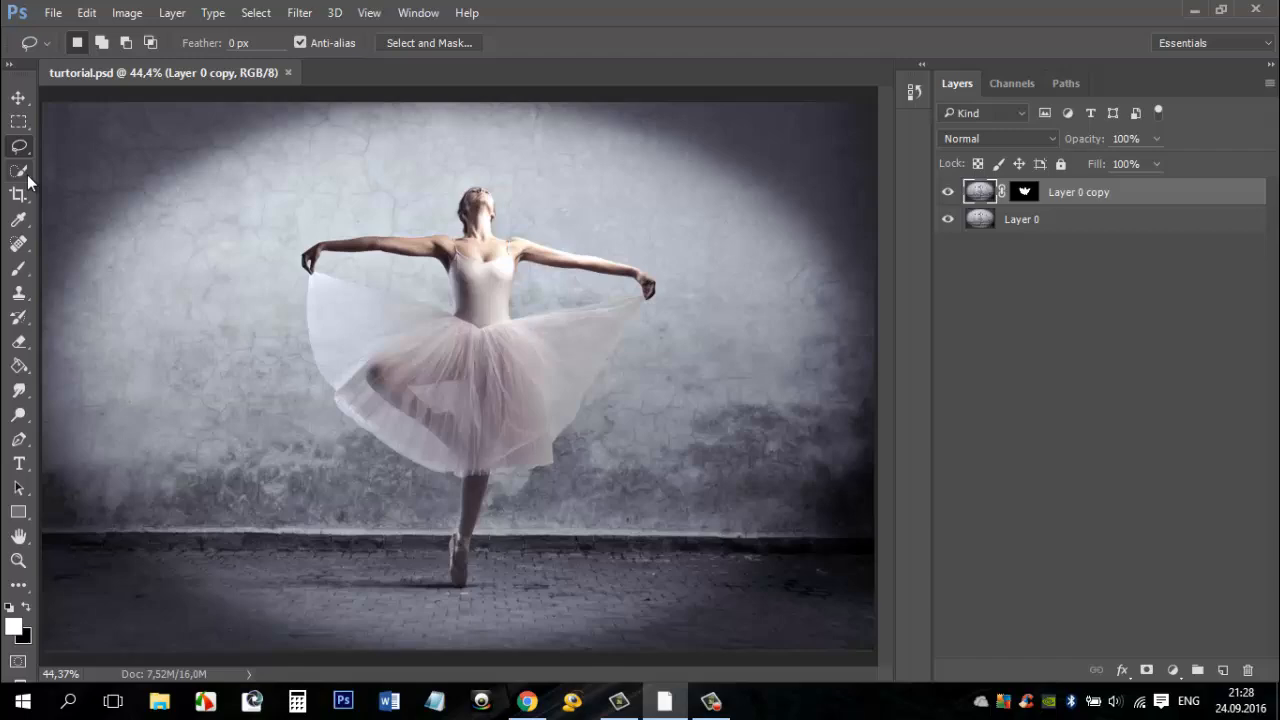
# - Quick-select the tutu and smooth the selection with a 2-pixel radius
pyautogui.click(18, 172)
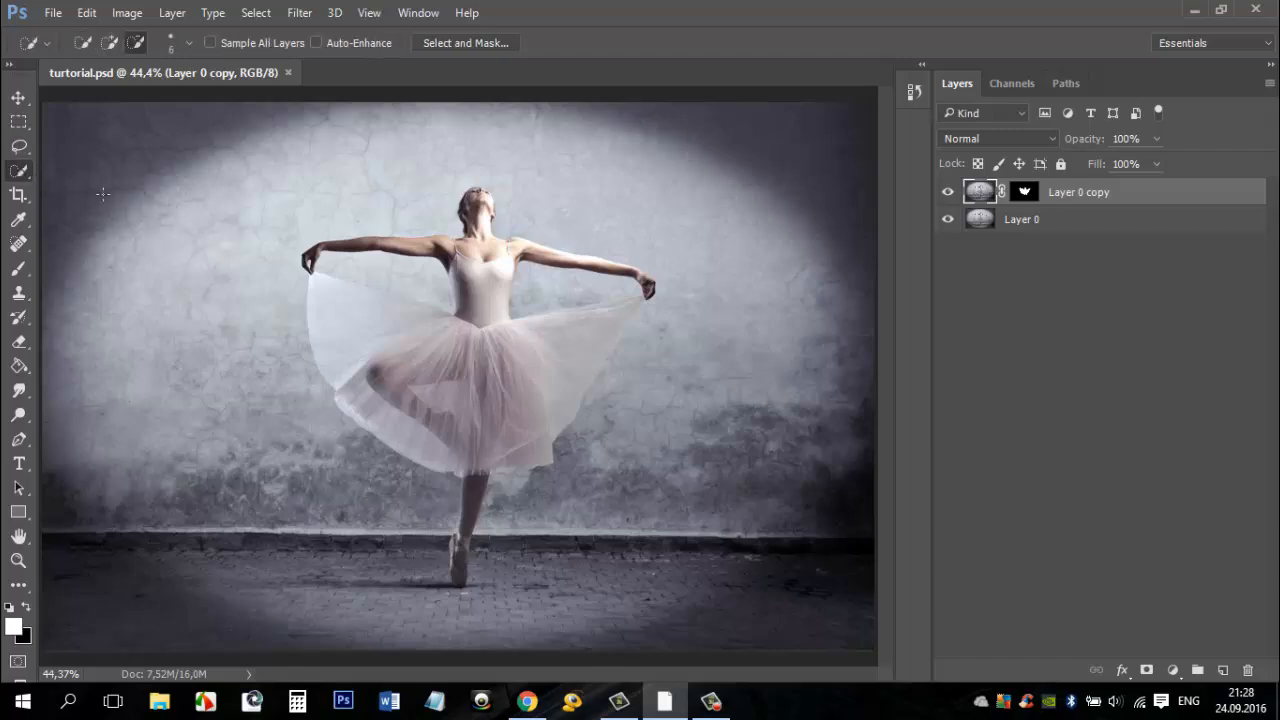
pyautogui.click(20, 148)
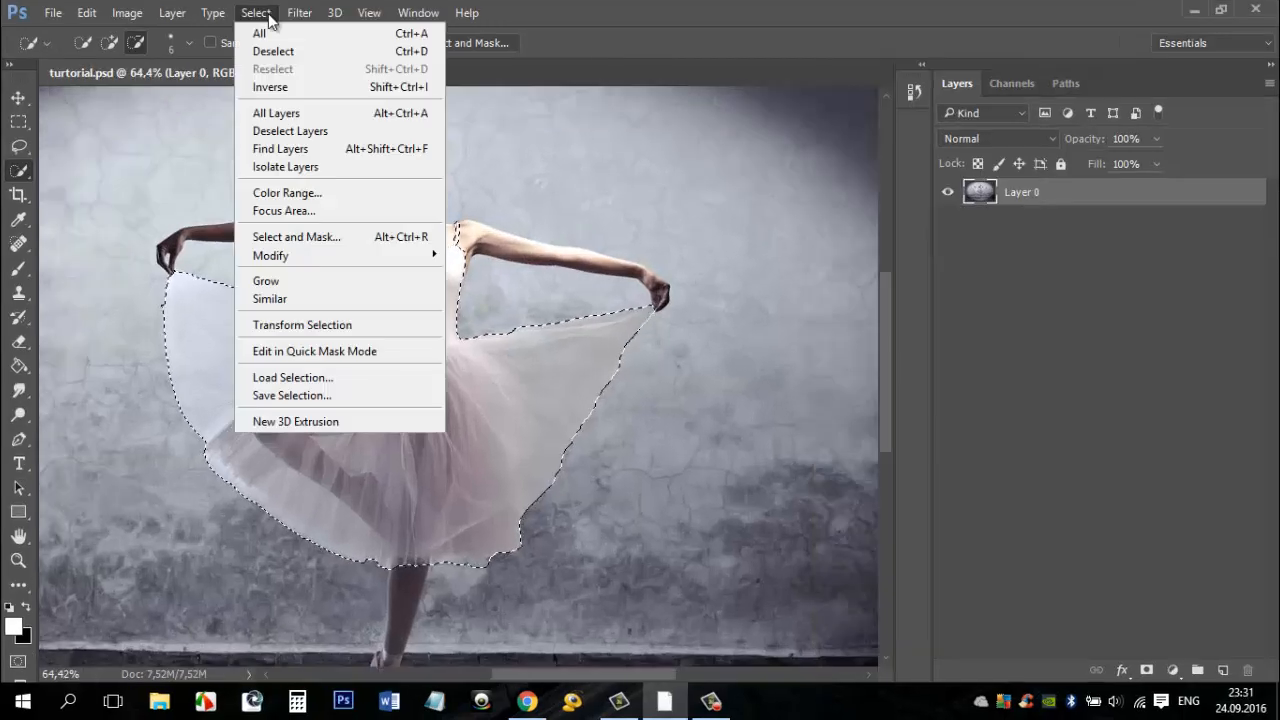
pyautogui.moveTo(270, 256)
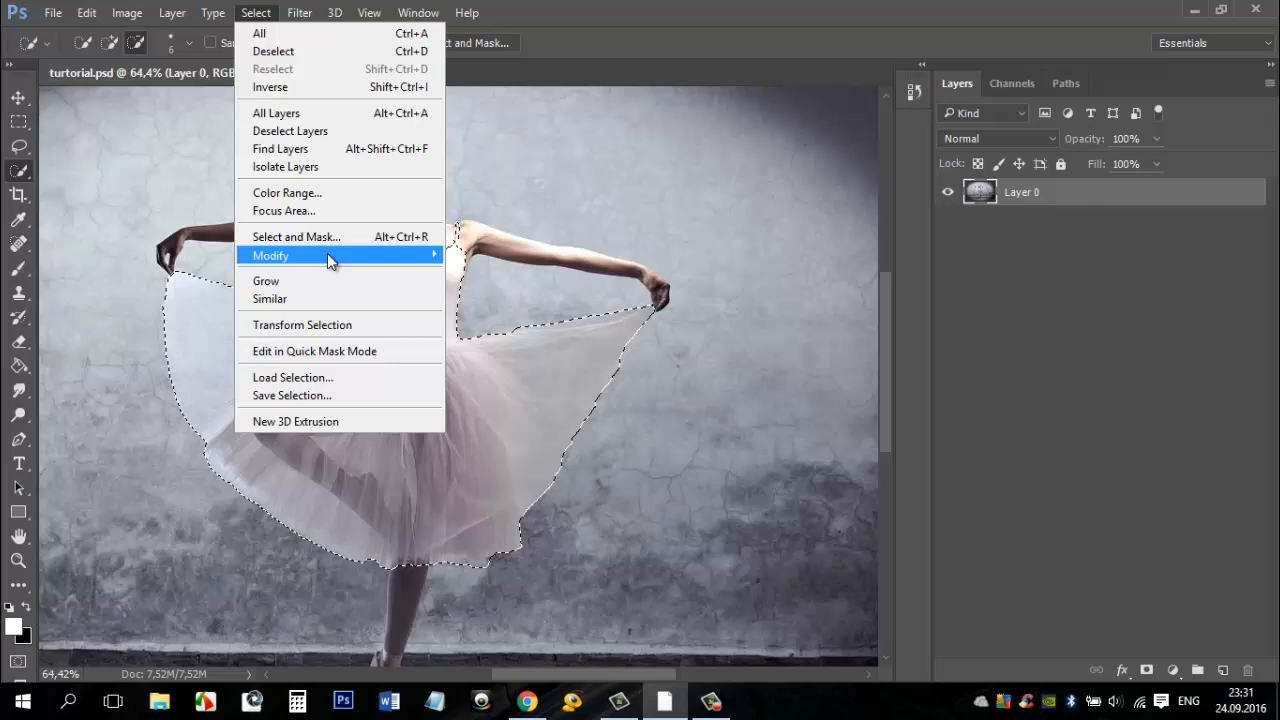
pyautogui.click(270, 256)
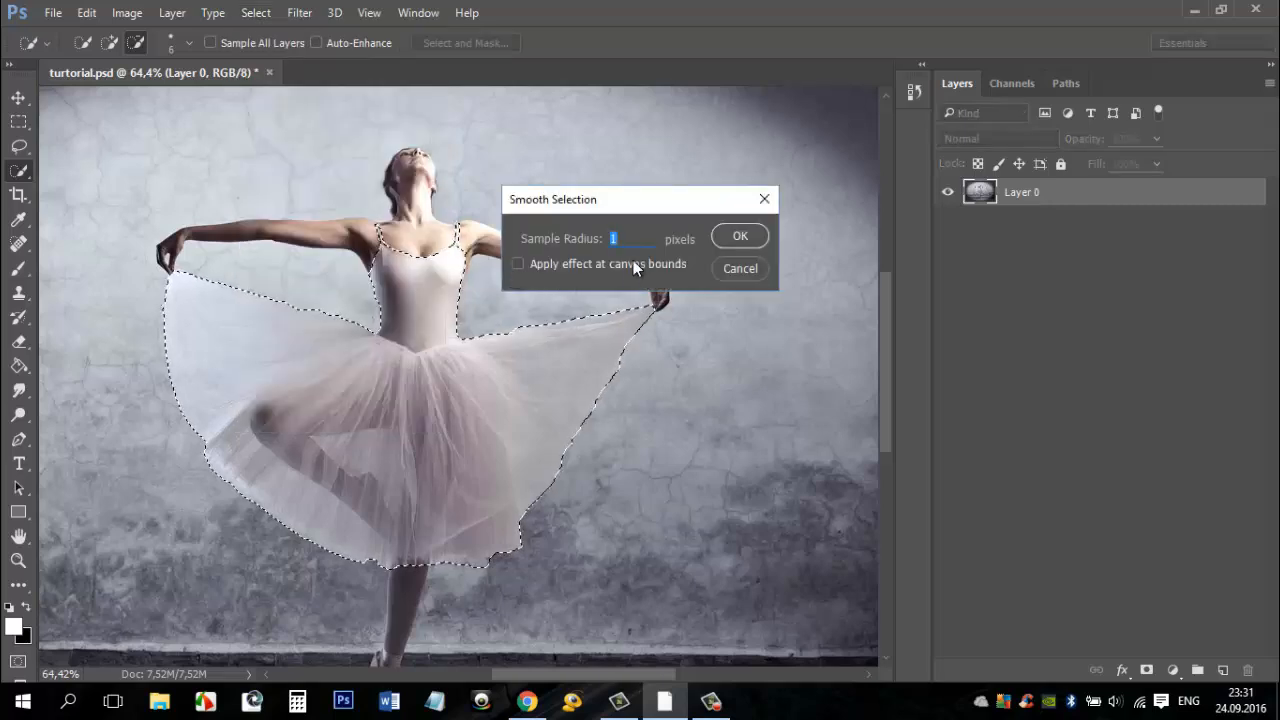
pyautogui.write('2')
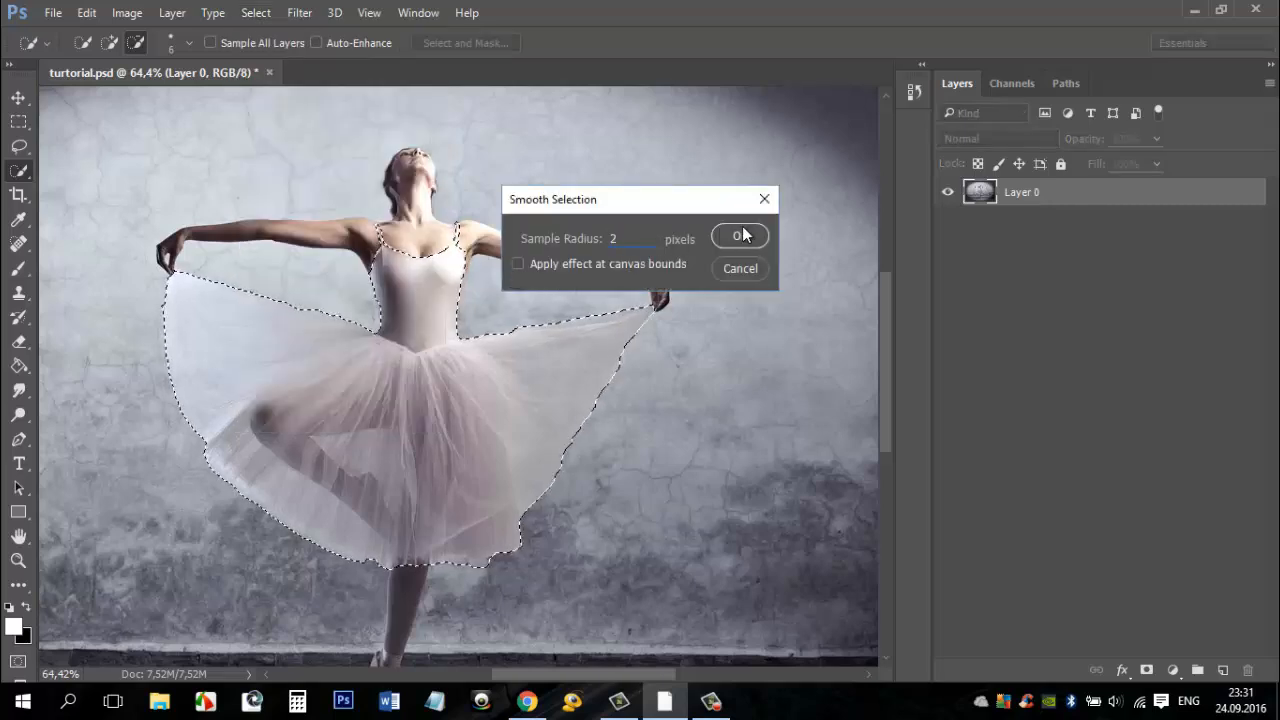
pyautogui.click(740, 236)
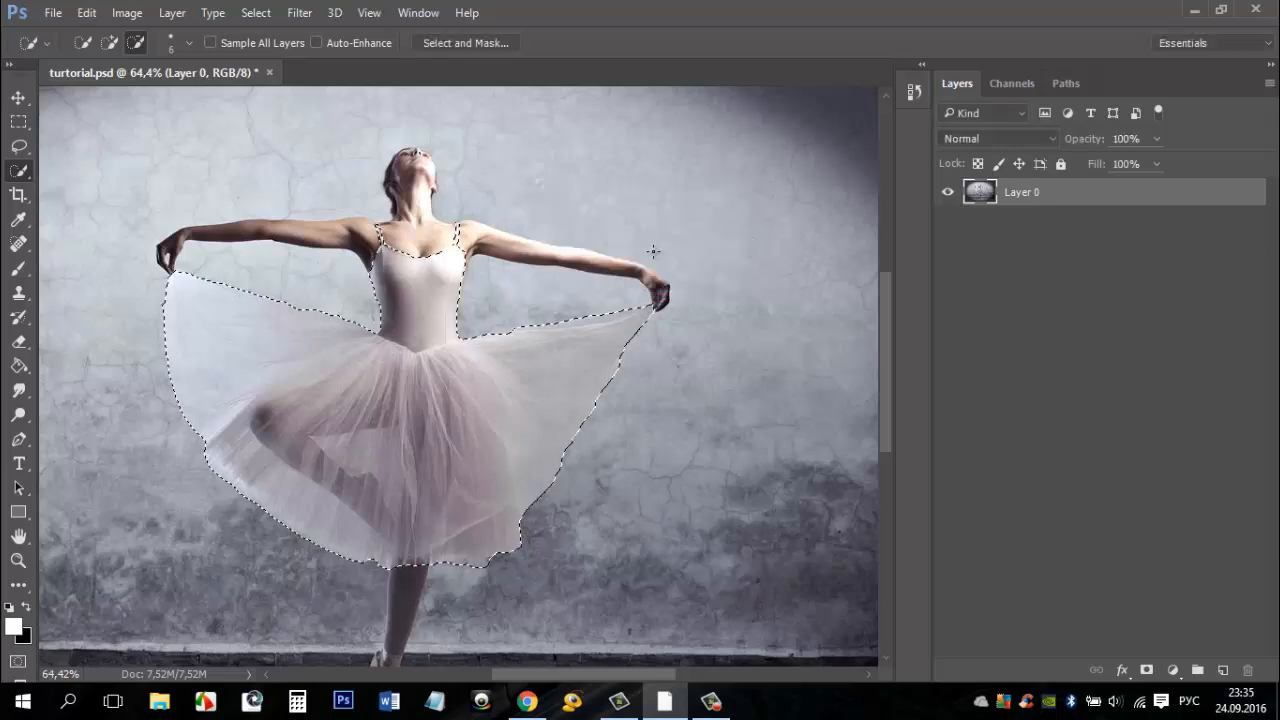
# - Copy the tutu to its own layer and duplicate the Layer 0 background (Ctrl+J)
pyautogui.press('ctrl+j')
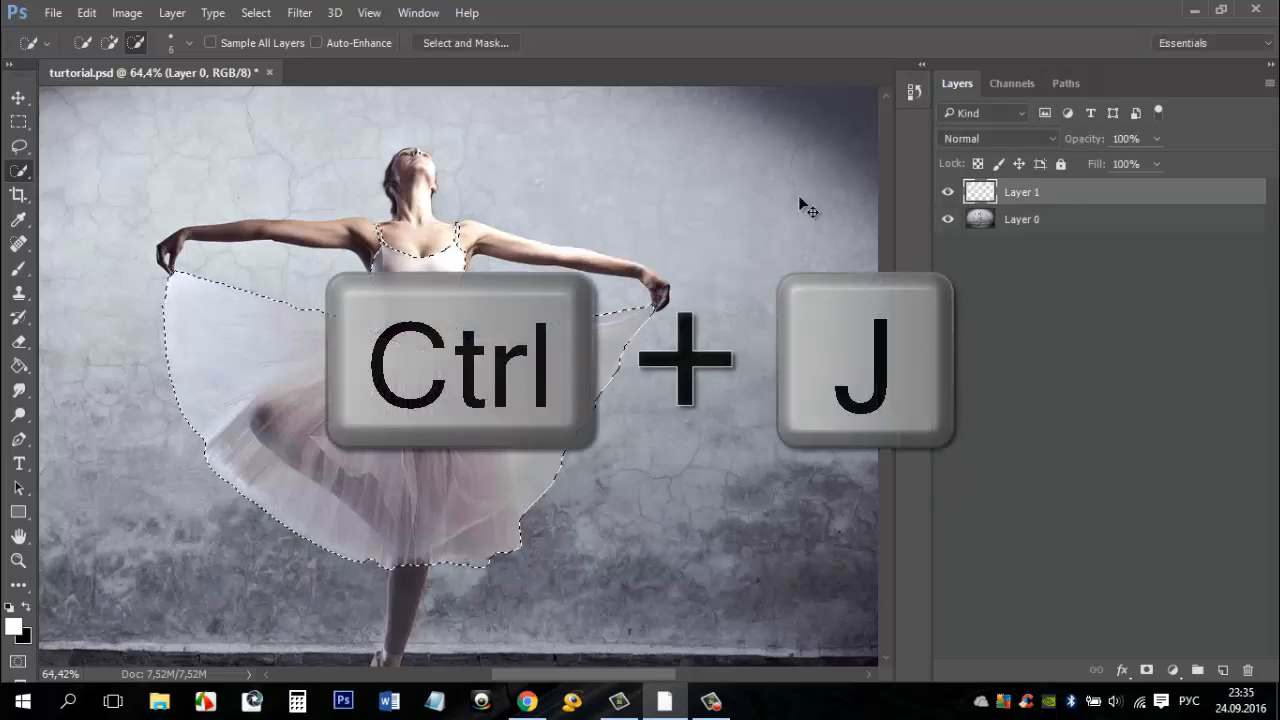
pyautogui.press('ctrl+j')
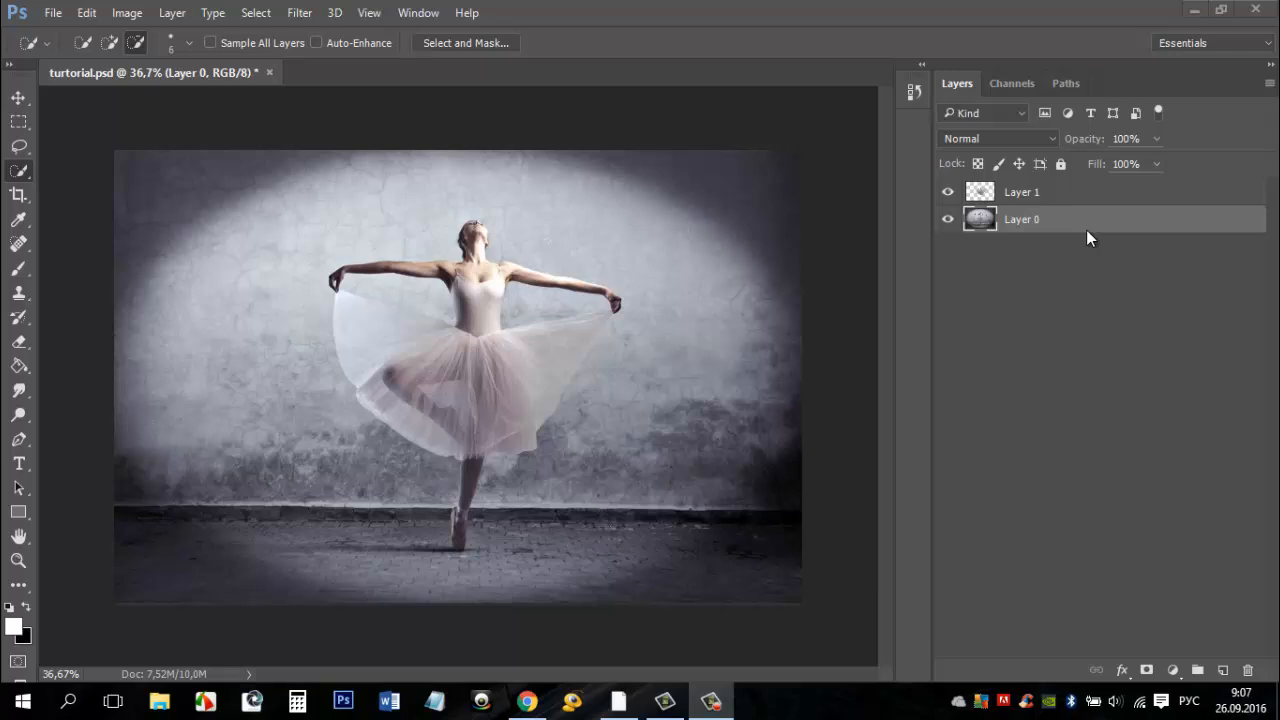
pyautogui.moveTo(1132, 238)
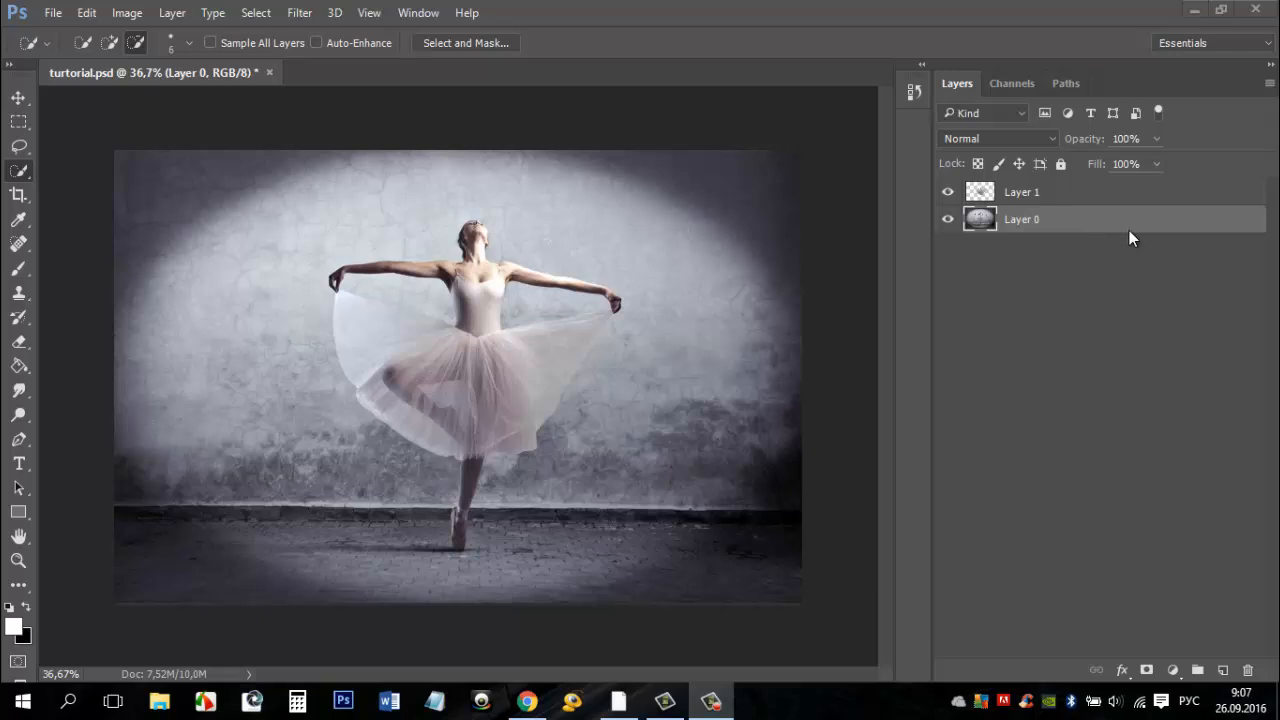
pyautogui.press('ctrl+j')
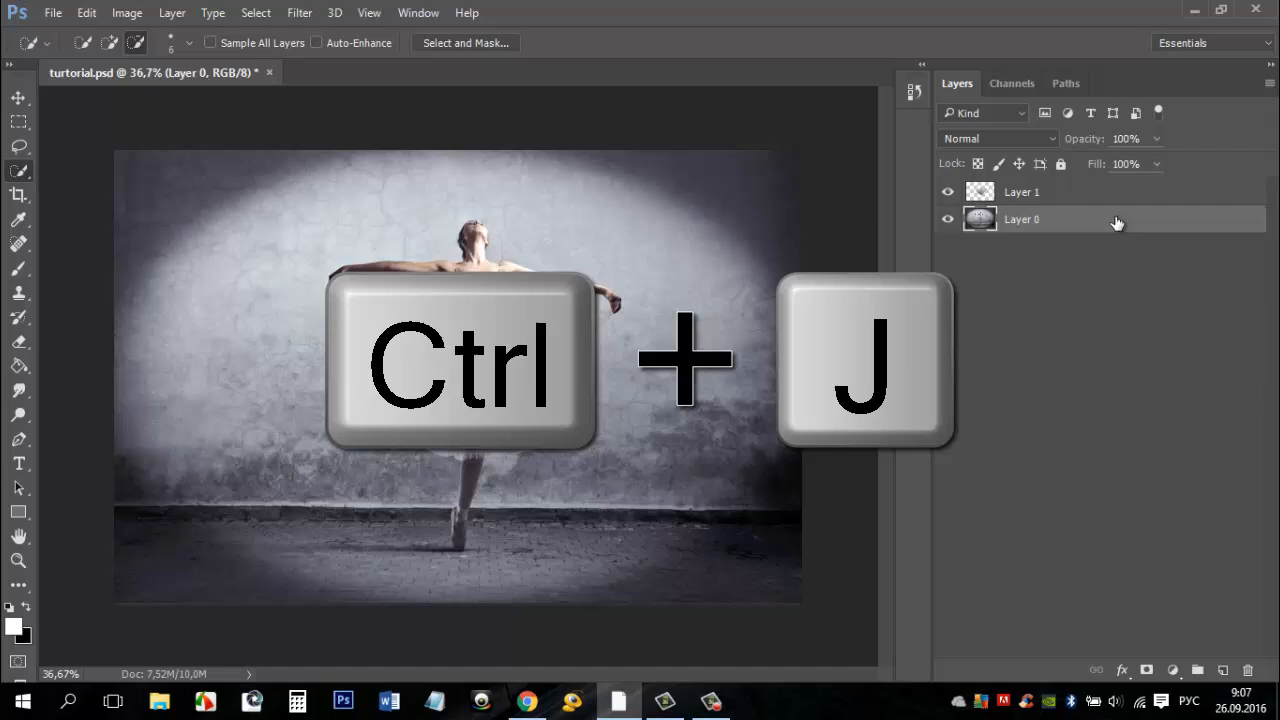
pyautogui.press('ctrl+j')
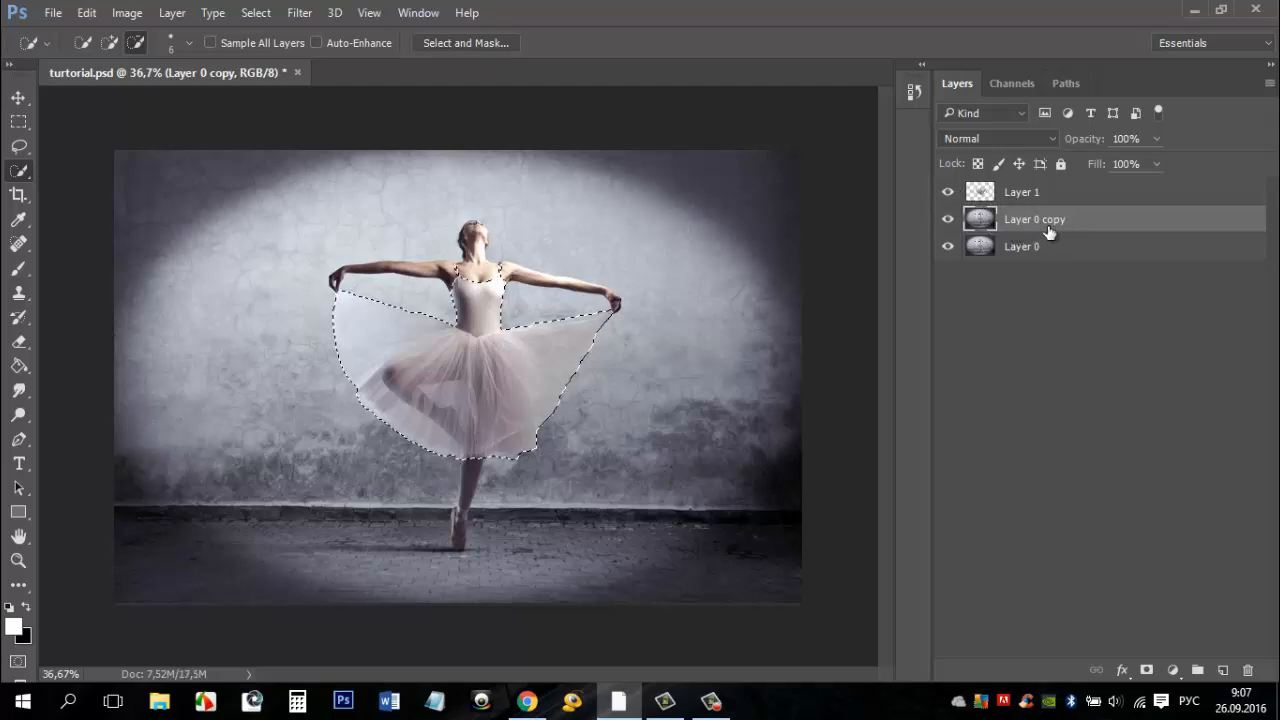
# - Content-aware fill the tutu area on Layer 0 copy, clone-stamp leftovers, and deselect
pyautogui.click(946, 192)
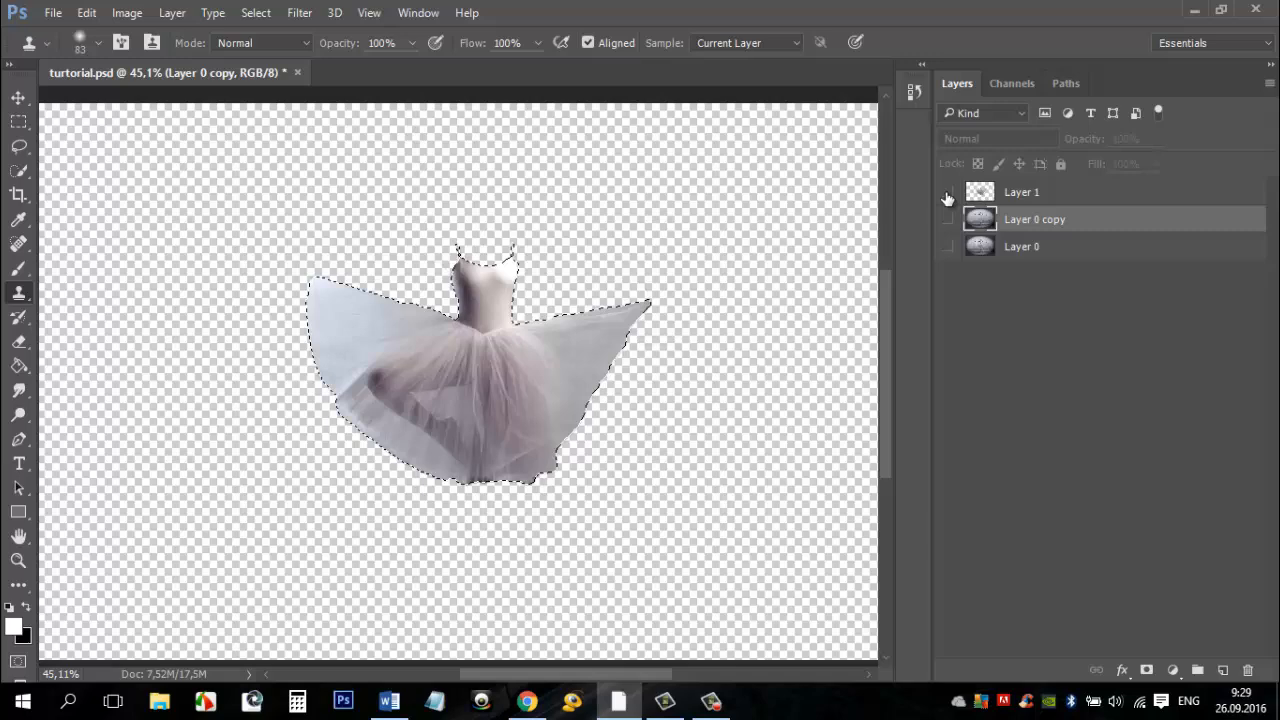
pyautogui.click(948, 192)
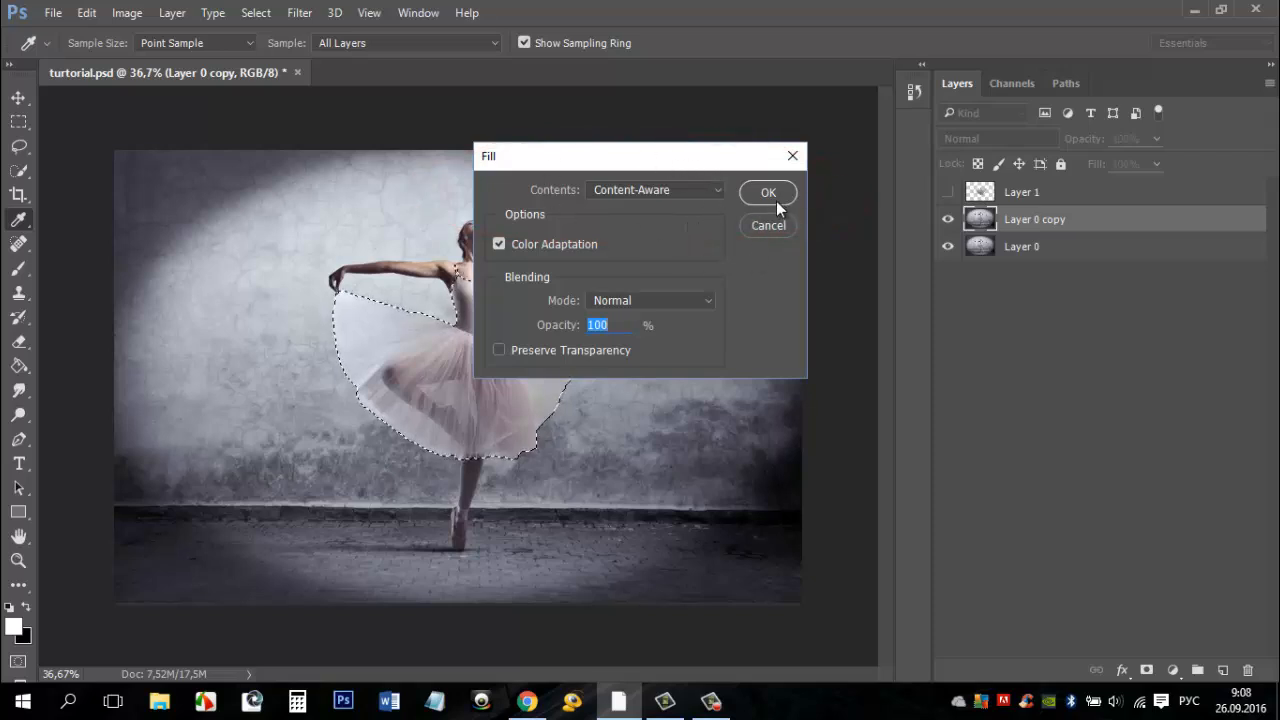
pyautogui.click(768, 192)
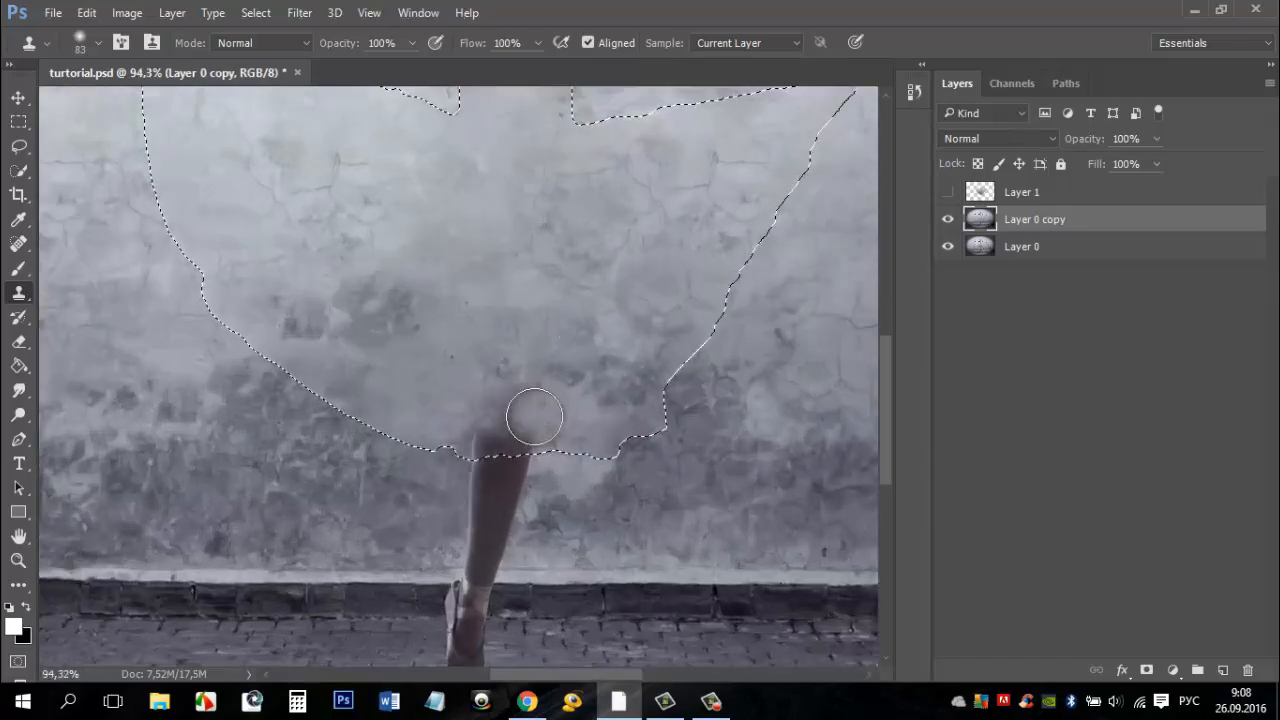
pyautogui.click(520, 398)
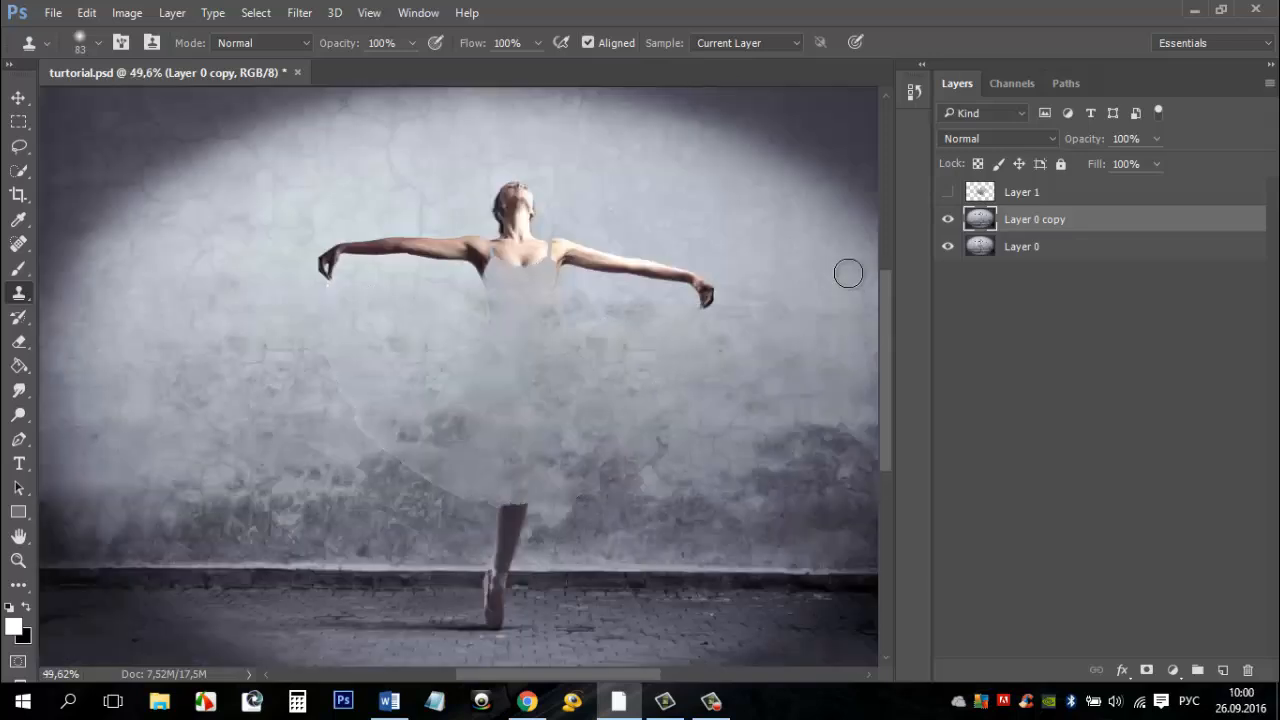
pyautogui.press('ctrl+d')
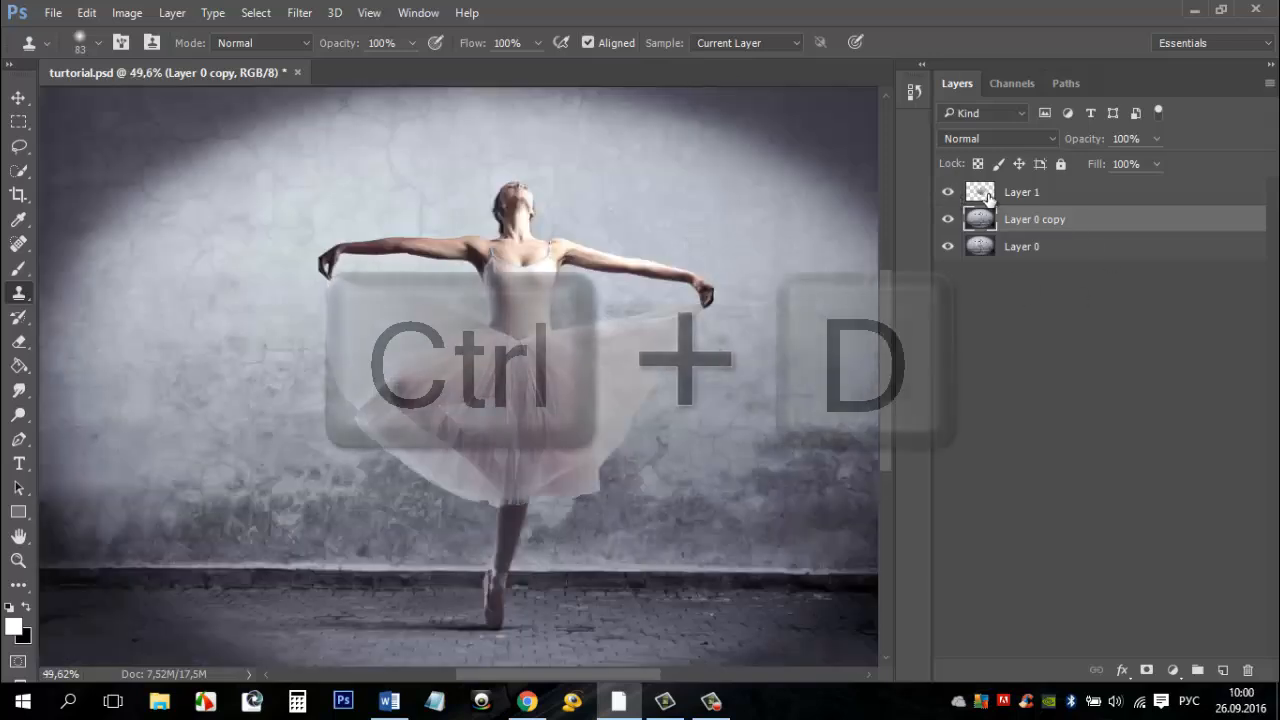
# - Apply Color Balance to Layer 1 with Cyan-Red at -23 for a bluish tint
pyautogui.press('ctrl+d')
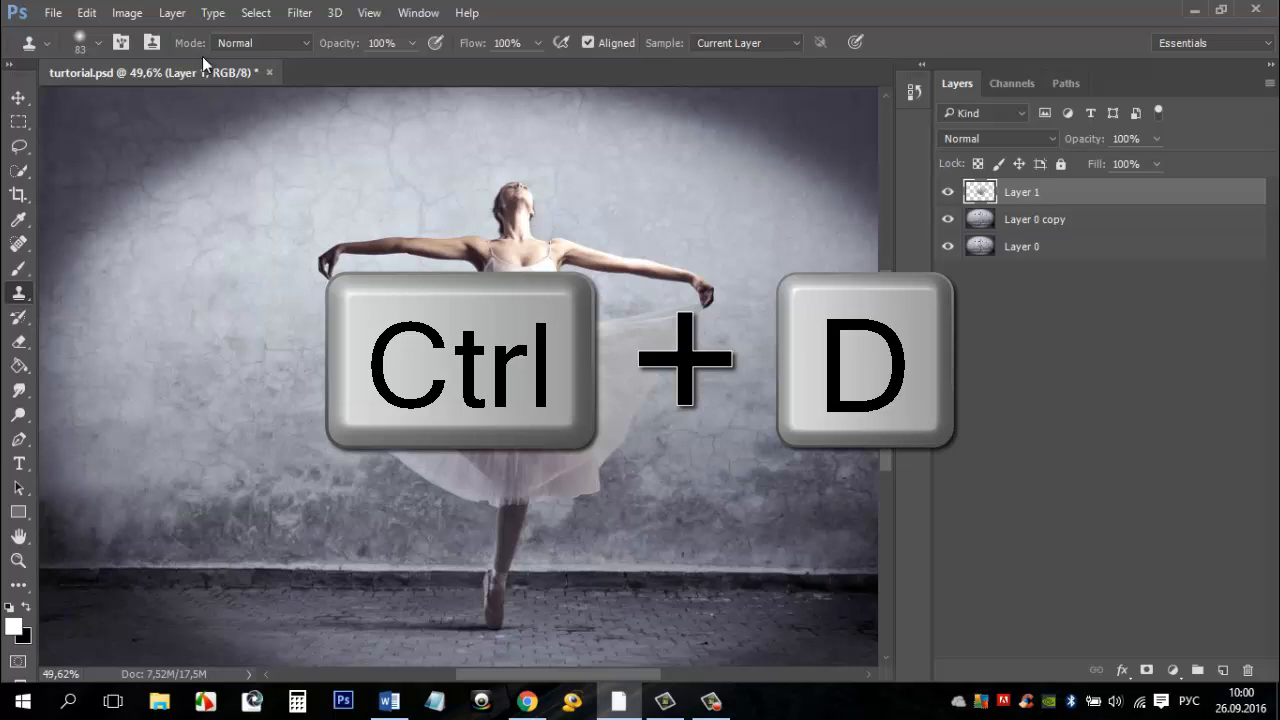
pyautogui.click(126, 12)
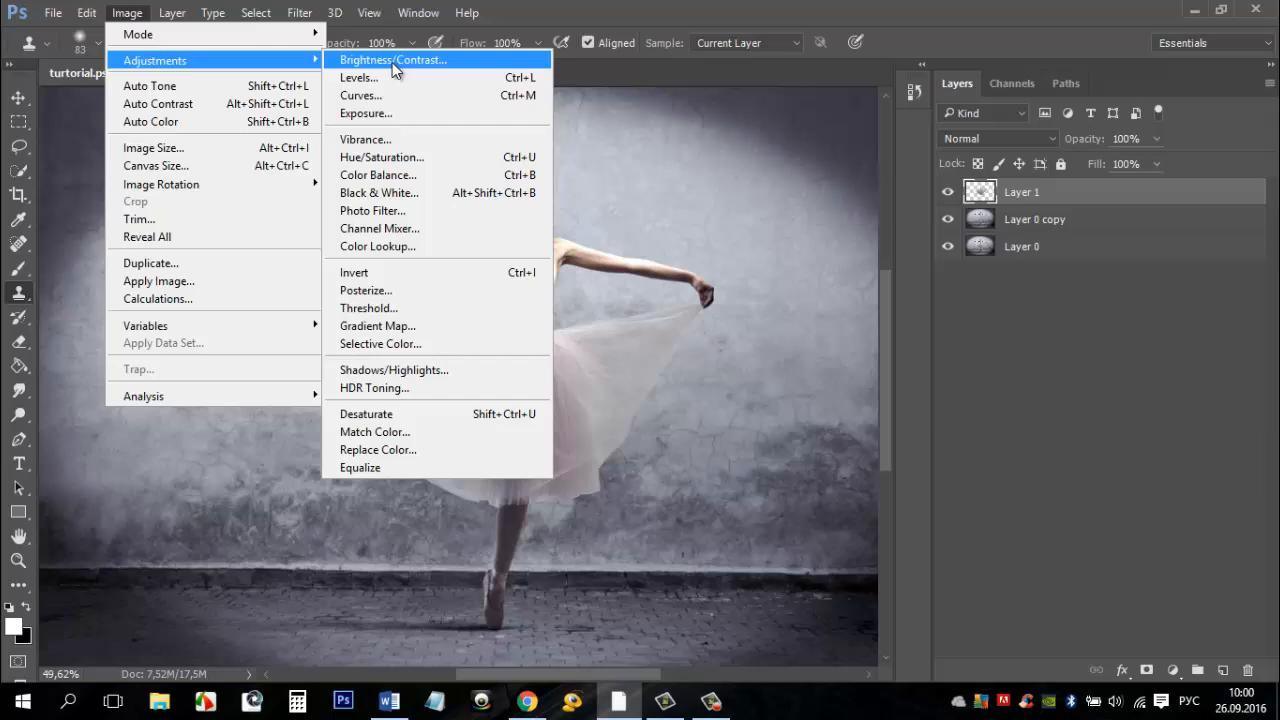
pyautogui.click(378, 176)
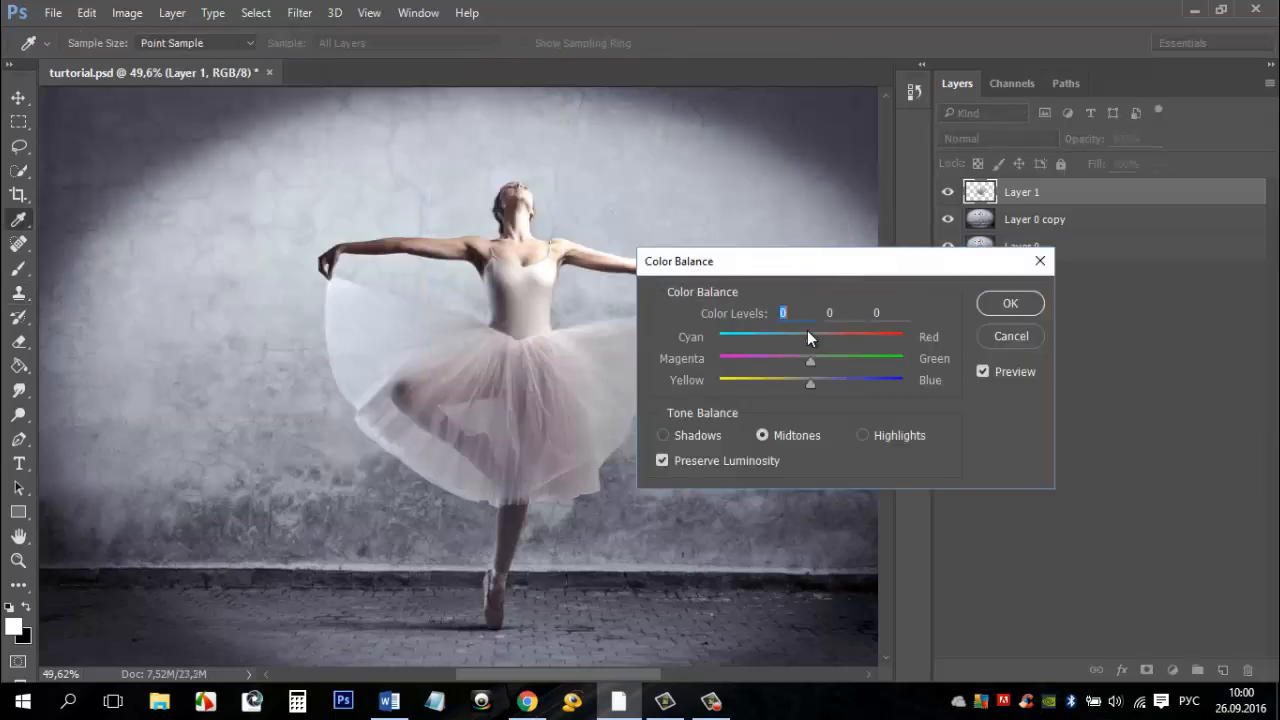
pyautogui.moveTo(810, 338); pyautogui.dragTo(788, 338)
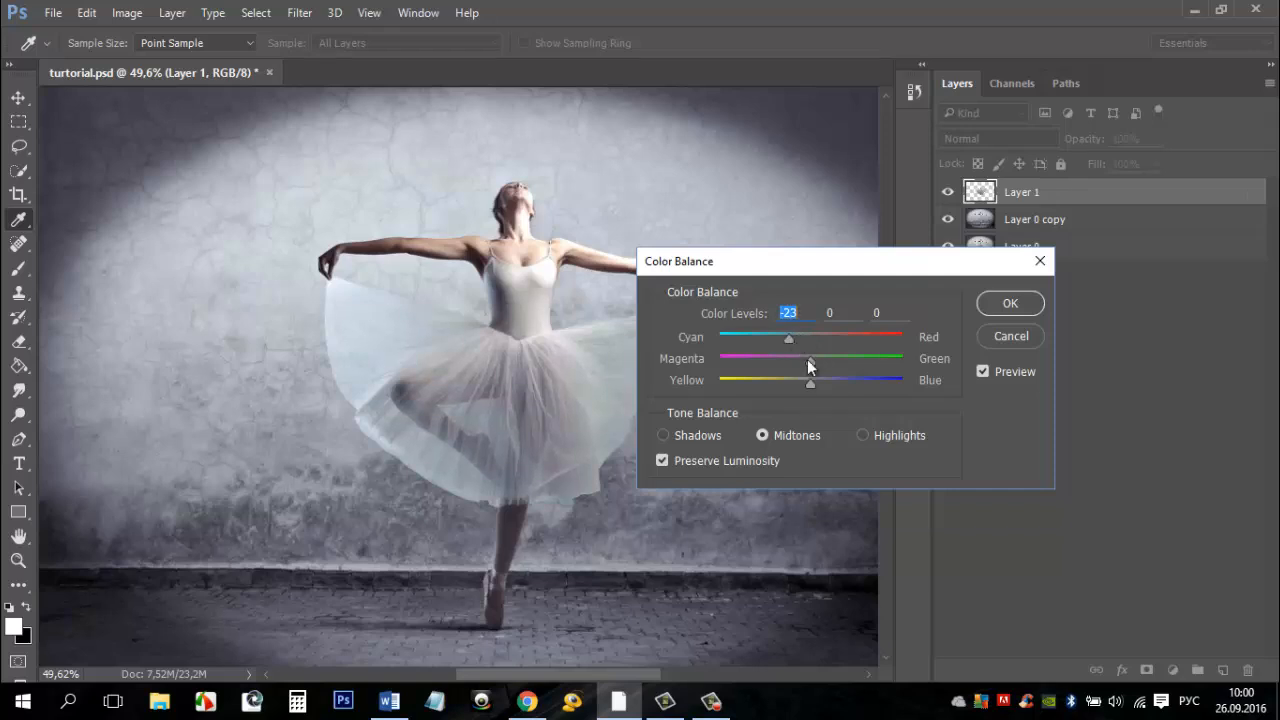
pyautogui.click(1010, 304)
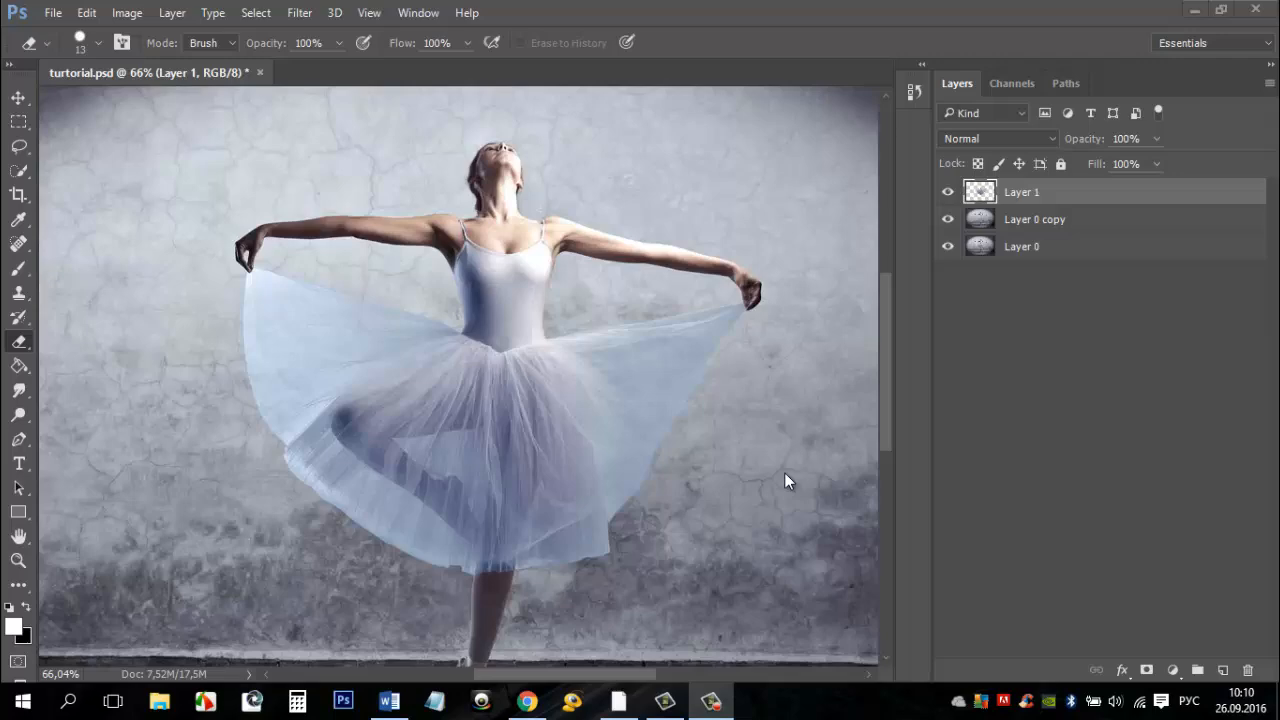
# - Place the water-splash image into the document and blend it in Screen mode
pyautogui.click(52, 12)
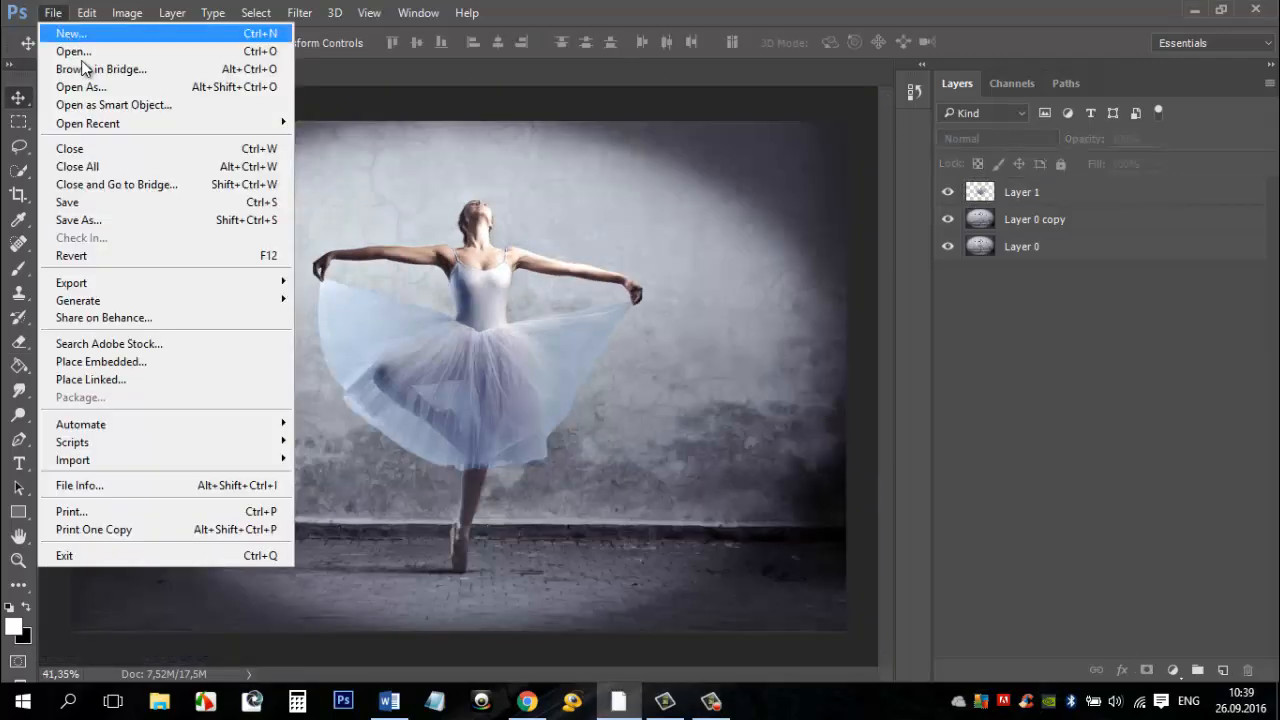
pyautogui.click(100, 360)
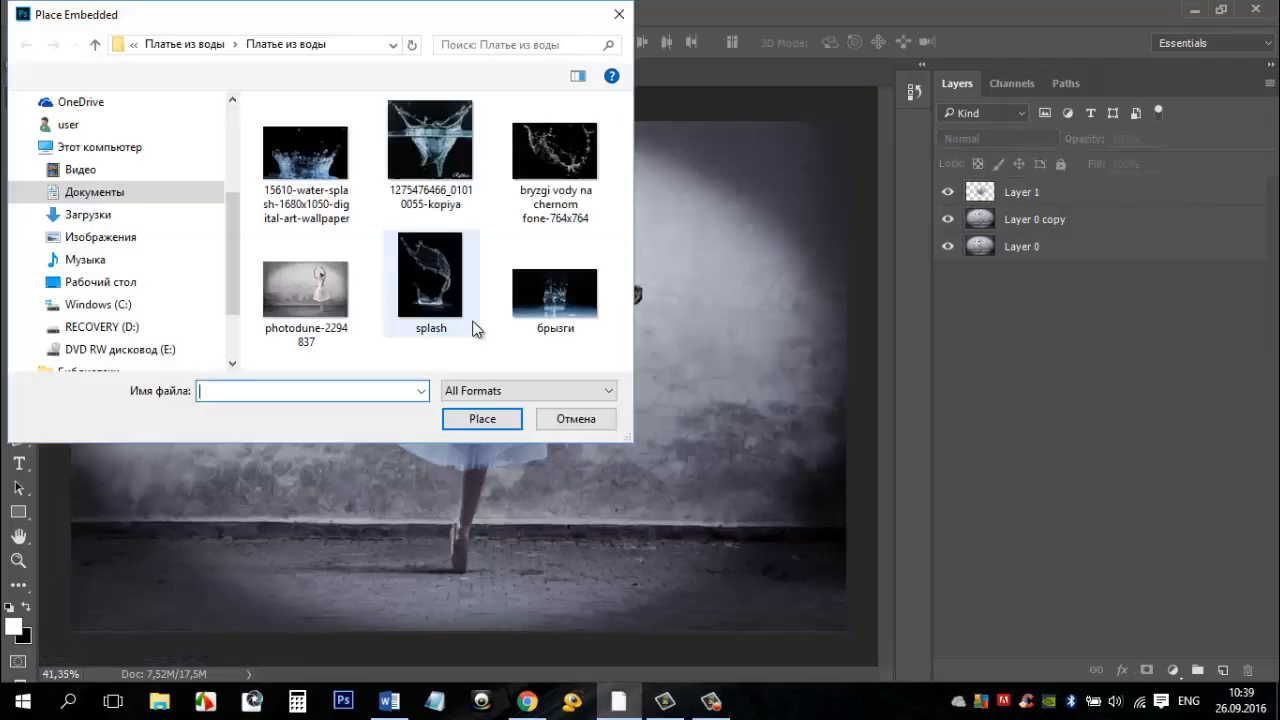
pyautogui.click(576, 418)
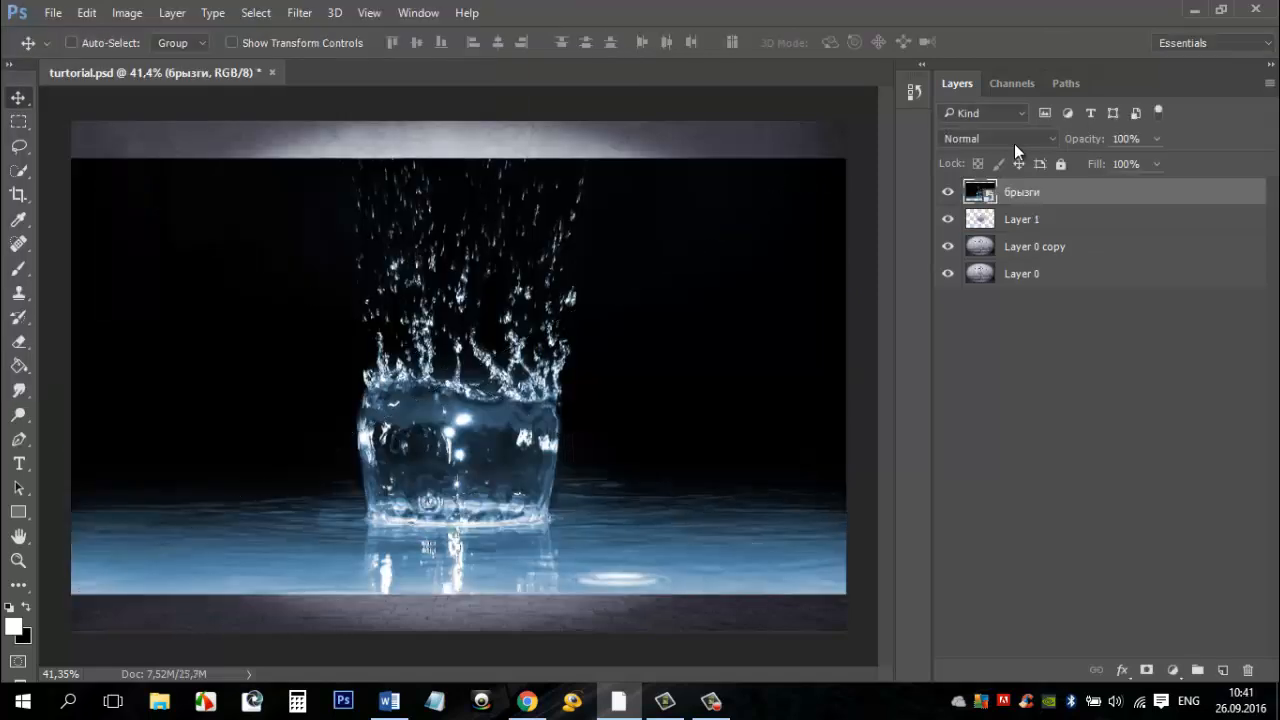
pyautogui.click(996, 138)
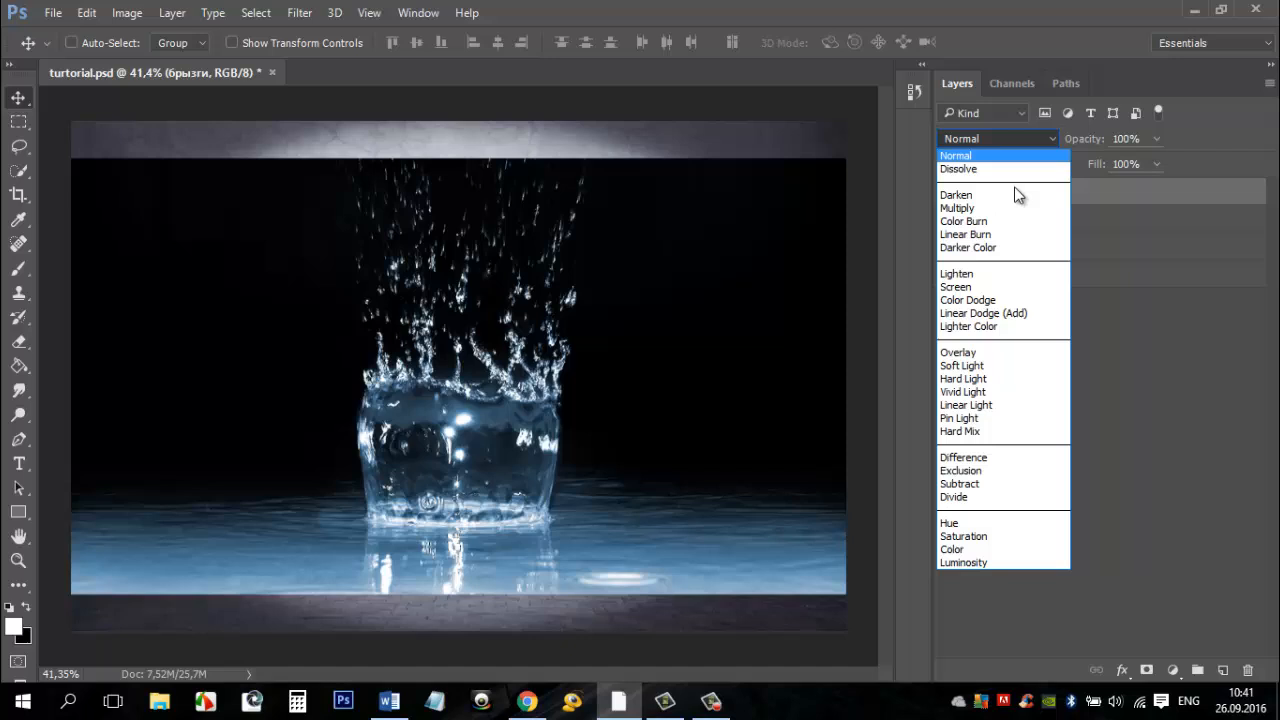
pyautogui.moveTo(1010, 326)
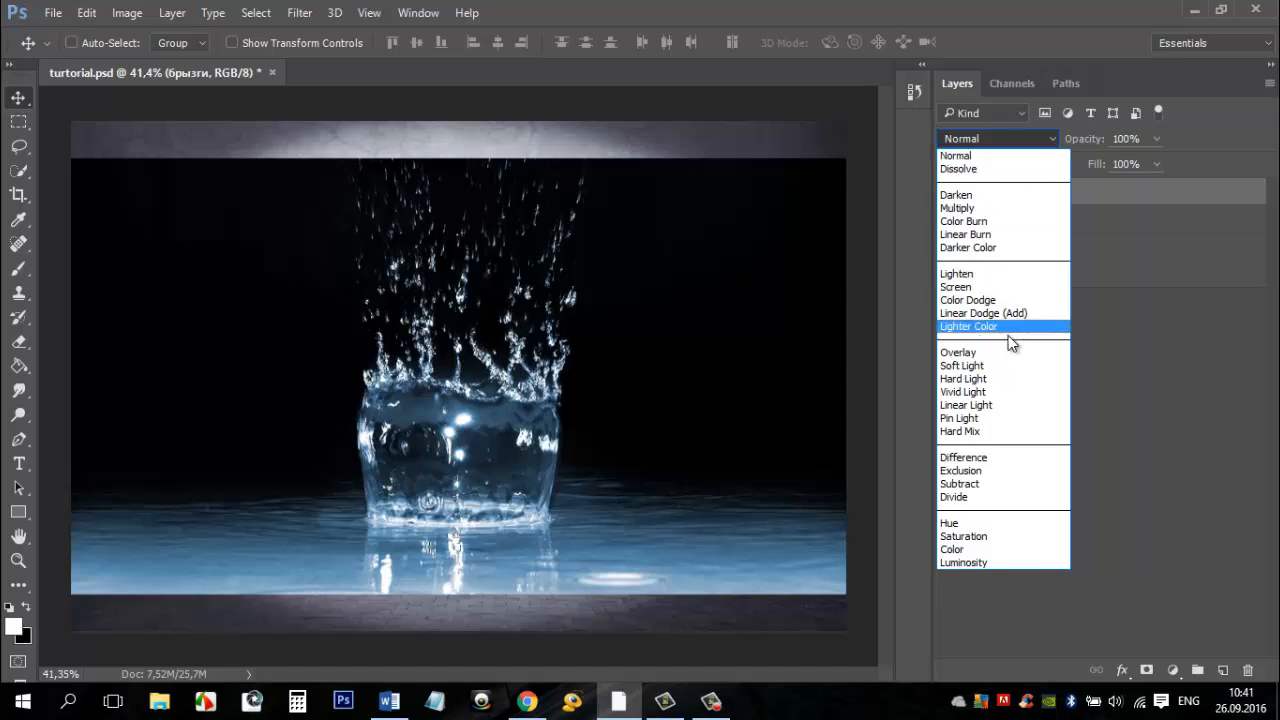
pyautogui.click(956, 288)
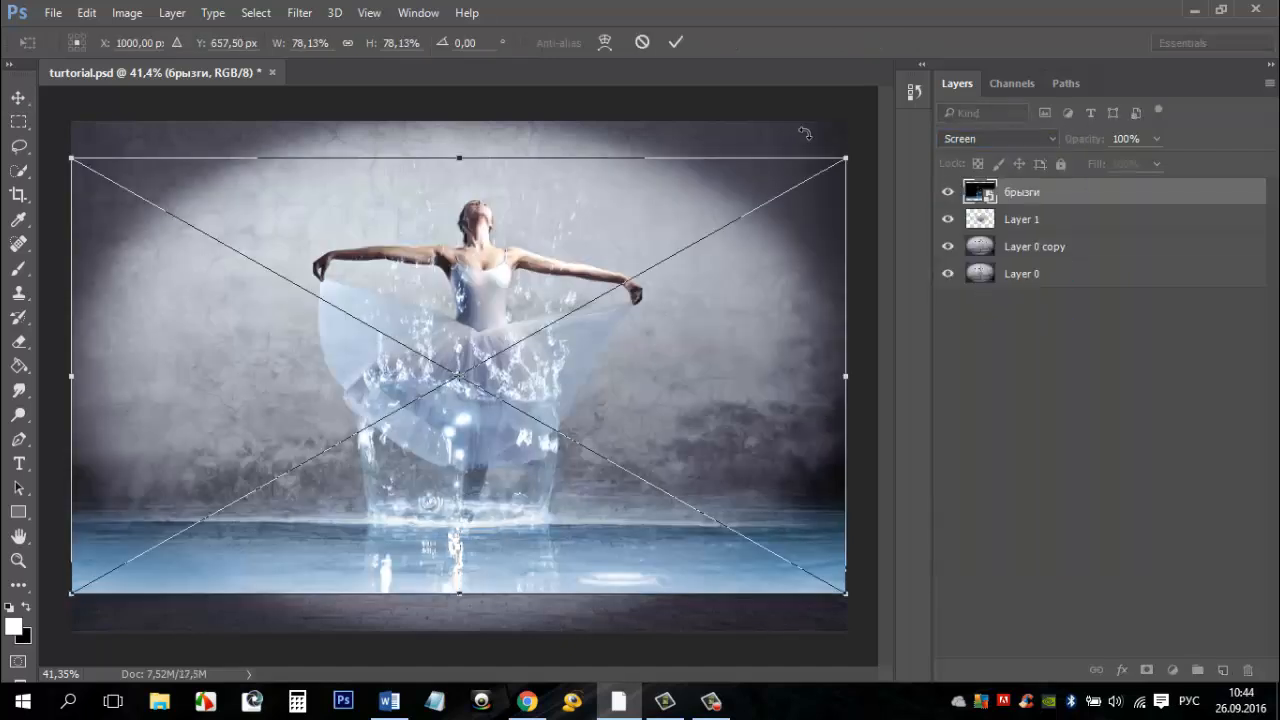
# - Free-transform the splash, rotating and scaling it to cover the skirt, and commit
pyautogui.press('ctrl+t')
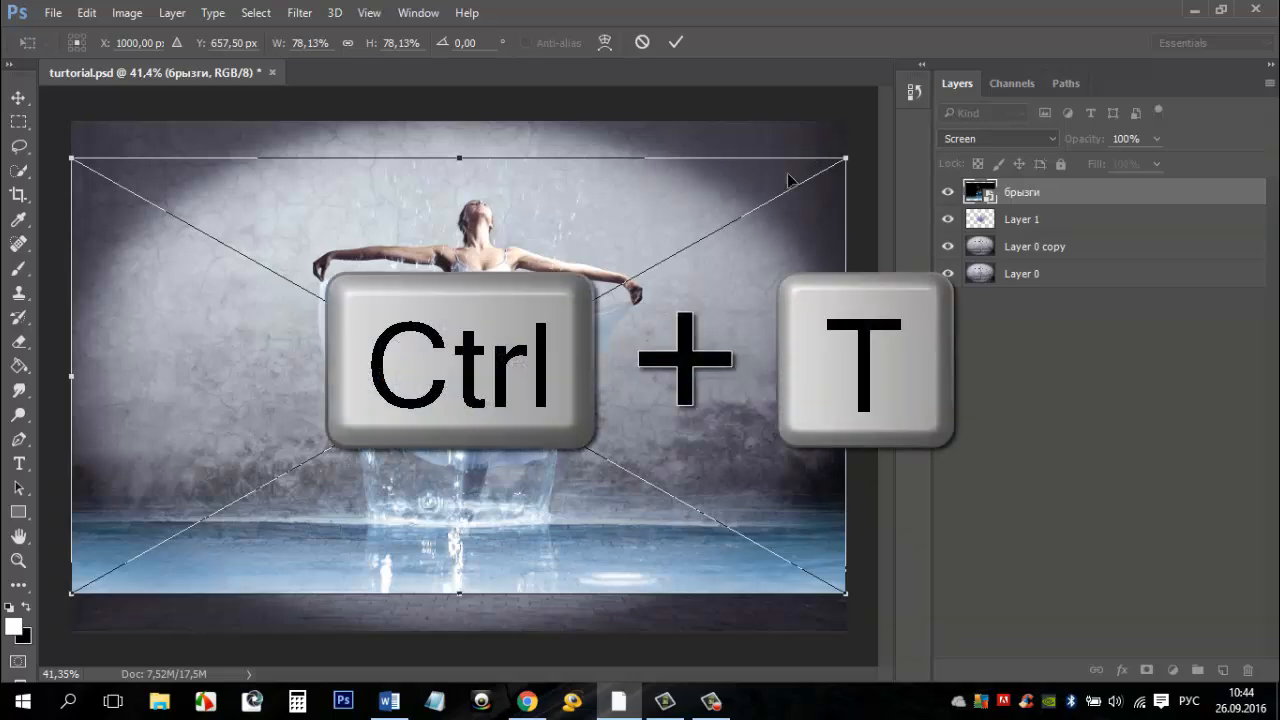
pyautogui.press('ctrl+t')
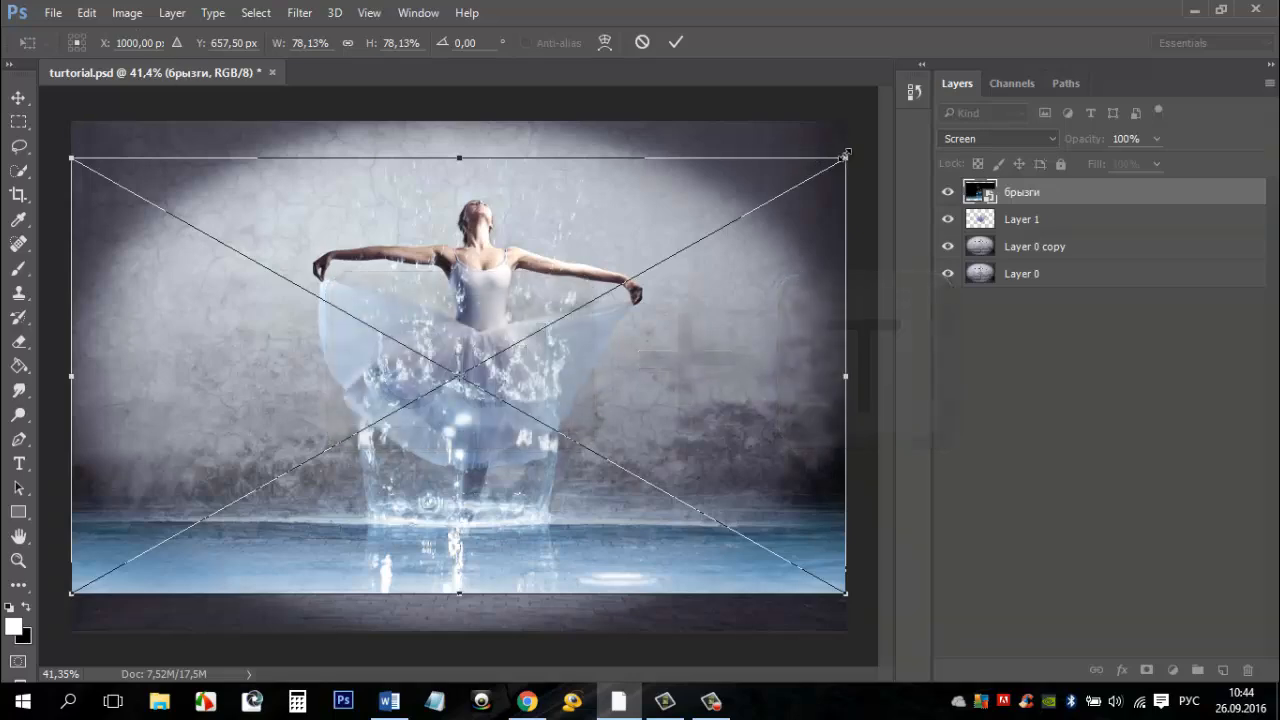
pyautogui.moveTo(846, 156); pyautogui.dragTo(836, 232)
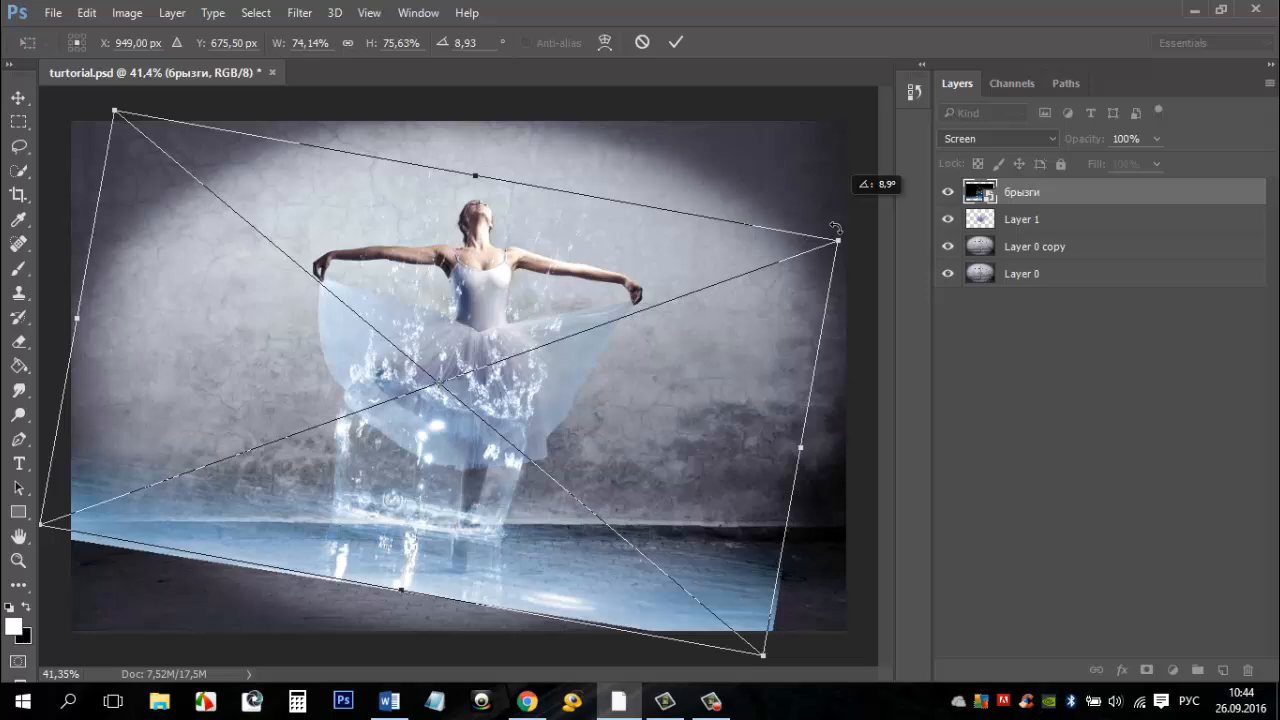
pyautogui.moveTo(836, 228); pyautogui.dragTo(286, 486)
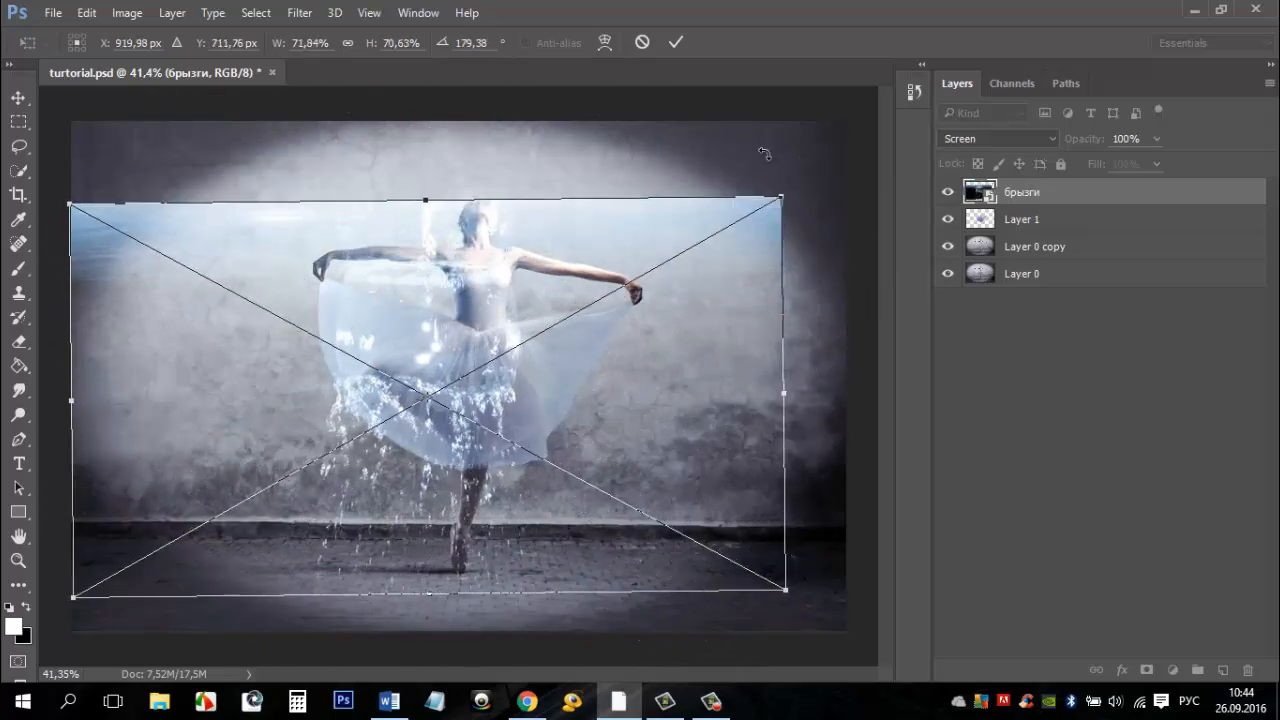
pyautogui.moveTo(780, 198); pyautogui.dragTo(824, 210)
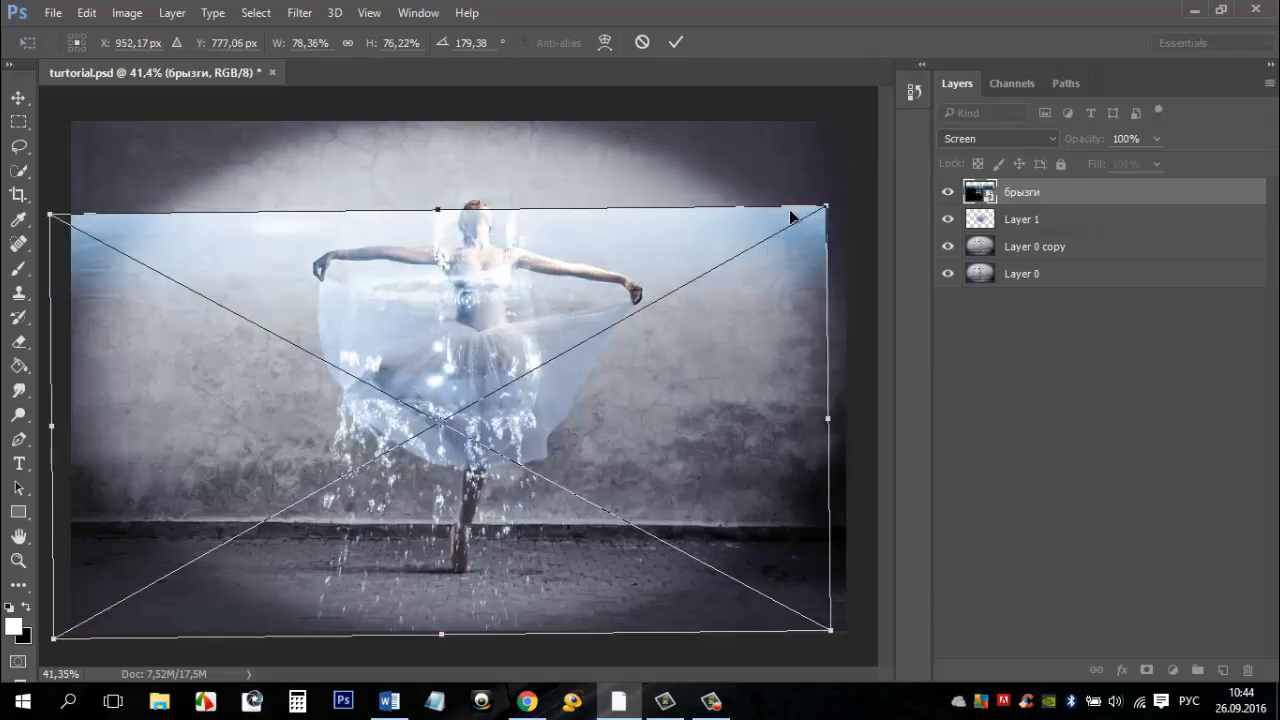
pyautogui.moveTo(828, 210); pyautogui.dragTo(864, 262)
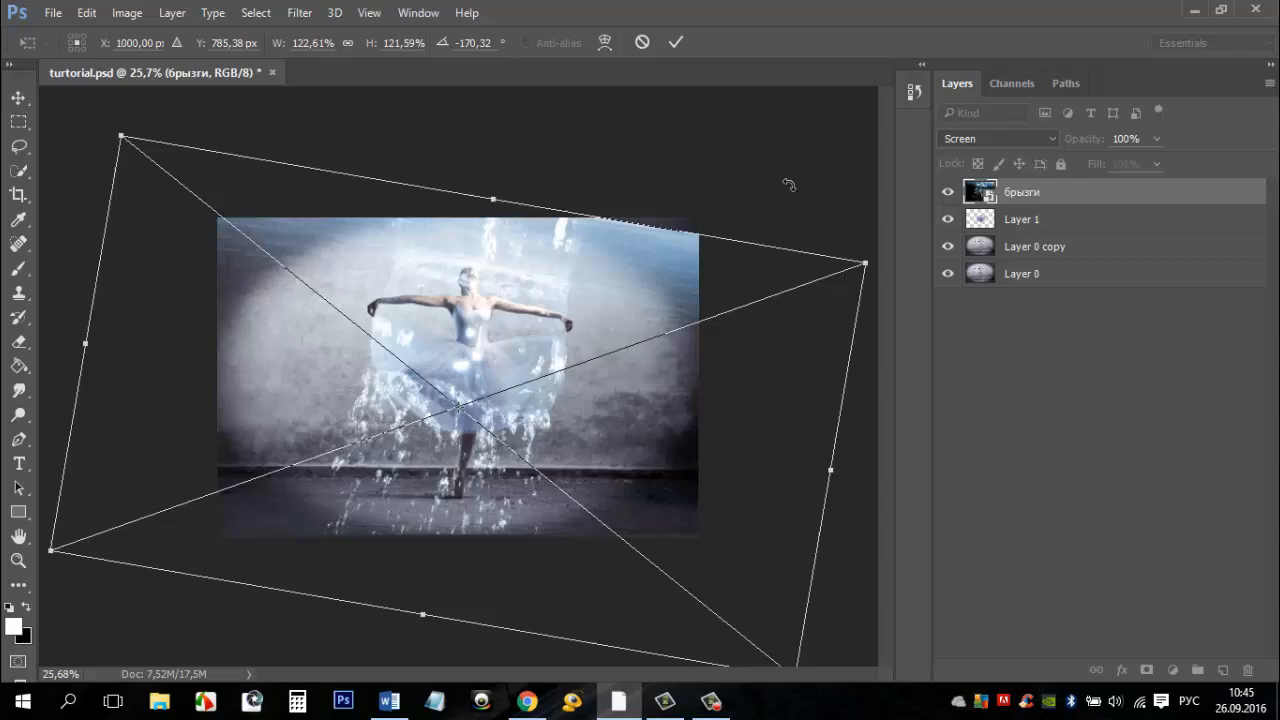
pyautogui.click(676, 42)
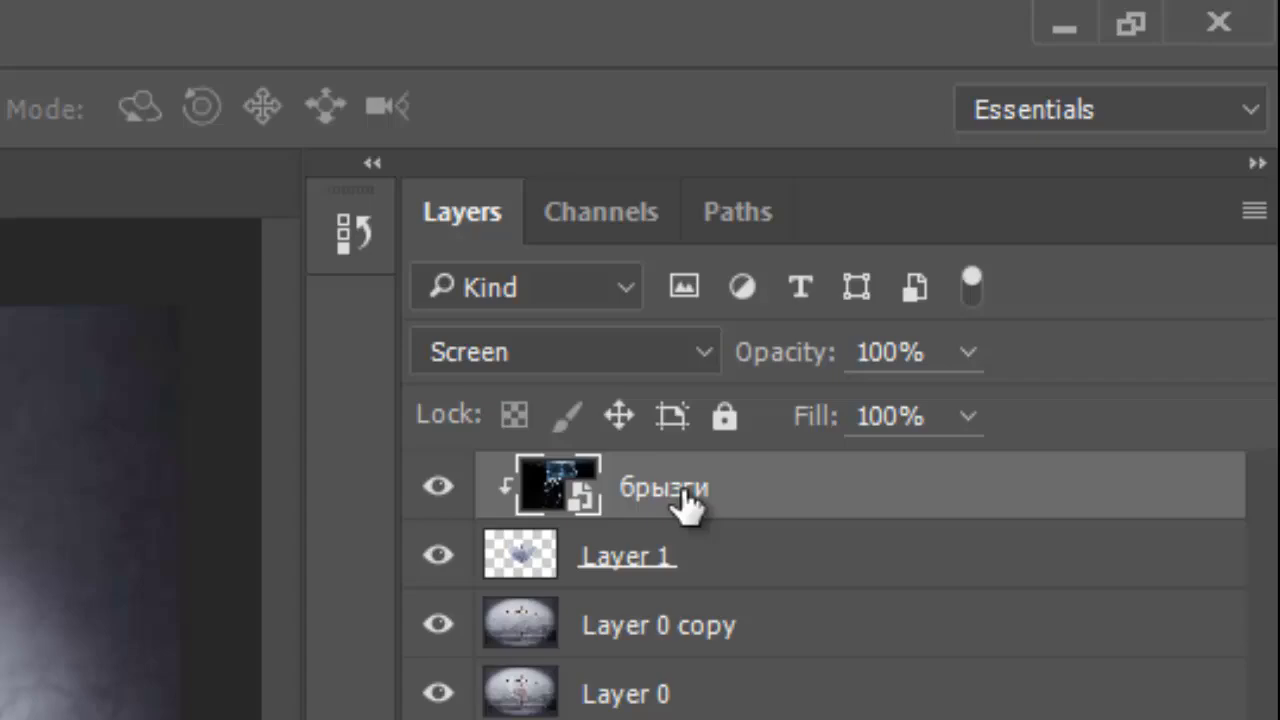
# - Lower the dress Layer 1 opacity to about 72%
pyautogui.click(628, 556)
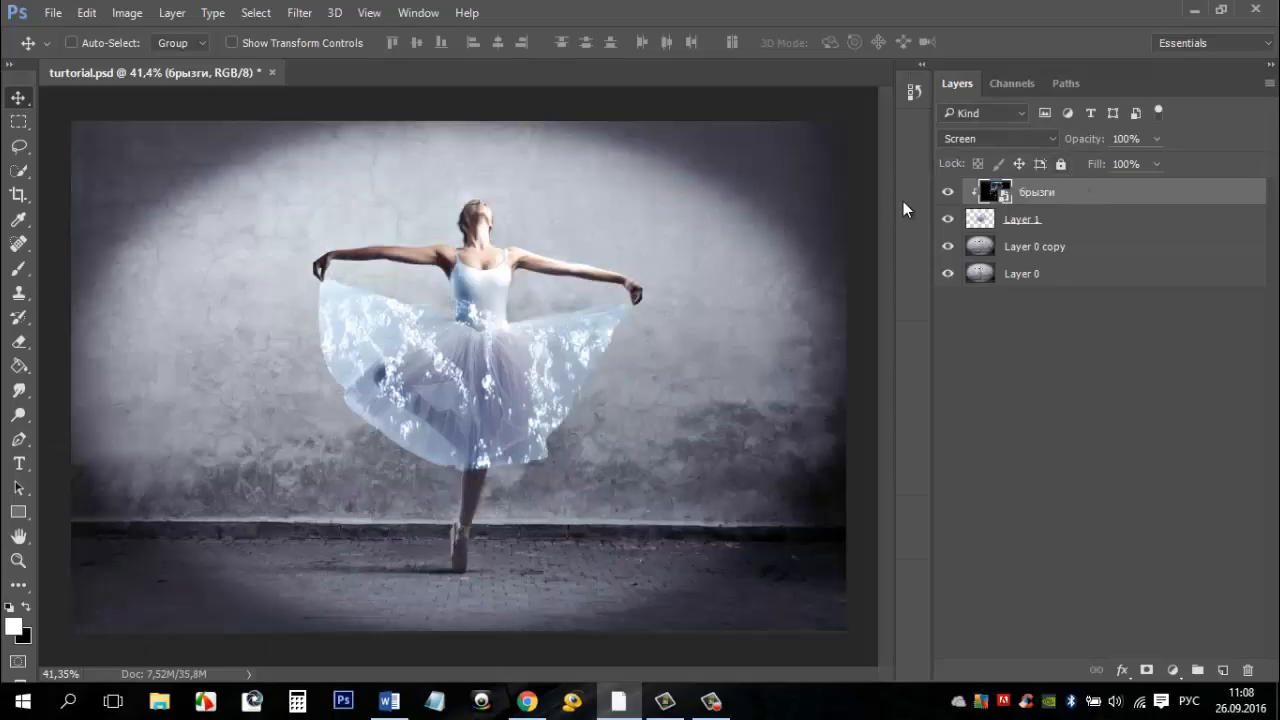
pyautogui.click(996, 138)
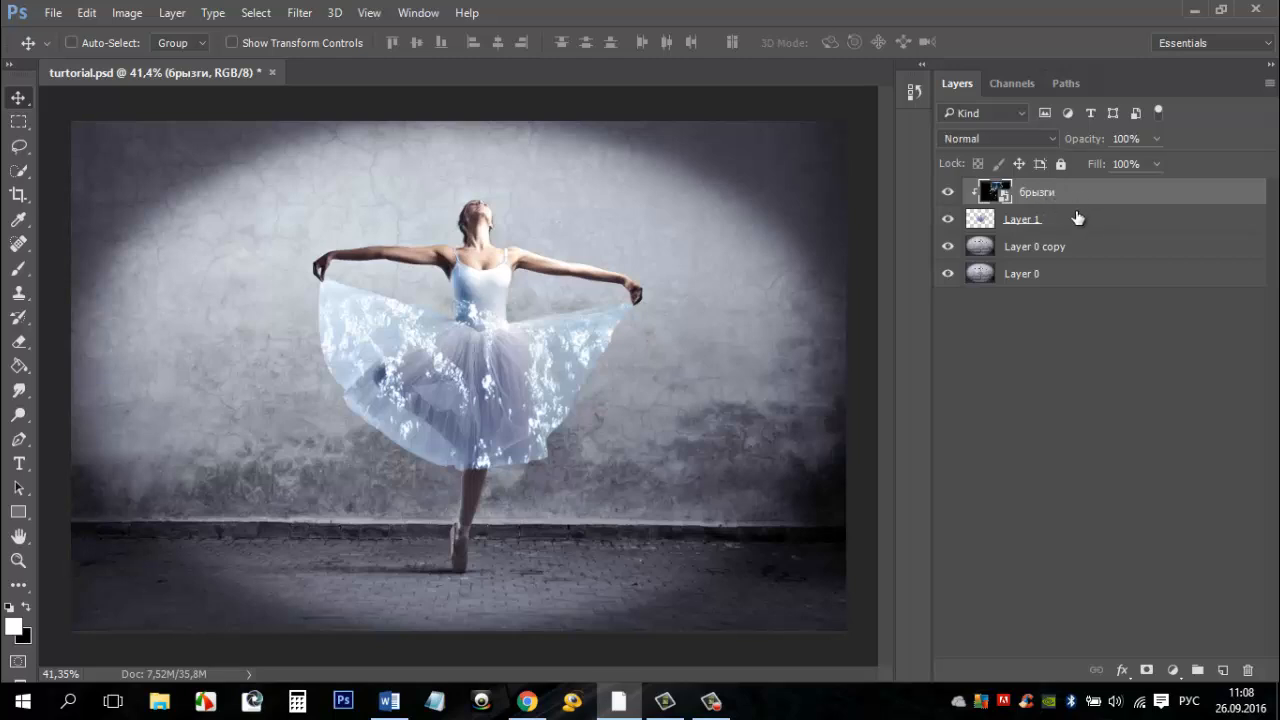
pyautogui.click(1022, 218)
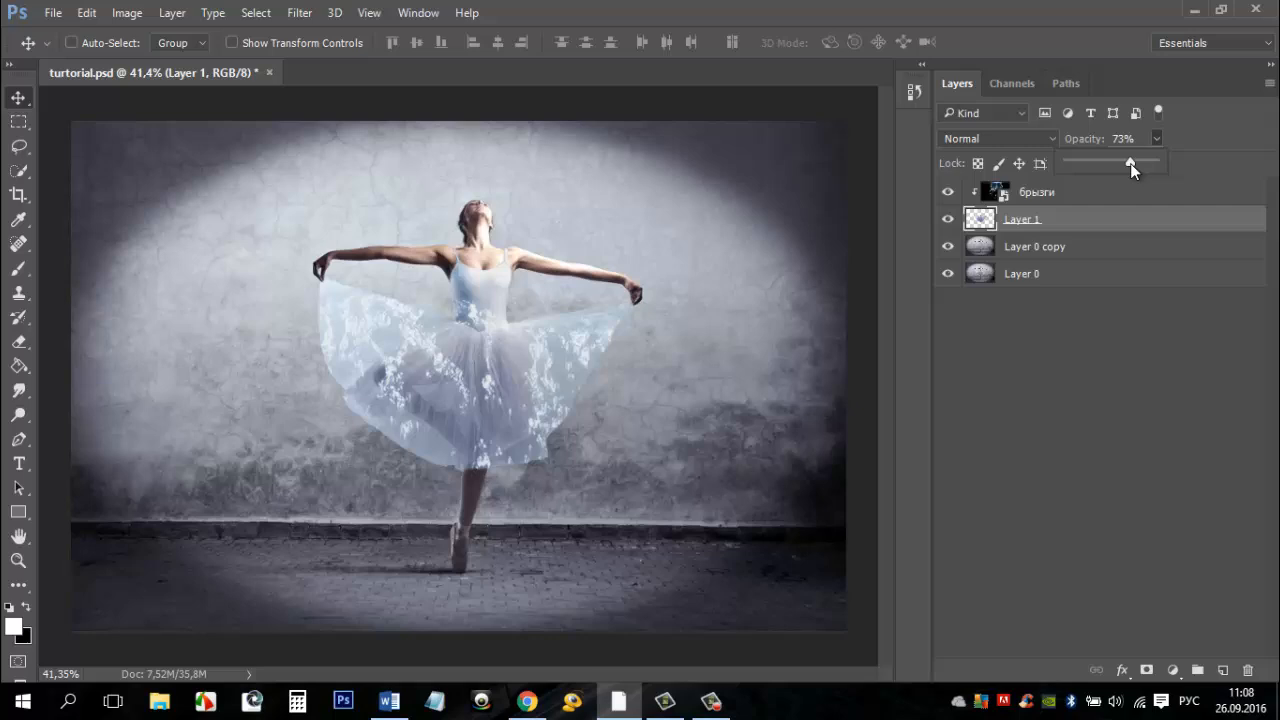
pyautogui.moveTo(1130, 162); pyautogui.dragTo(1122, 162)
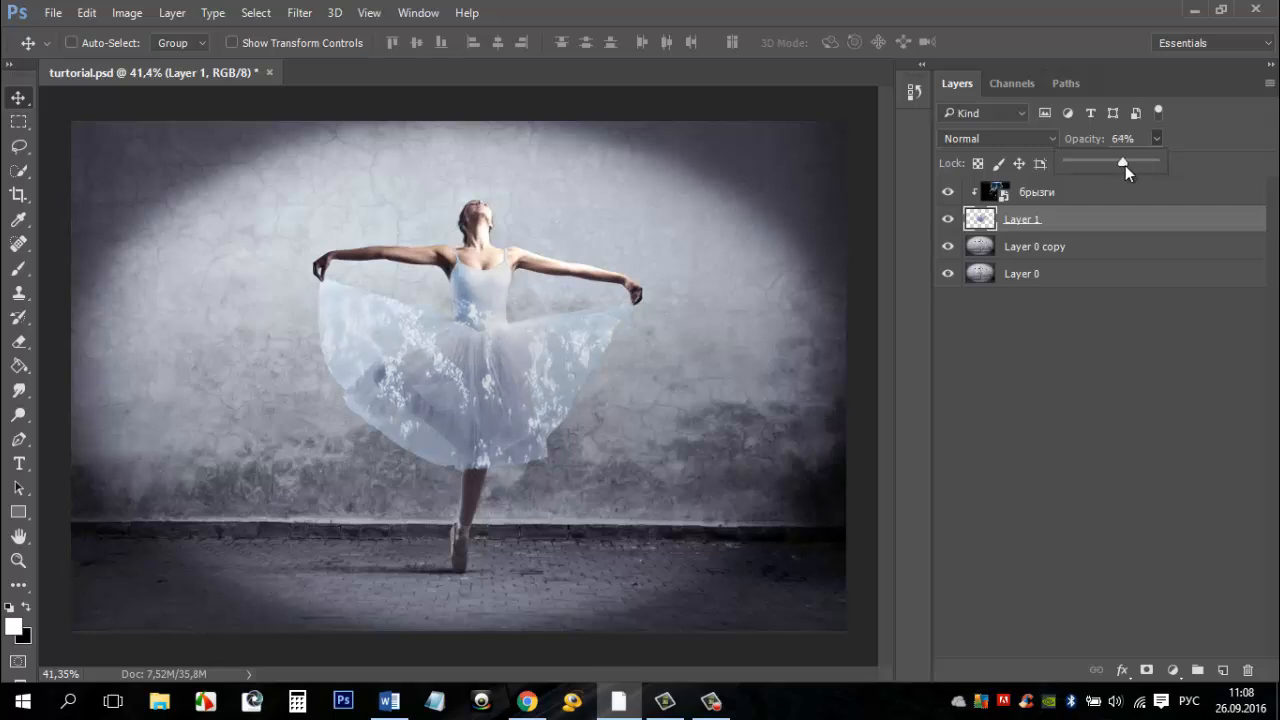
pyautogui.moveTo(1122, 162); pyautogui.dragTo(1130, 162)
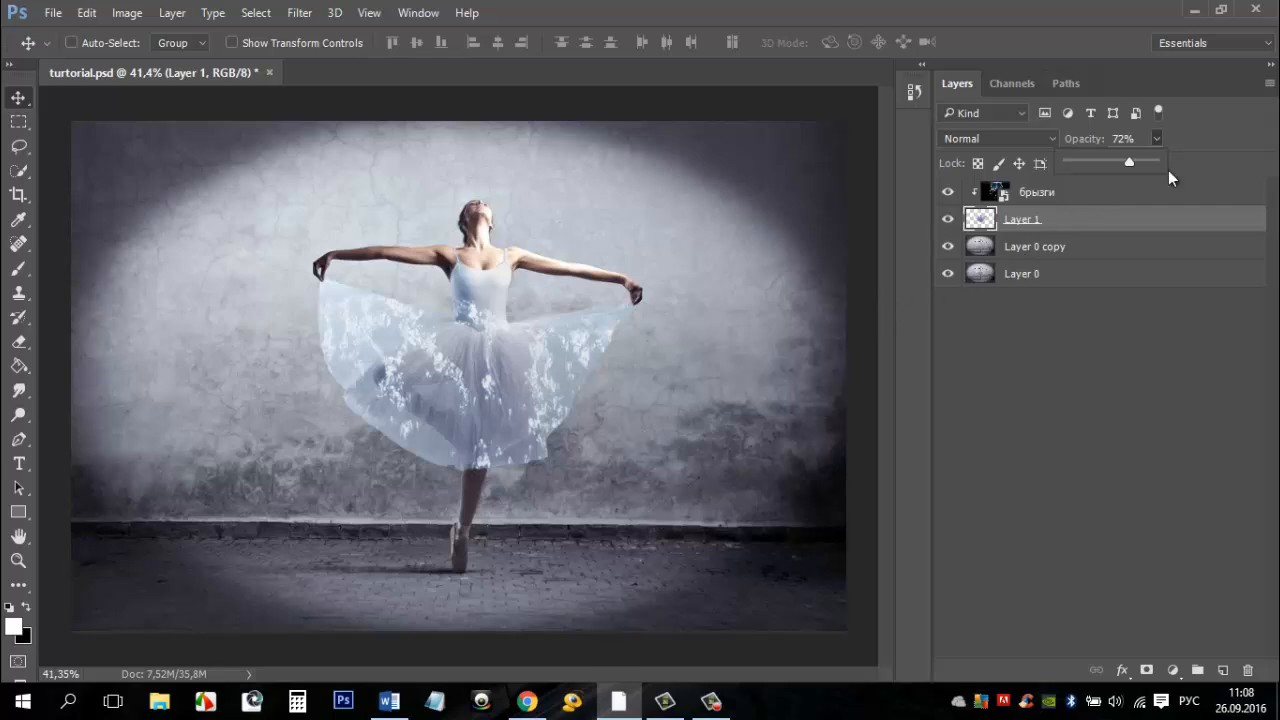
pyautogui.moveTo(1128, 162); pyautogui.dragTo(1132, 162)
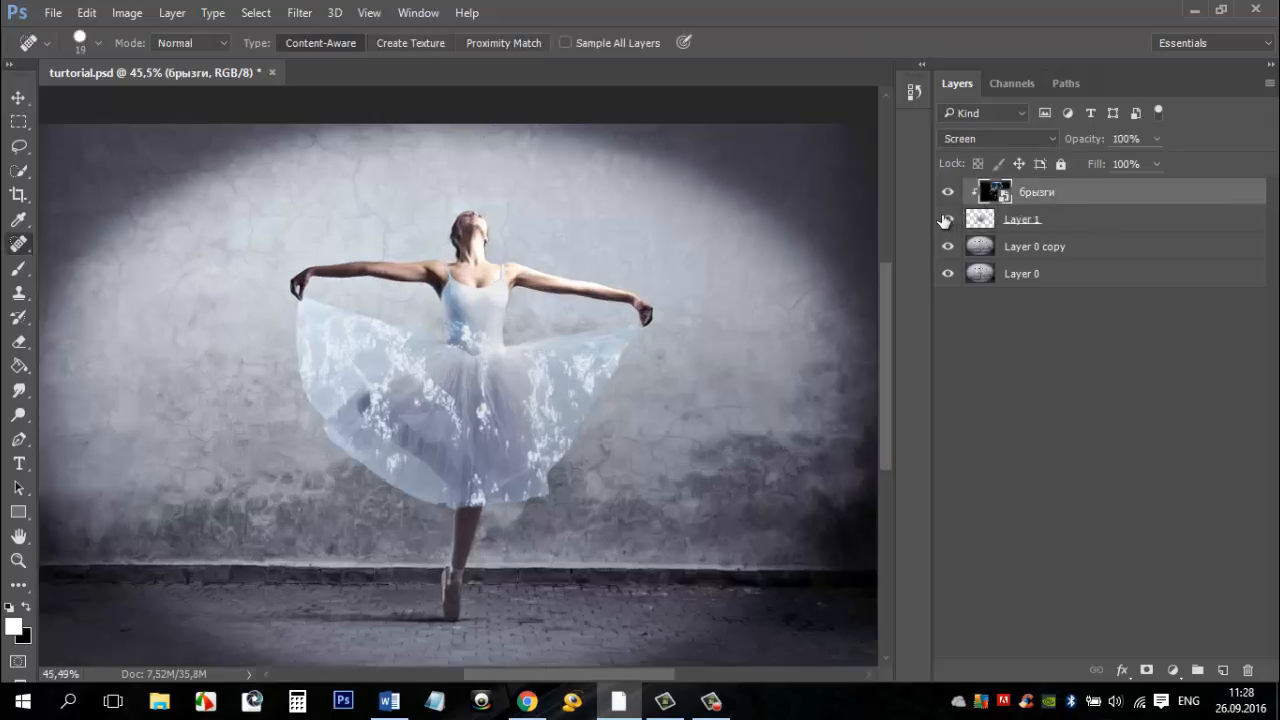
# - Hide the dress layers and heal away leftover tutu on Layer 0 copy with the Spot Healing Brush
pyautogui.click(946, 218)
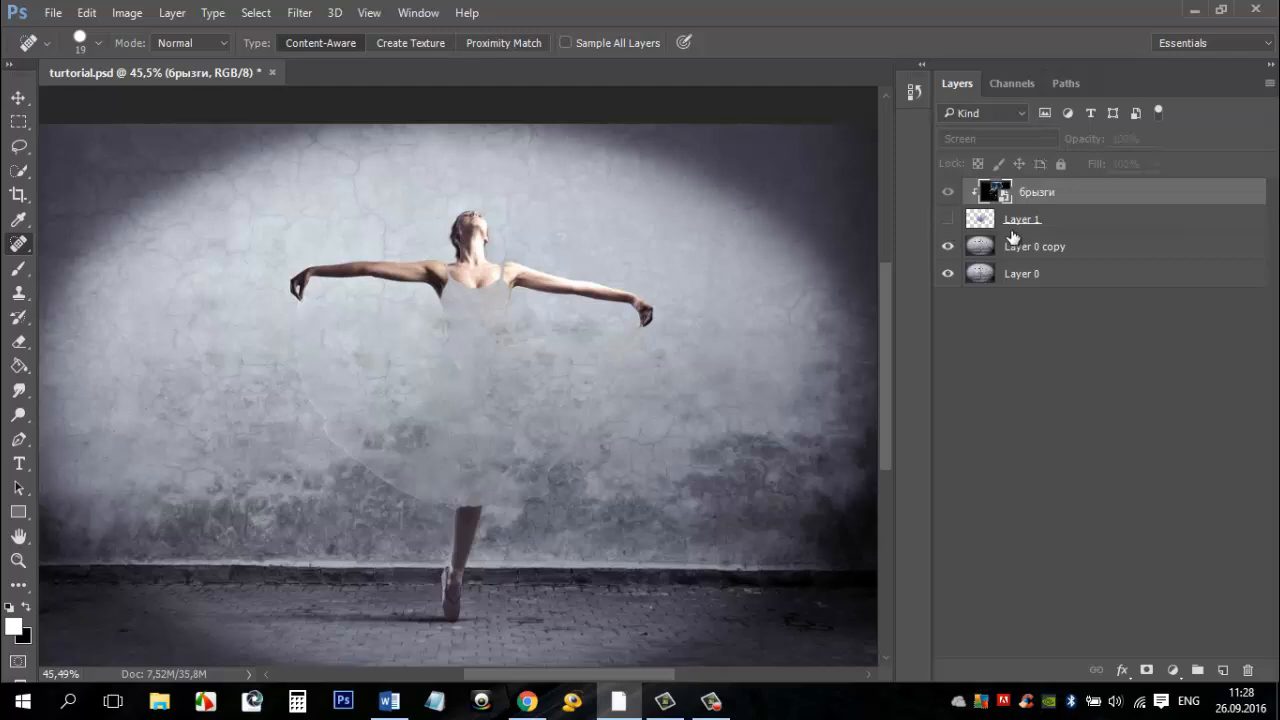
pyautogui.click(1036, 246)
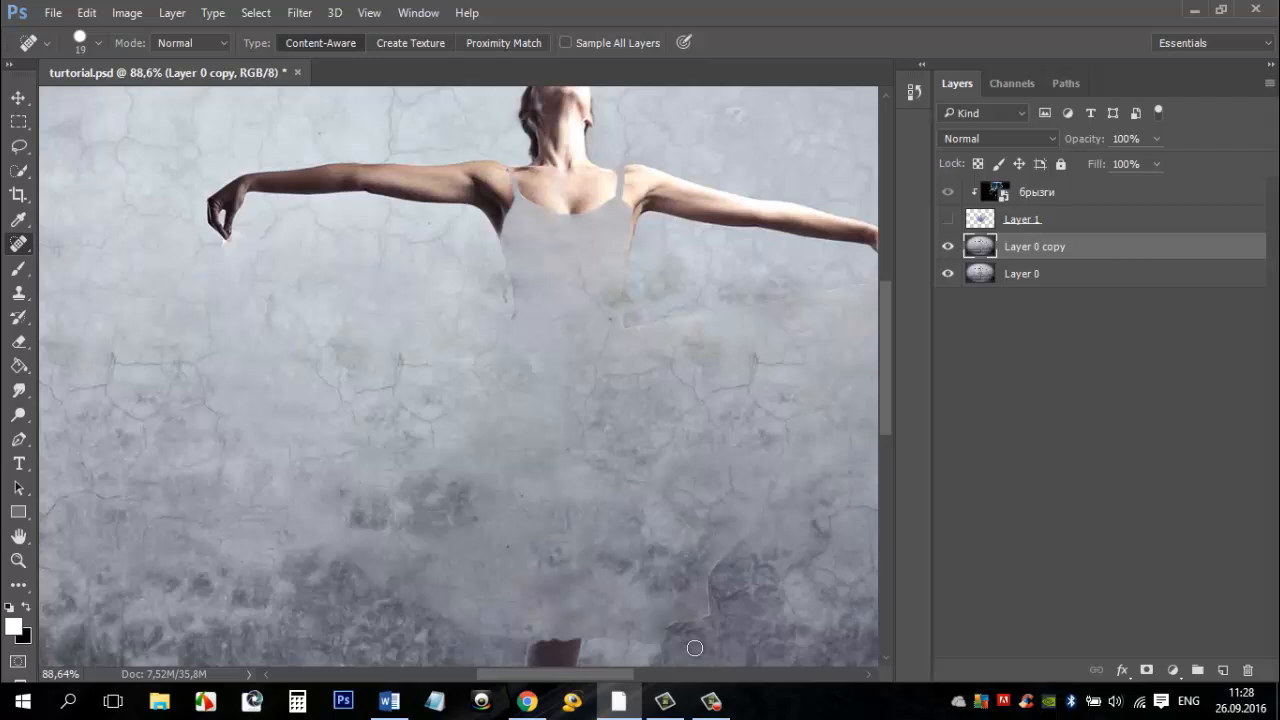
pyautogui.moveTo(600, 638); pyautogui.dragTo(712, 604)
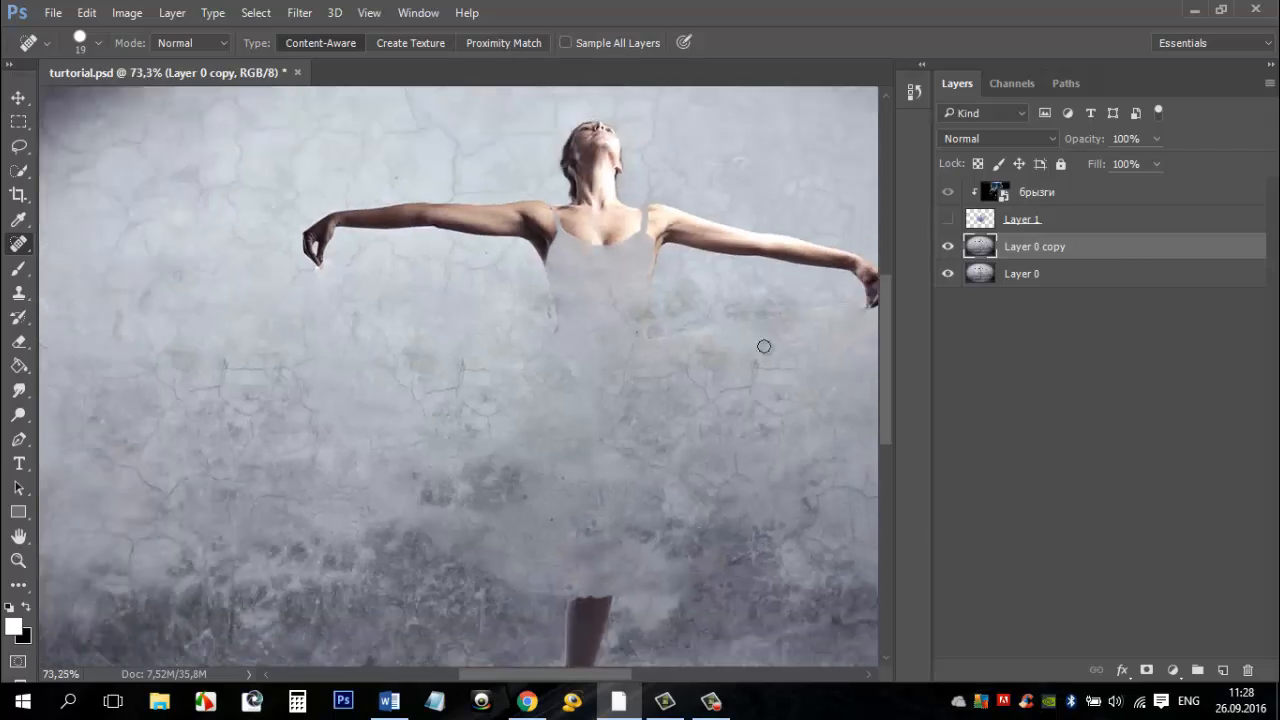
pyautogui.moveTo(670, 332); pyautogui.dragTo(840, 304)
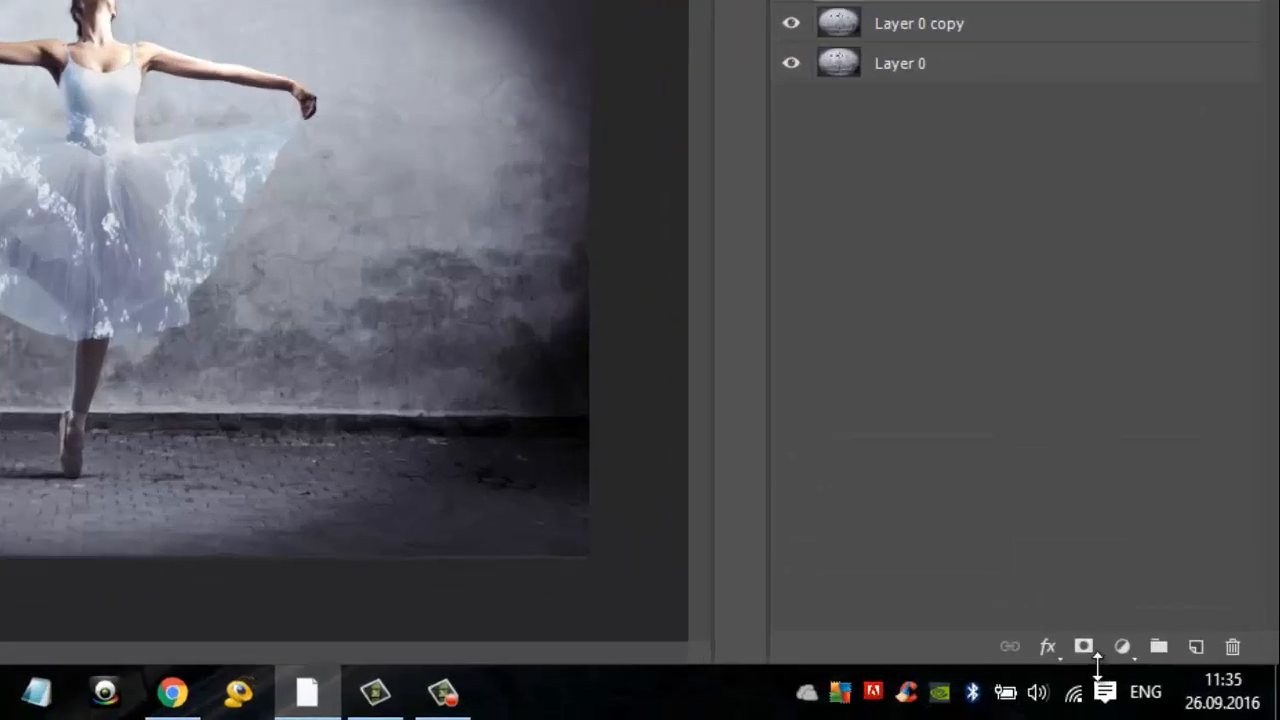
# - Mask Layer 1 and paint soft black strokes to fade the dress edges into the wall
pyautogui.click(1084, 646)
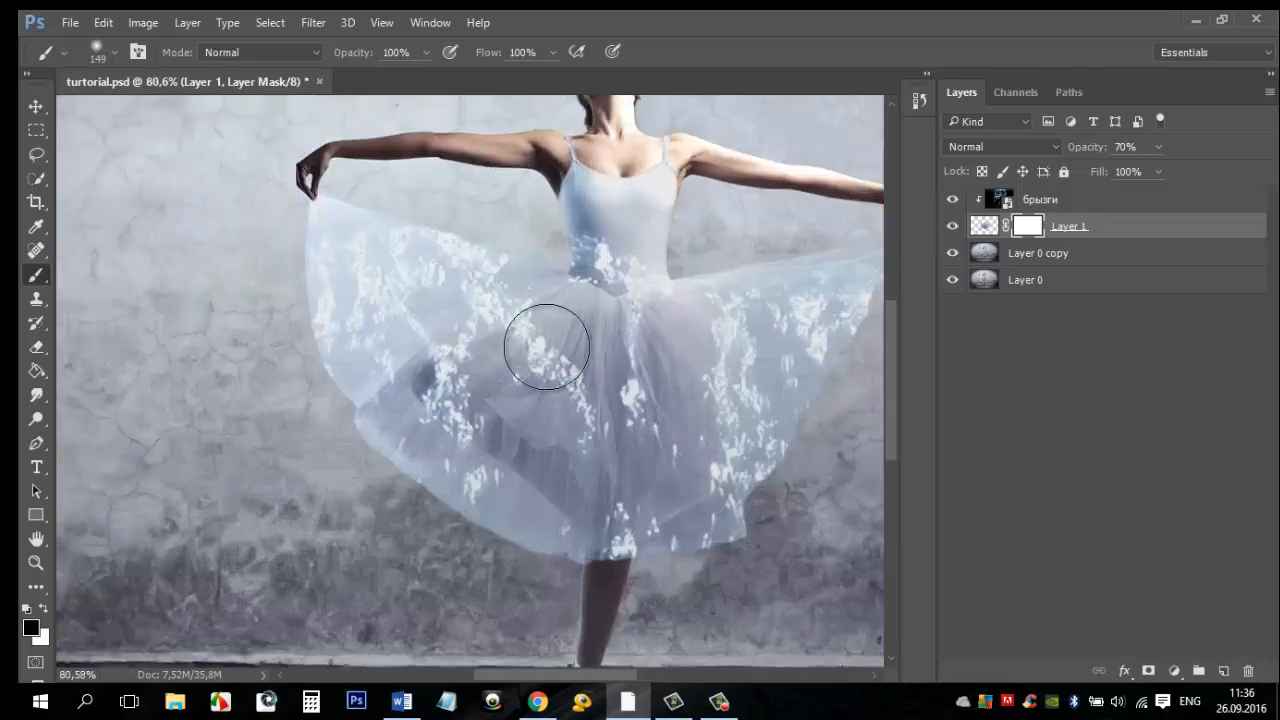
pyautogui.moveTo(548, 348); pyautogui.dragTo(290, 336)
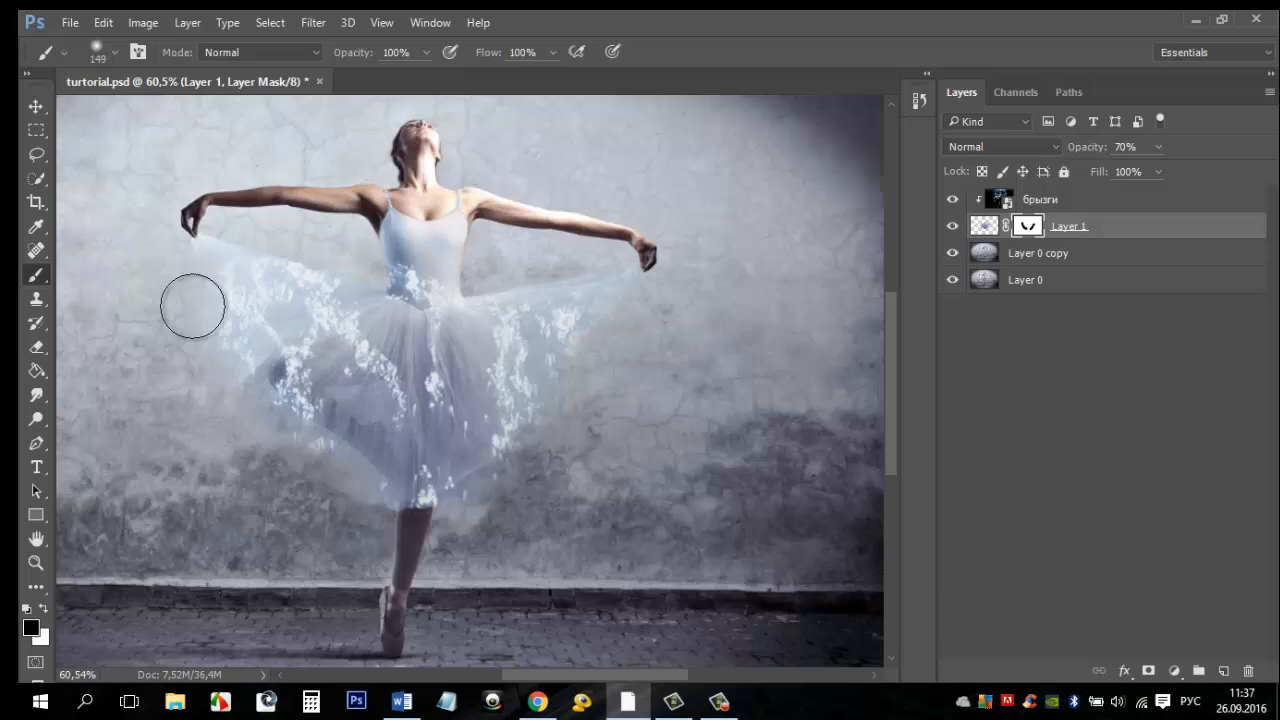
pyautogui.moveTo(192, 304); pyautogui.dragTo(332, 518)
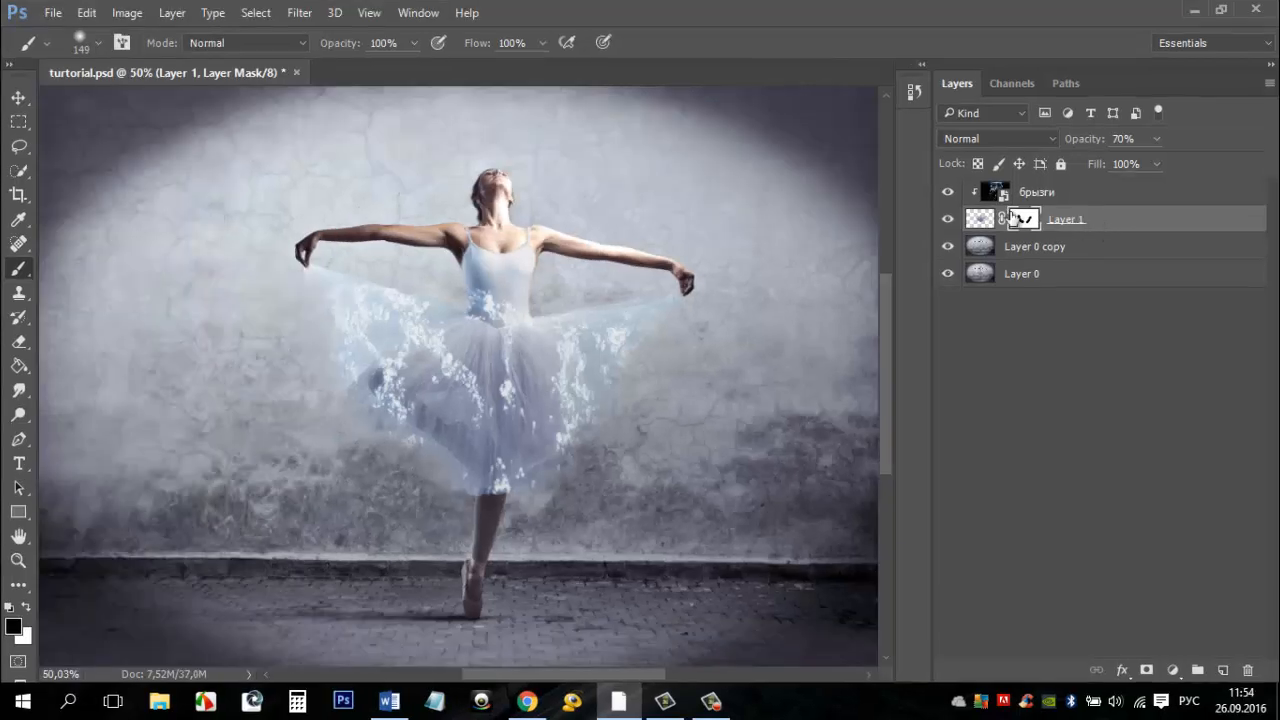
# - Place a second embedded splash image and blend it in Screen mode
pyautogui.click(52, 12)
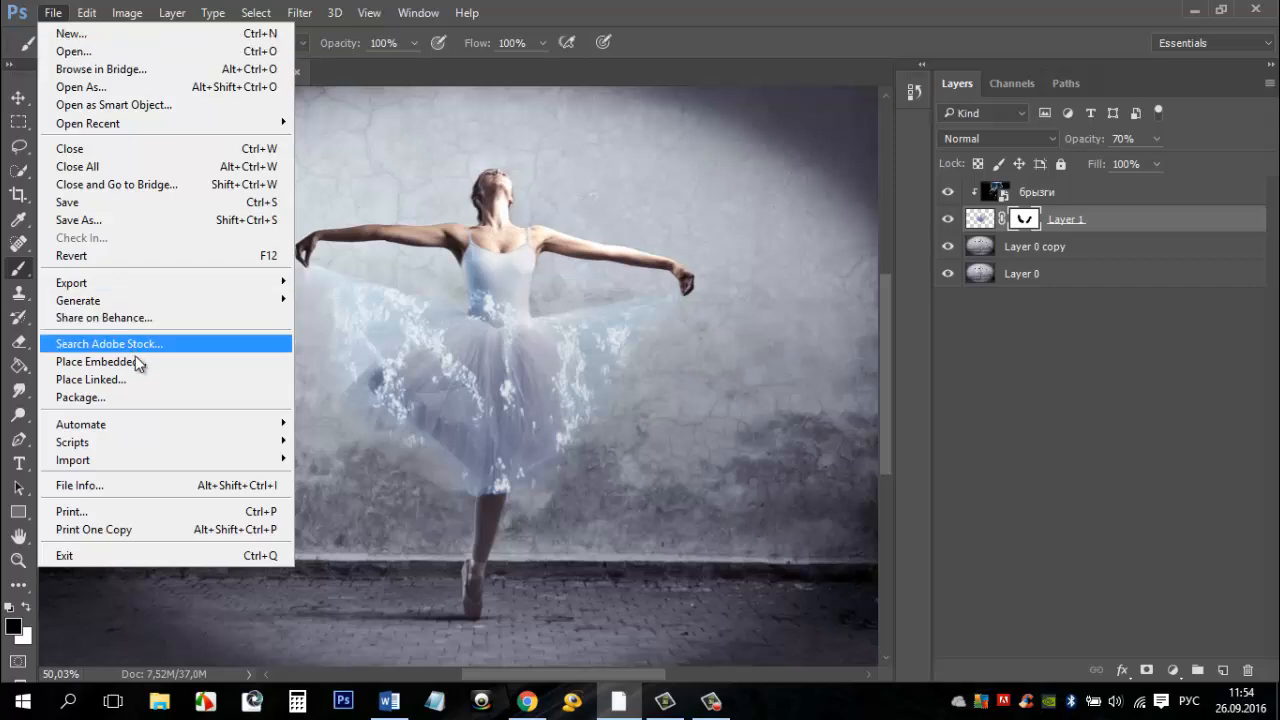
pyautogui.click(98, 360)
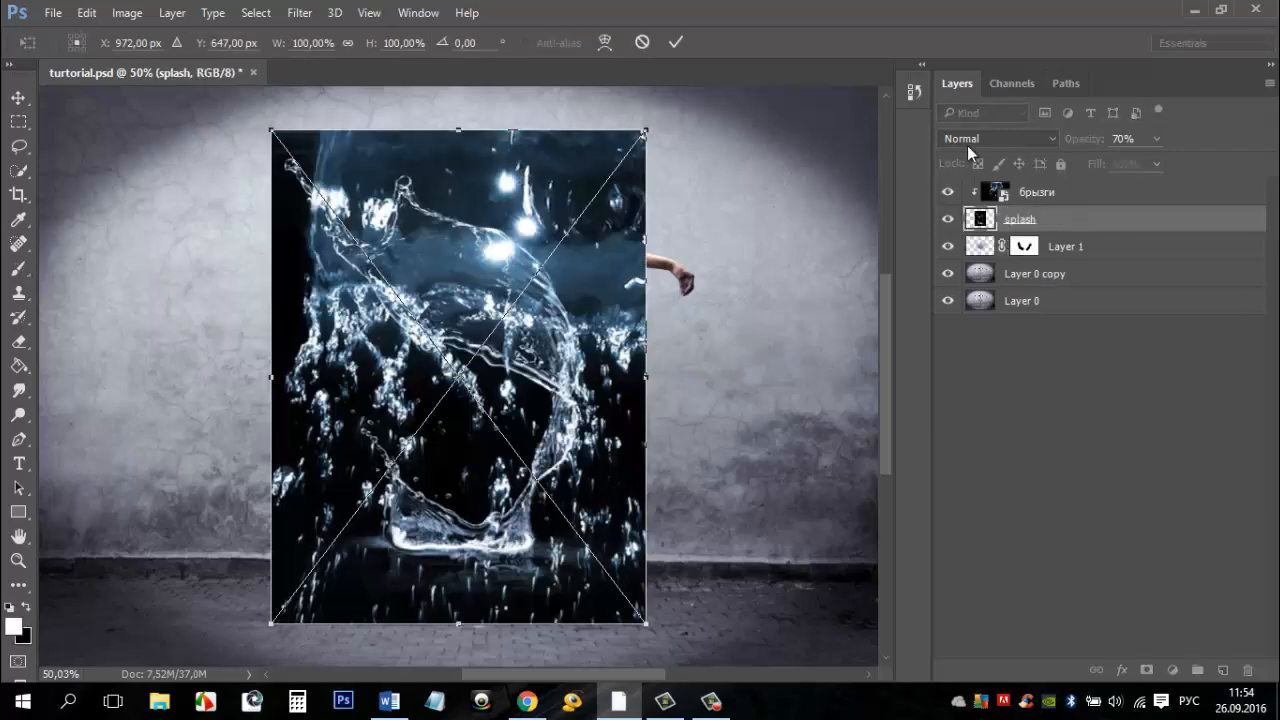
pyautogui.click(996, 138)
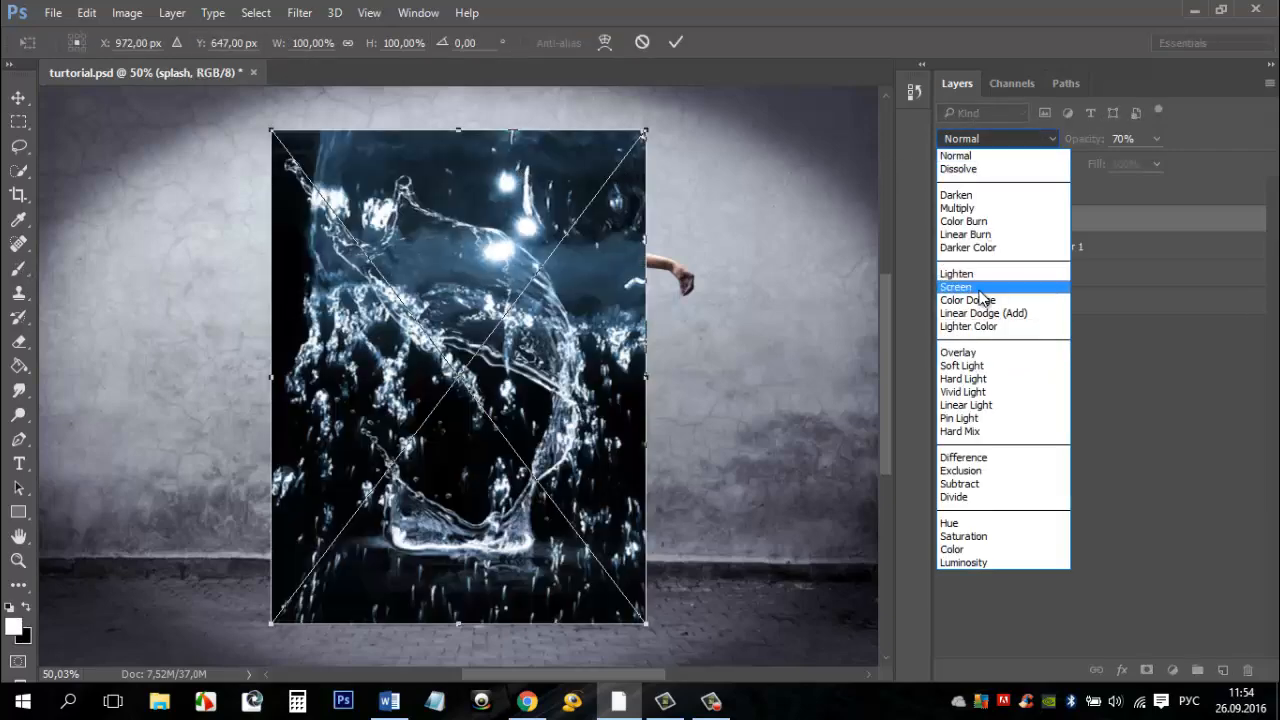
pyautogui.click(956, 288)
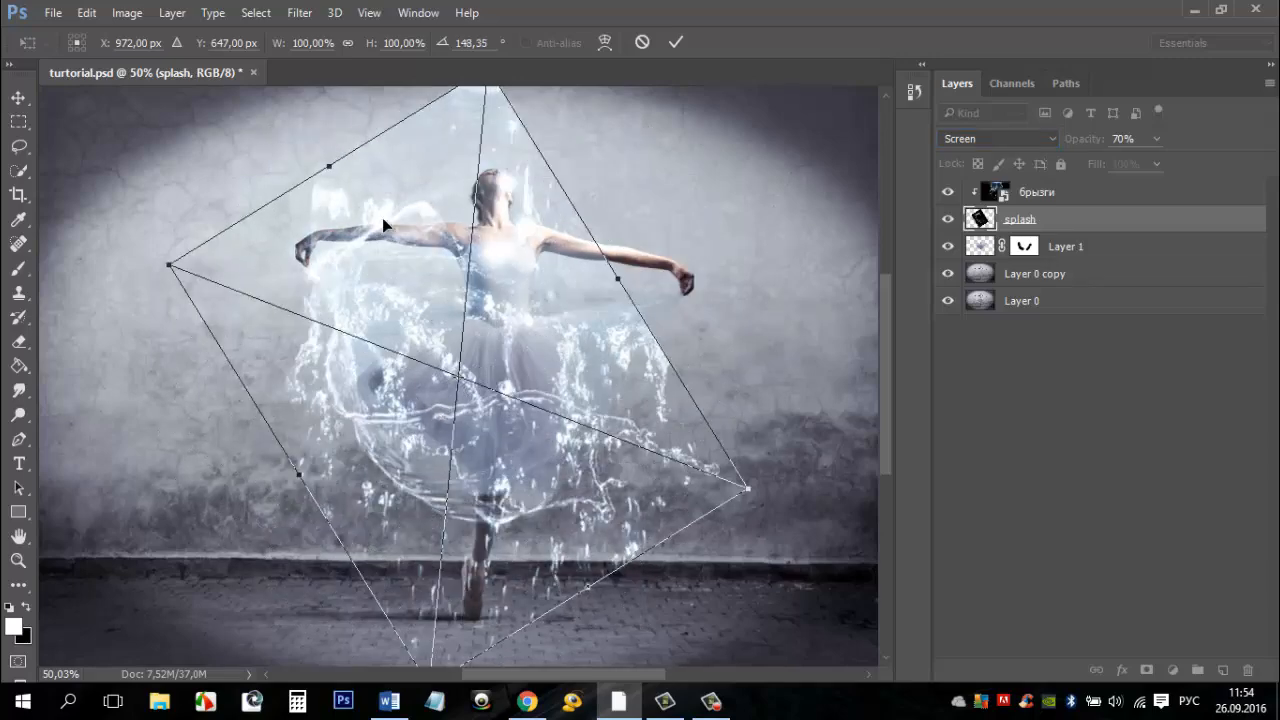
# - Scale, rotate and position the splash around the dancer's right arm and shoulder
pyautogui.moveTo(170, 266); pyautogui.dragTo(322, 344)
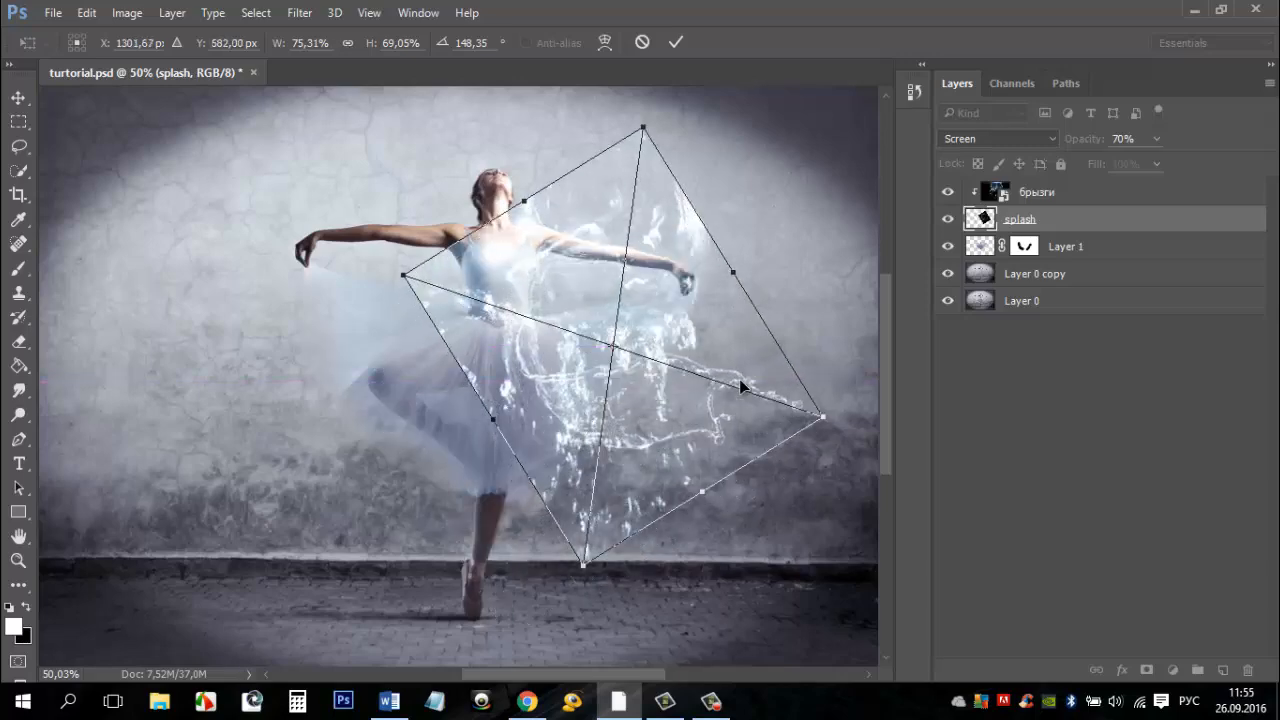
pyautogui.moveTo(740, 388); pyautogui.dragTo(676, 338)
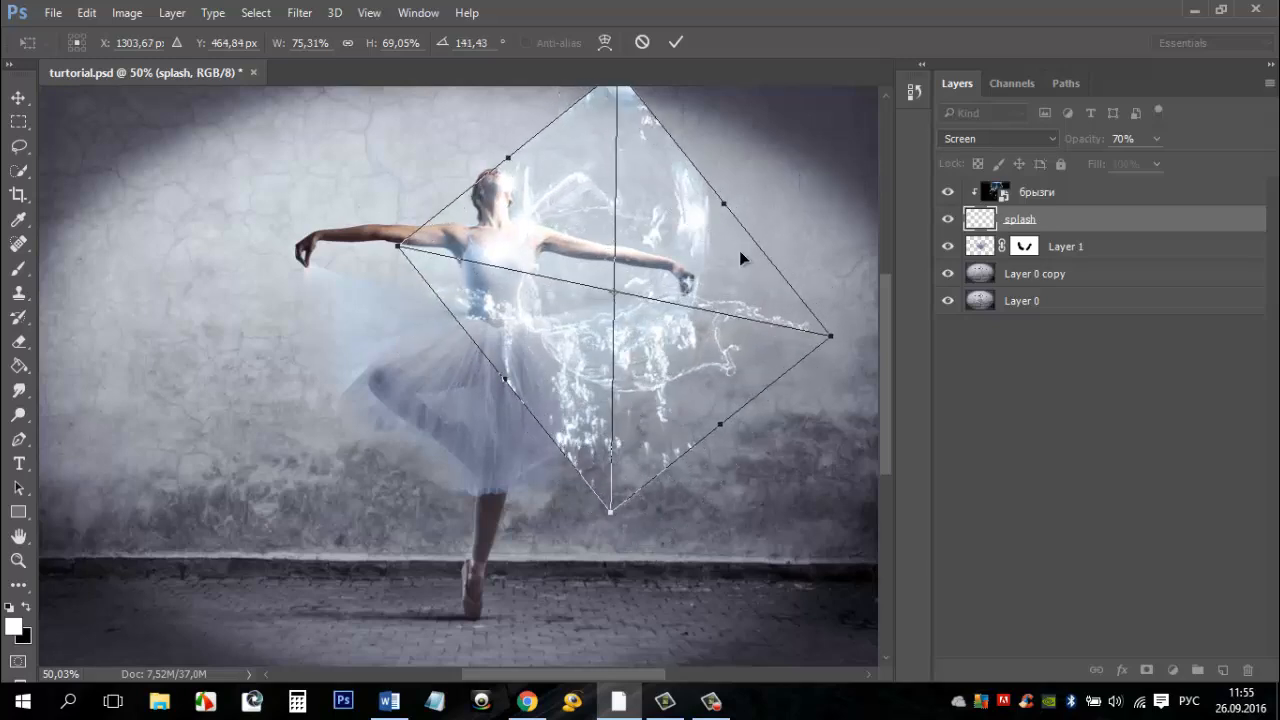
pyautogui.moveTo(740, 258); pyautogui.dragTo(616, 350)
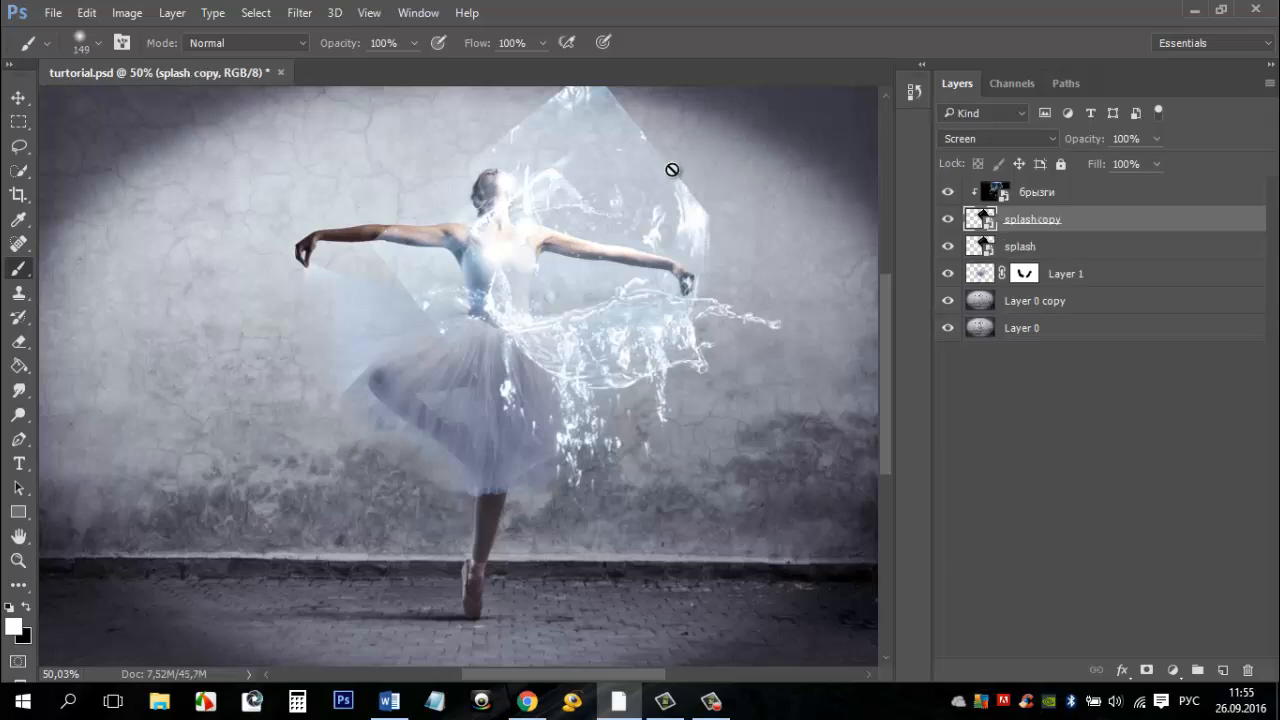
# - Mirror the copied splash horizontally via Edit > Transform, then enter Free Transform on it
pyautogui.click(86, 12)
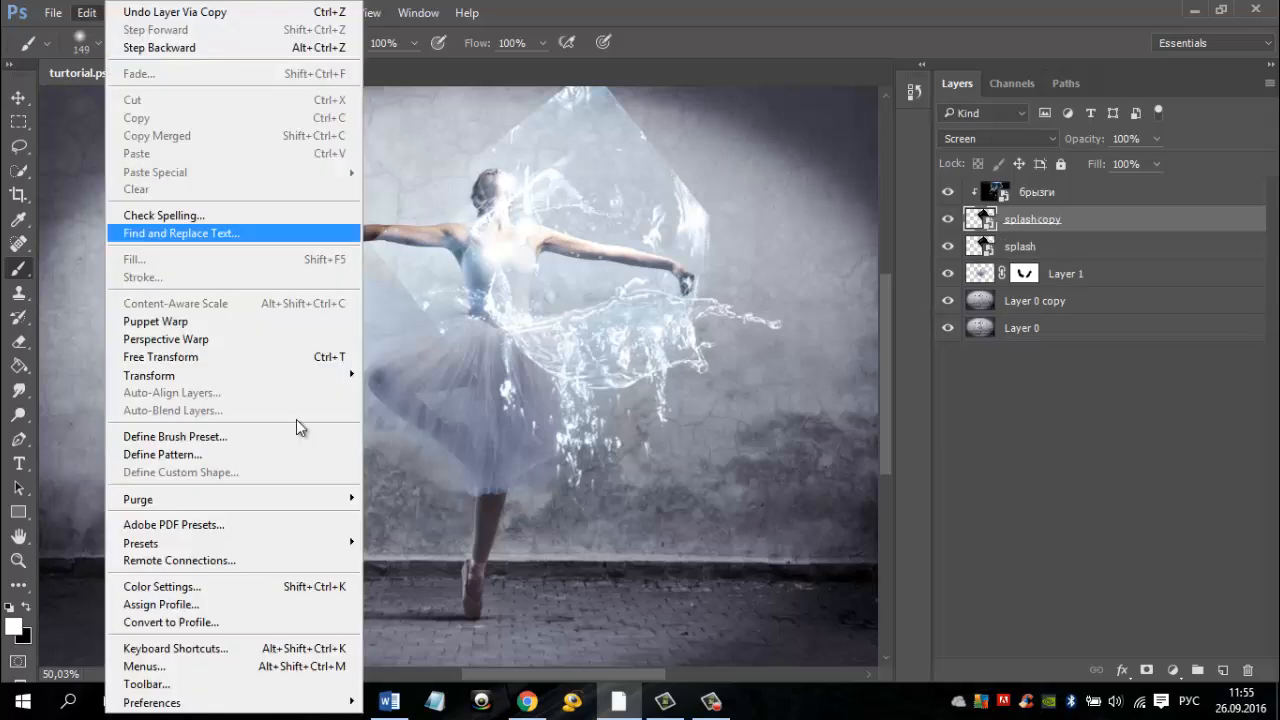
pyautogui.moveTo(148, 376)
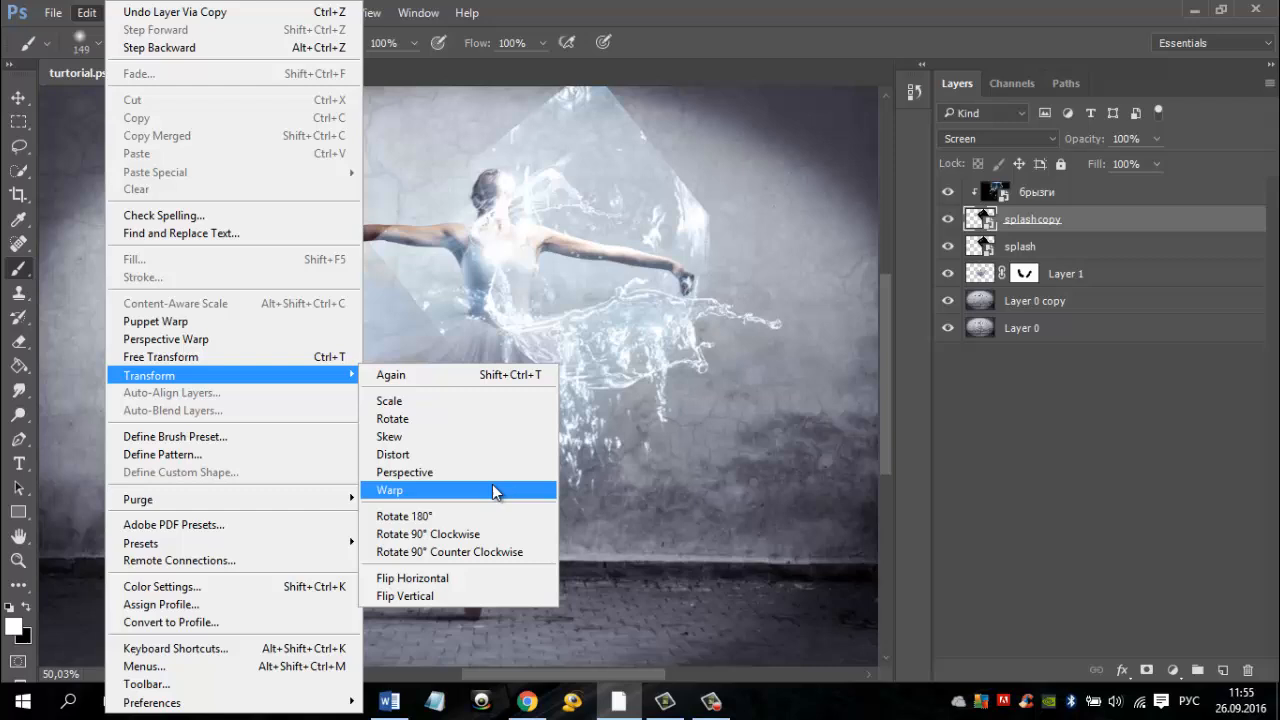
pyautogui.moveTo(464, 578)
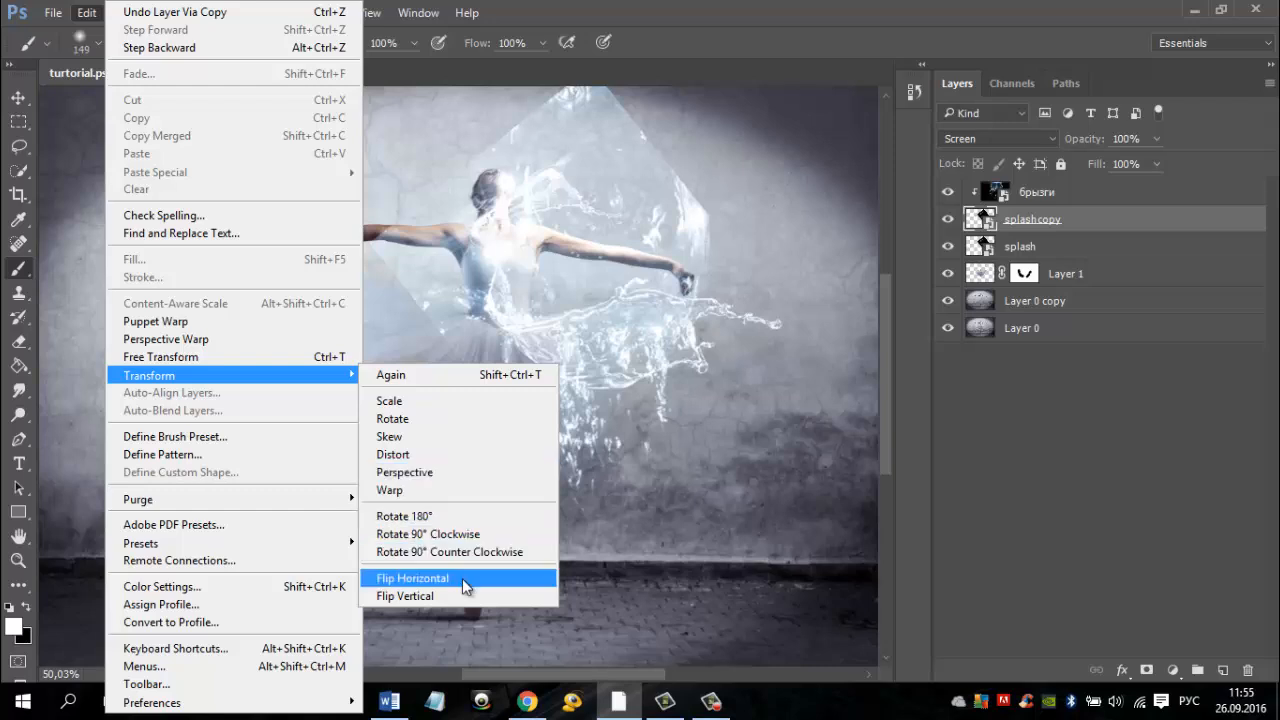
pyautogui.click(412, 578)
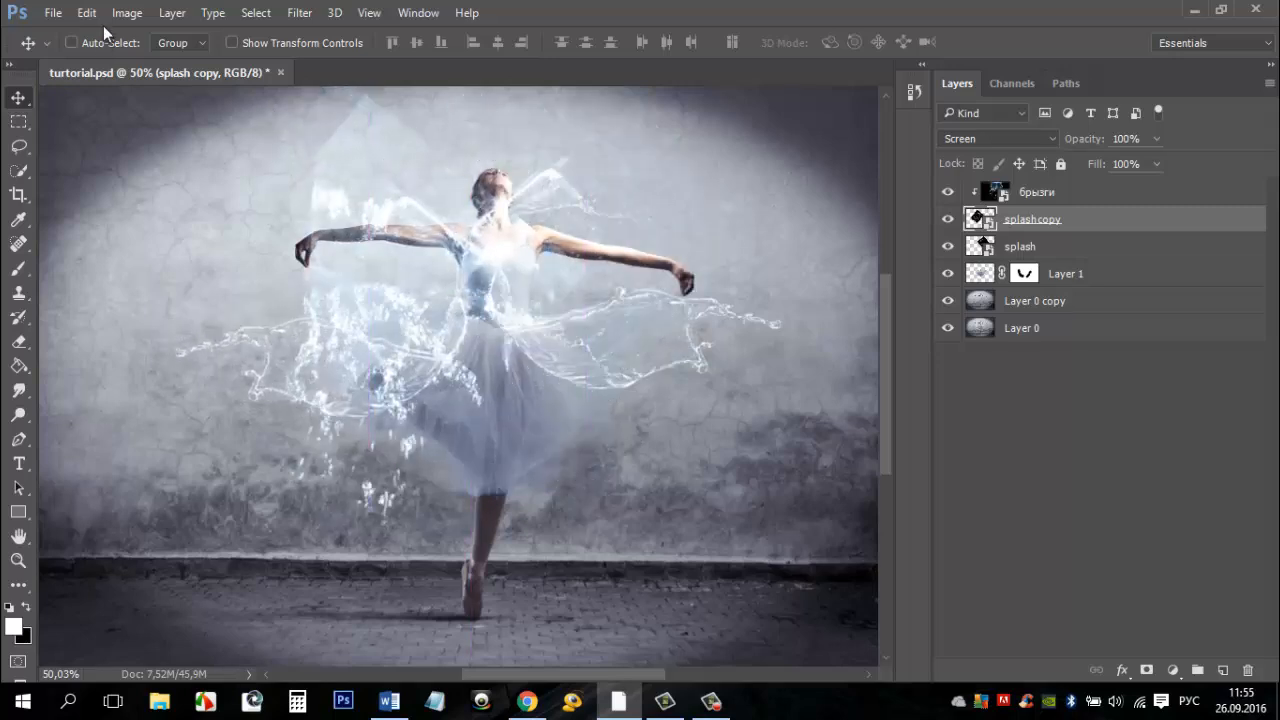
pyautogui.click(86, 12)
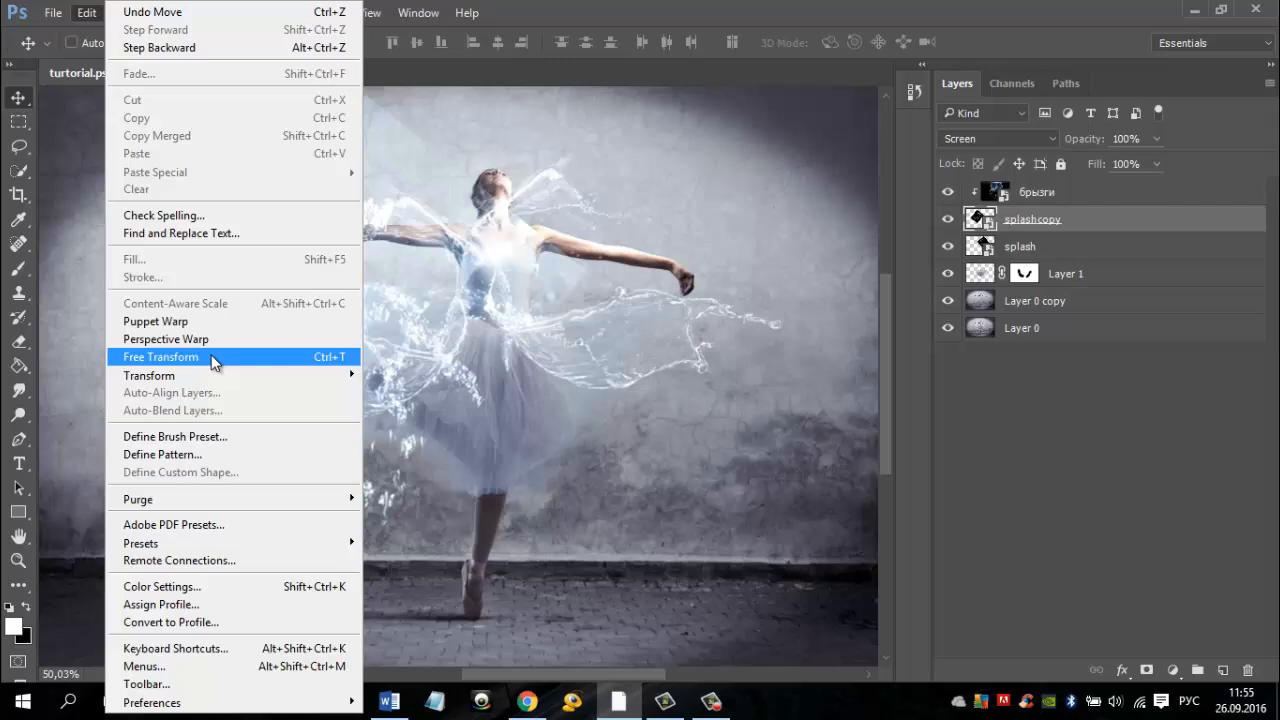
pyautogui.click(160, 356)
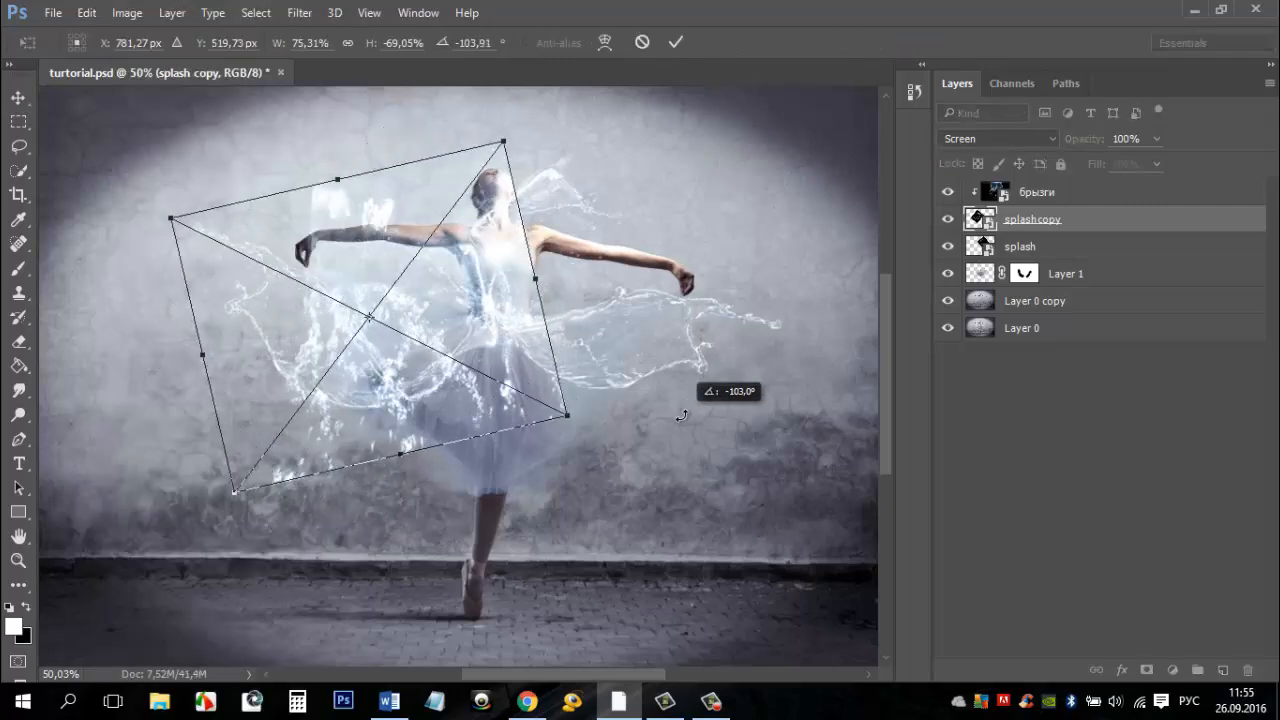
# - Move, rotate and tilt the splash copy diagonally across the torso and commit the transform
pyautogui.moveTo(680, 414); pyautogui.dragTo(360, 338)
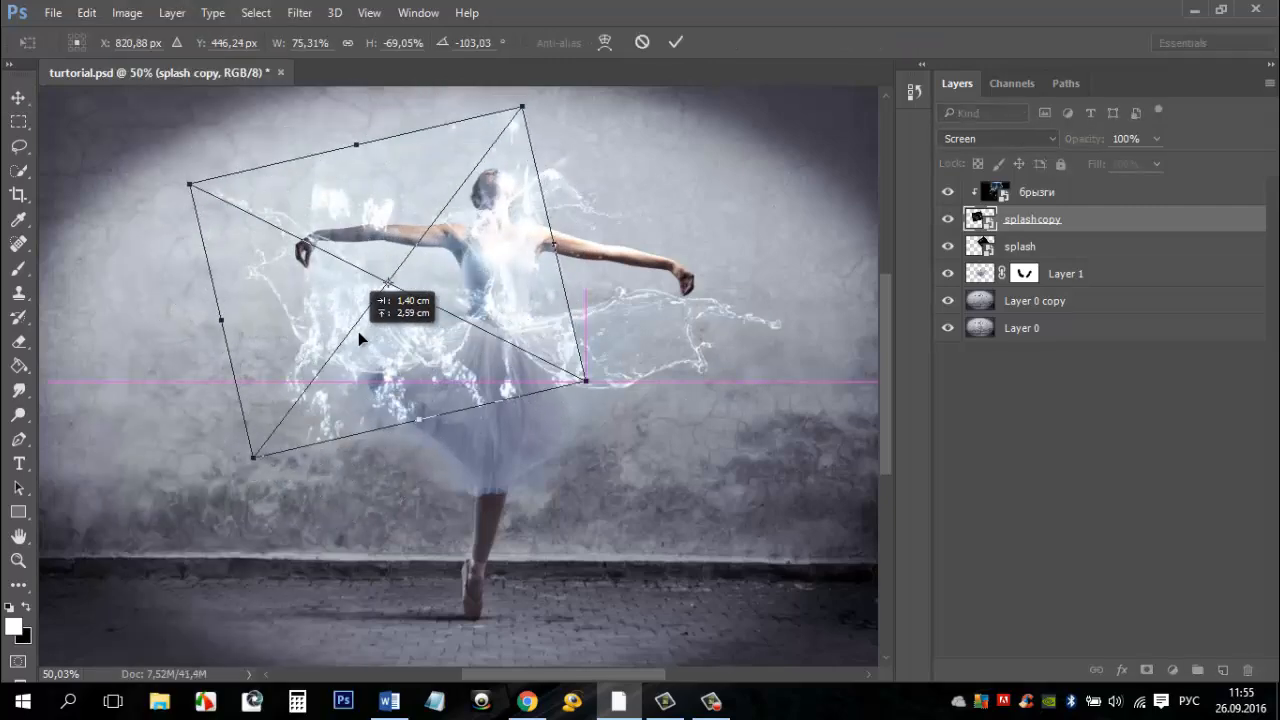
pyautogui.moveTo(360, 340); pyautogui.dragTo(640, 150)
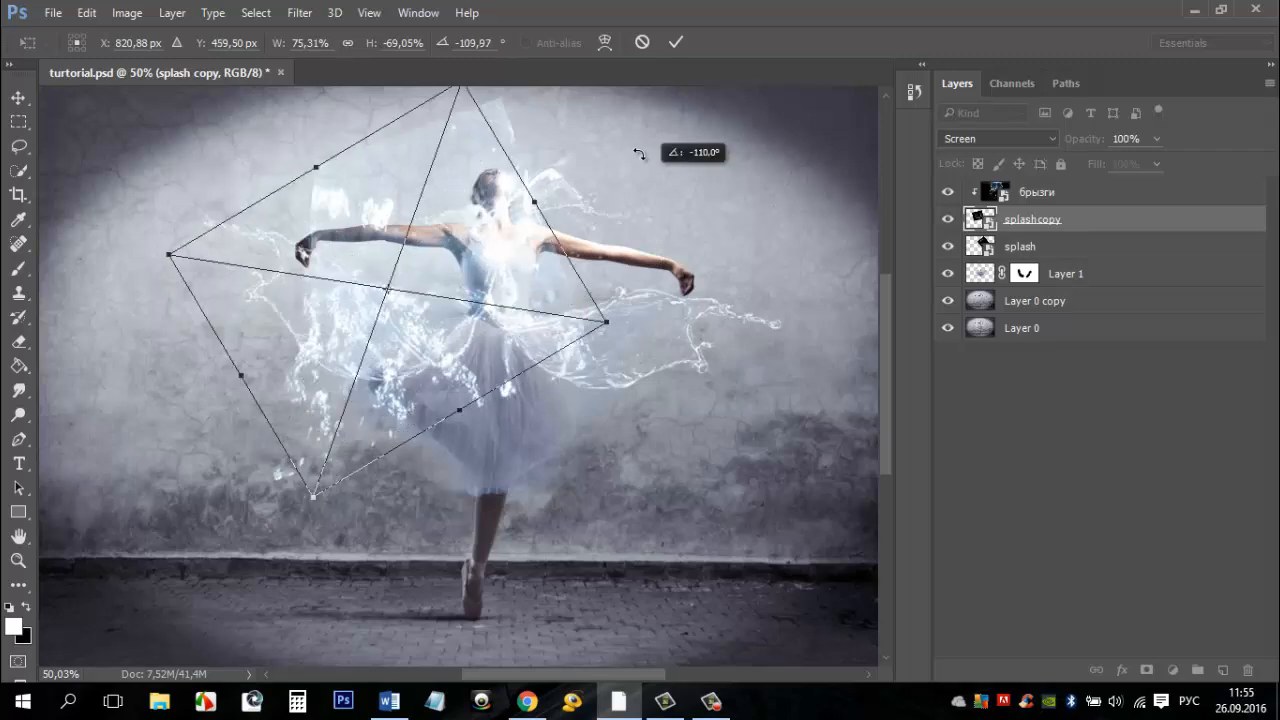
pyautogui.moveTo(638, 152); pyautogui.dragTo(664, 108)
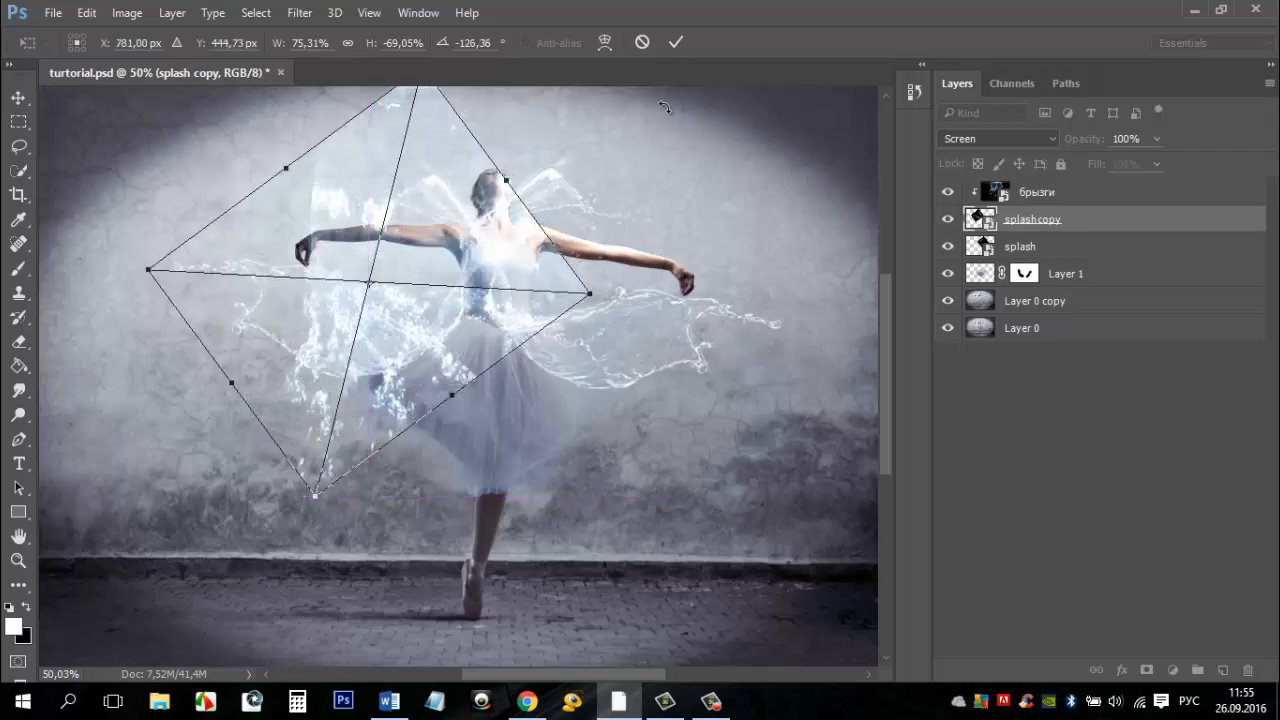
pyautogui.click(676, 42)
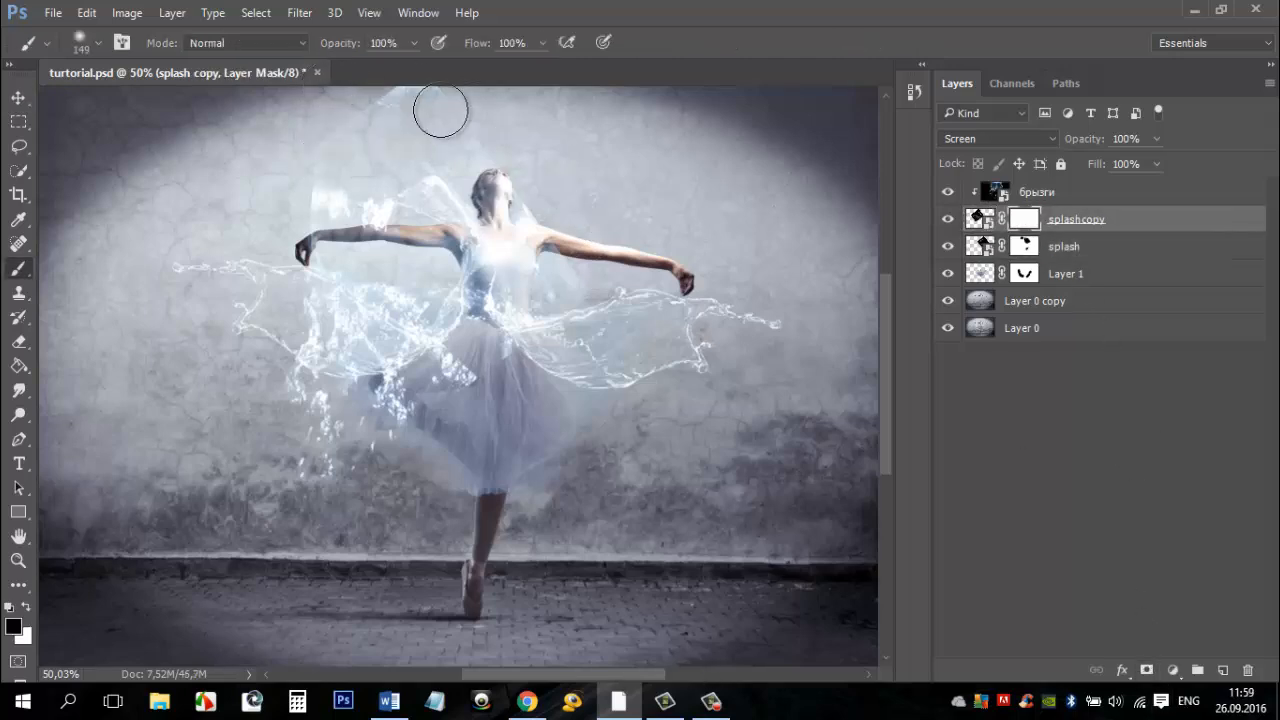
# - Paint black on the splash copy's mask above the head and around the raised left arm
pyautogui.moveTo(440, 110); pyautogui.dragTo(536, 238)
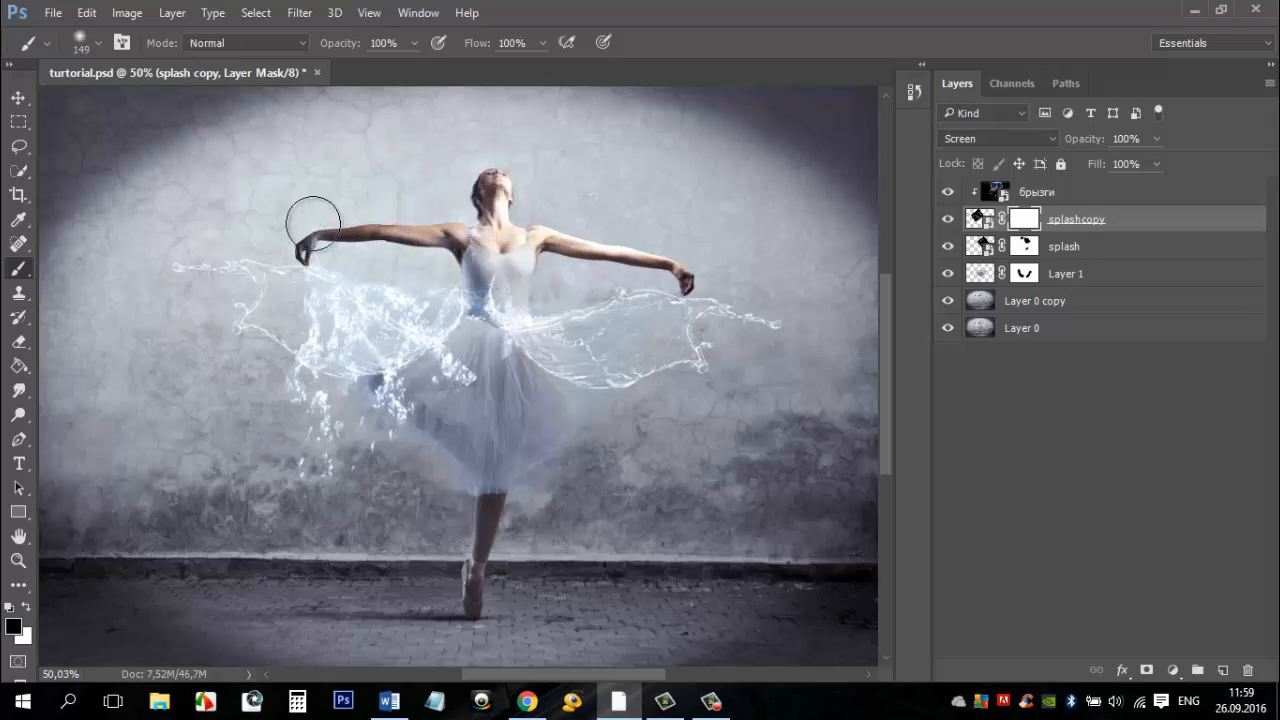
pyautogui.moveTo(312, 220); pyautogui.dragTo(492, 438)
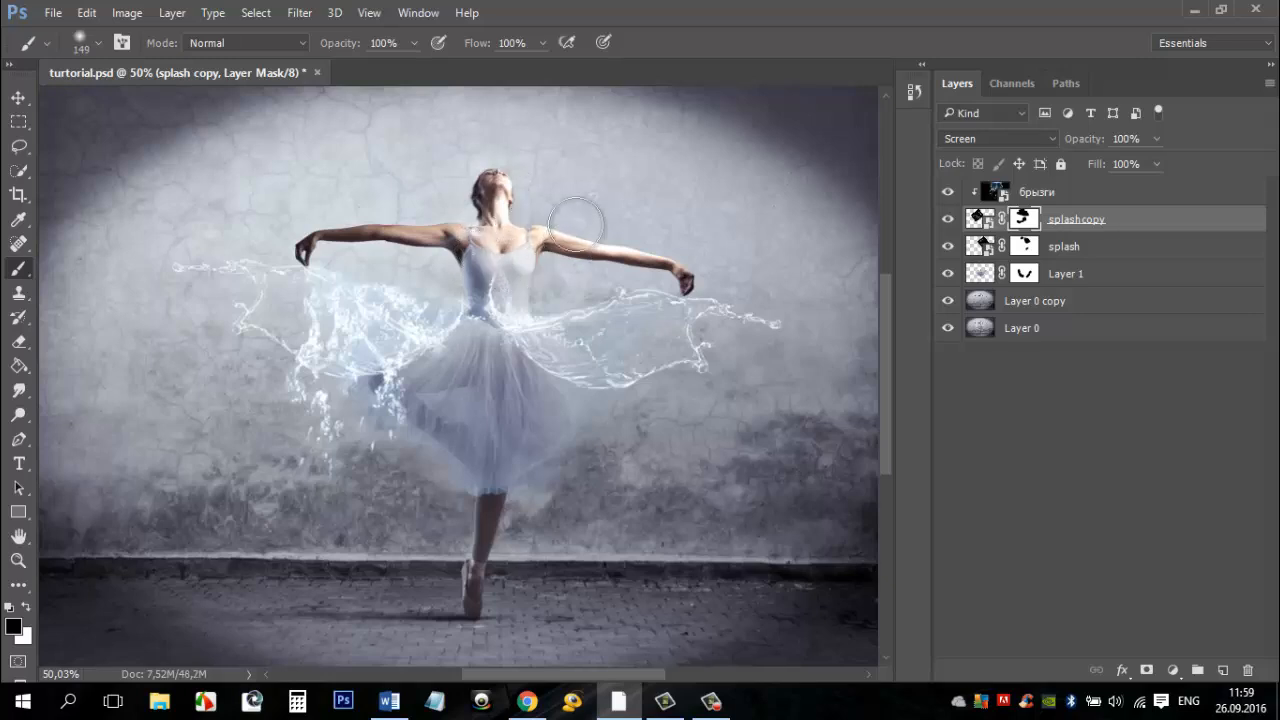
pyautogui.moveTo(188, 470)
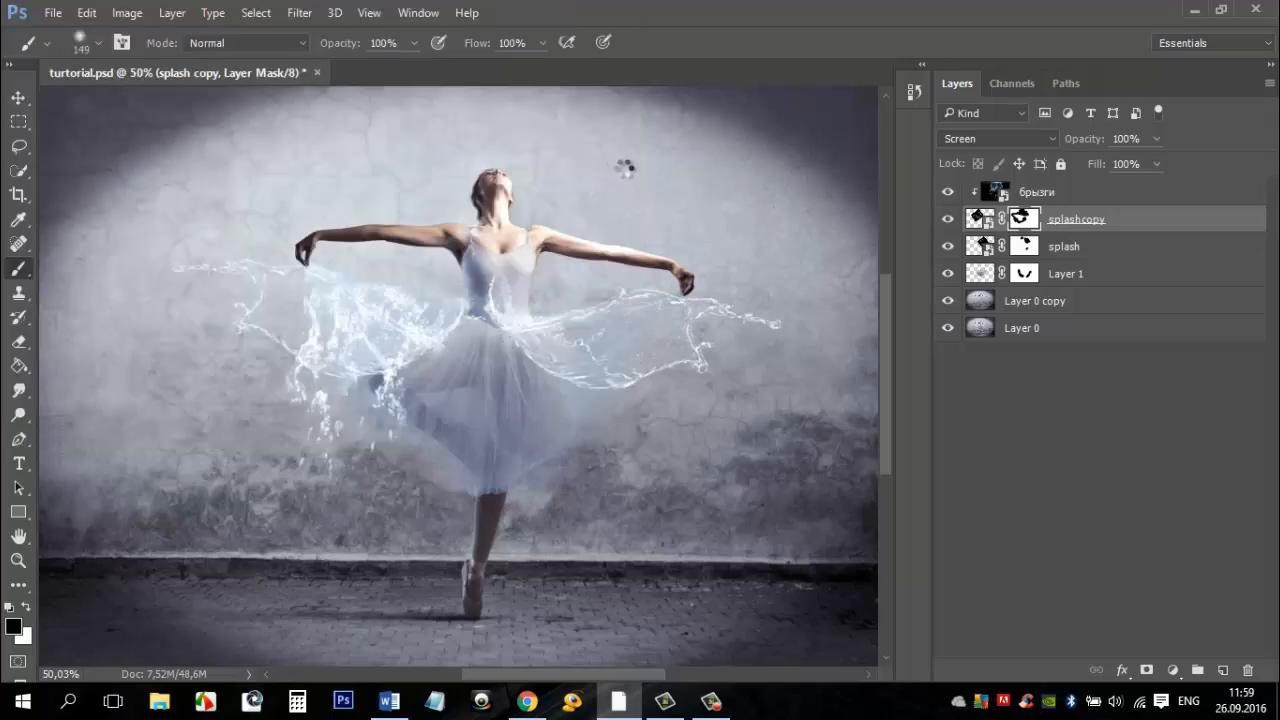
# - Set the new splash photo to Screen blend, lower it over the skirt toward the feet and commit
pyautogui.click(996, 138)
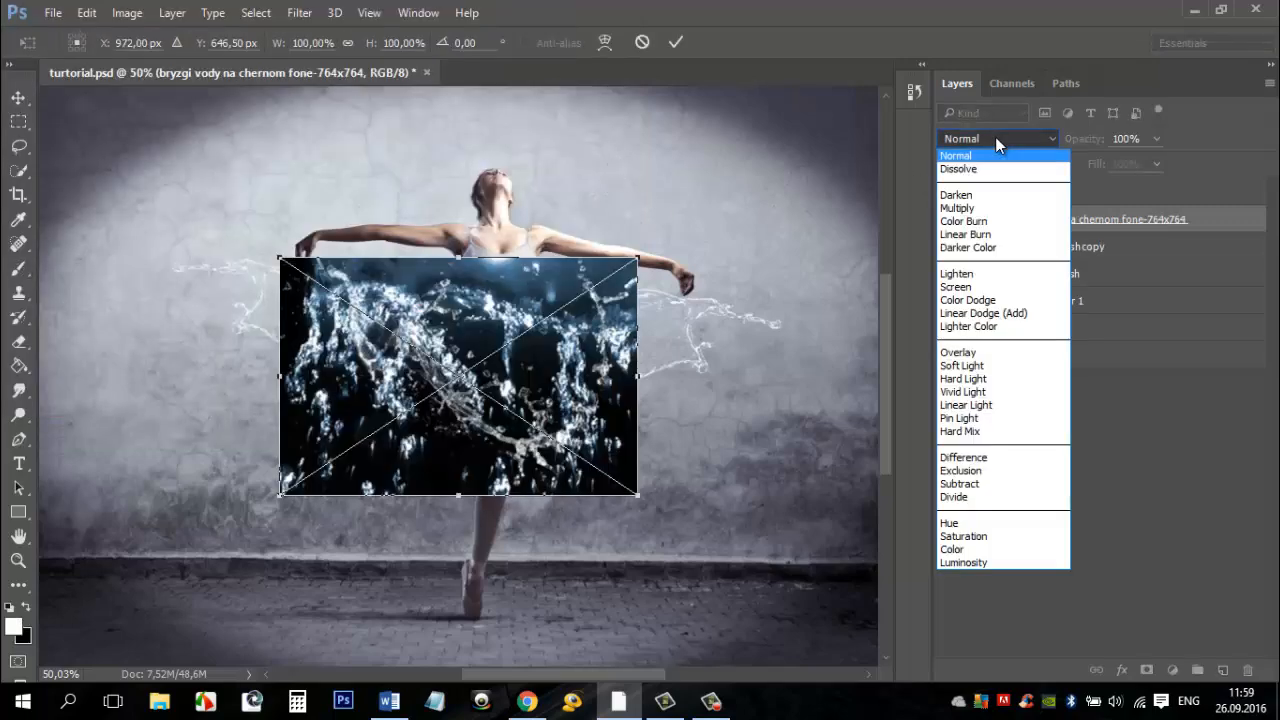
pyautogui.click(956, 288)
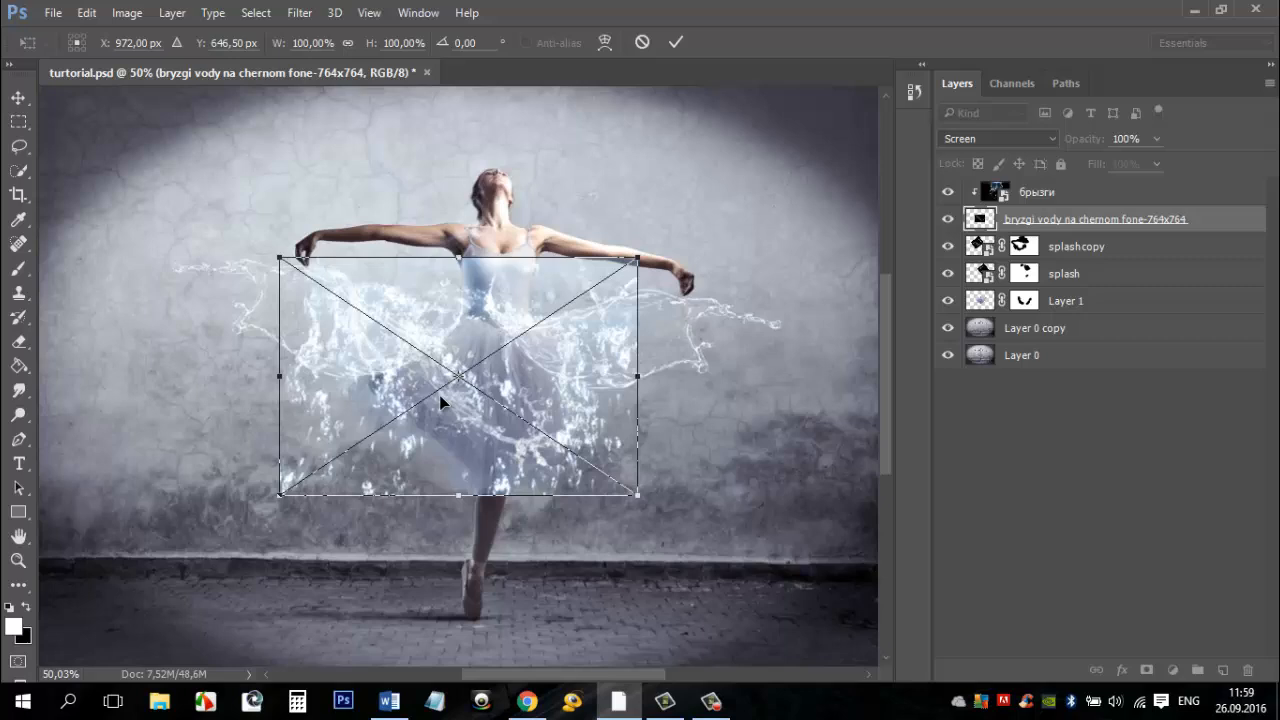
pyautogui.moveTo(444, 404); pyautogui.dragTo(472, 476)
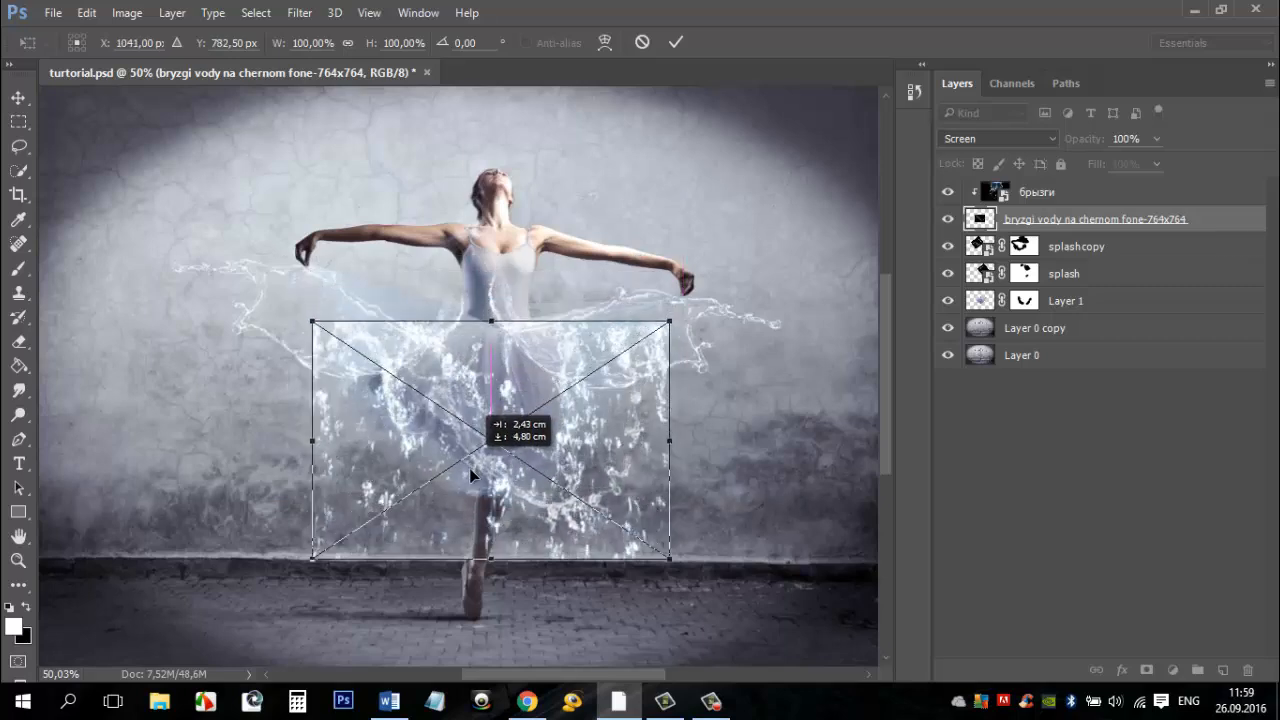
pyautogui.moveTo(472, 440); pyautogui.dragTo(490, 470)
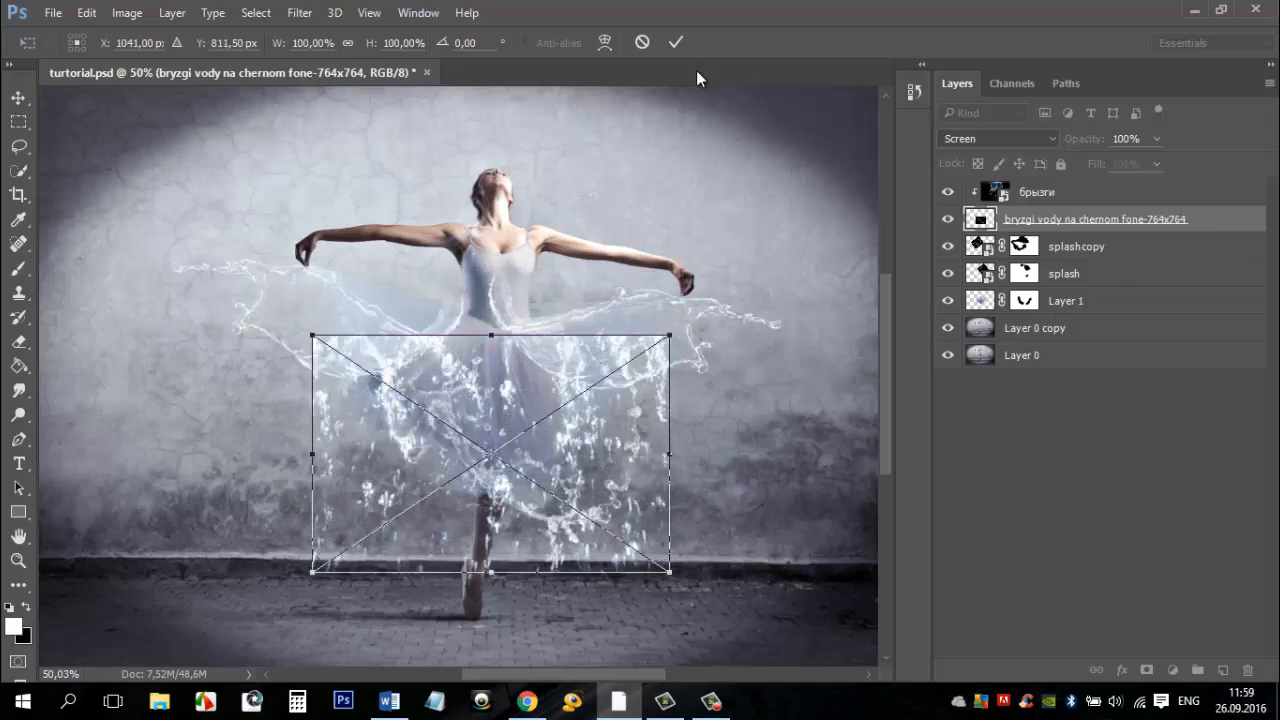
pyautogui.click(676, 42)
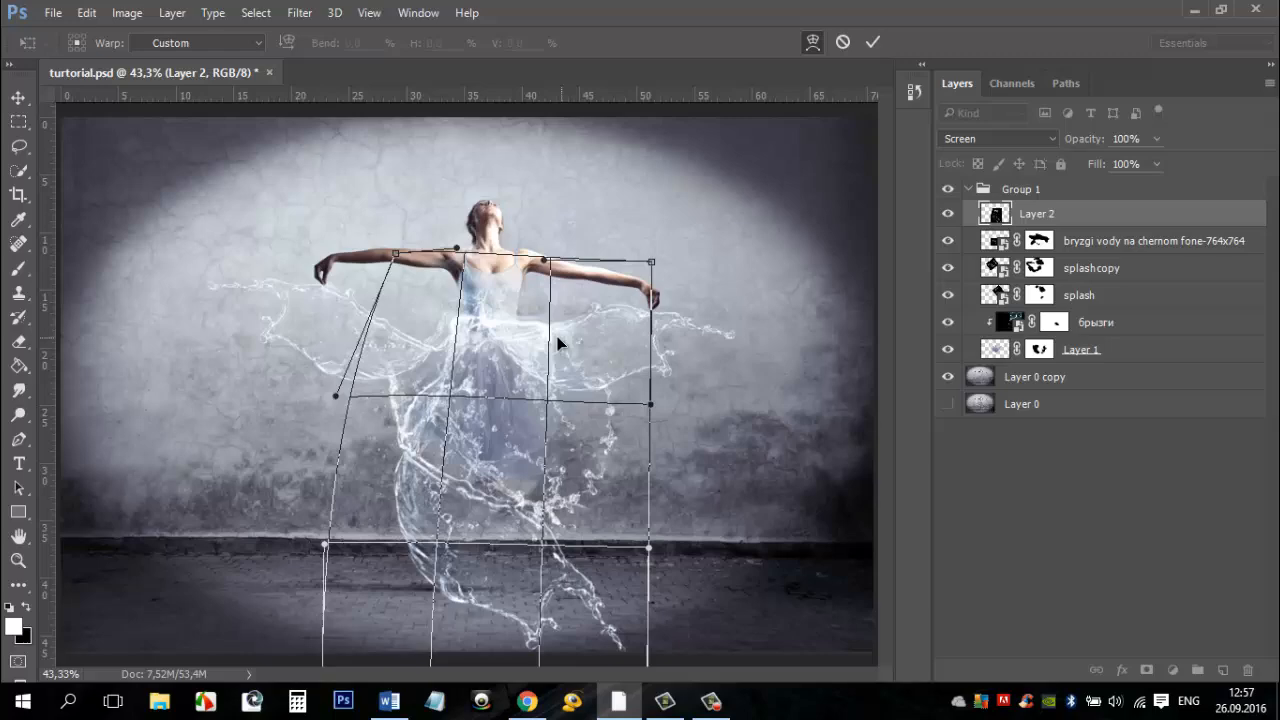
# - Start another Free Transform from the Edit menu on the splash layer
pyautogui.click(86, 12)
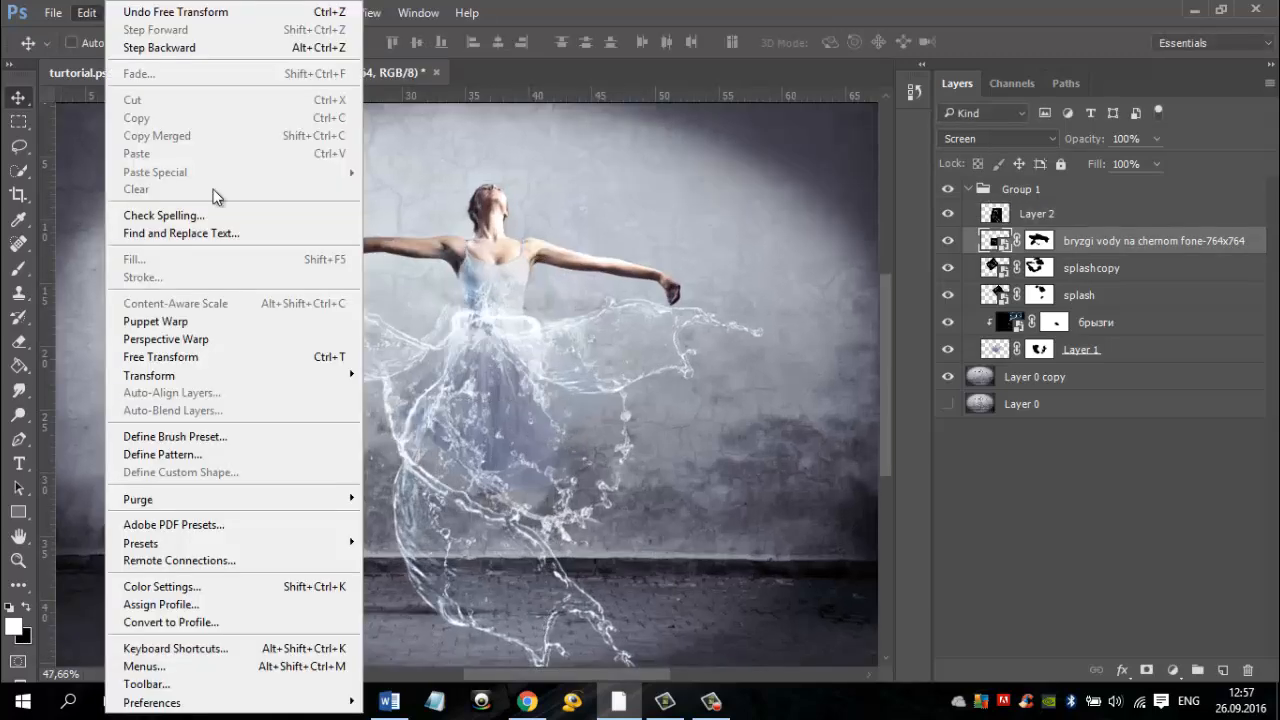
pyautogui.click(160, 356)
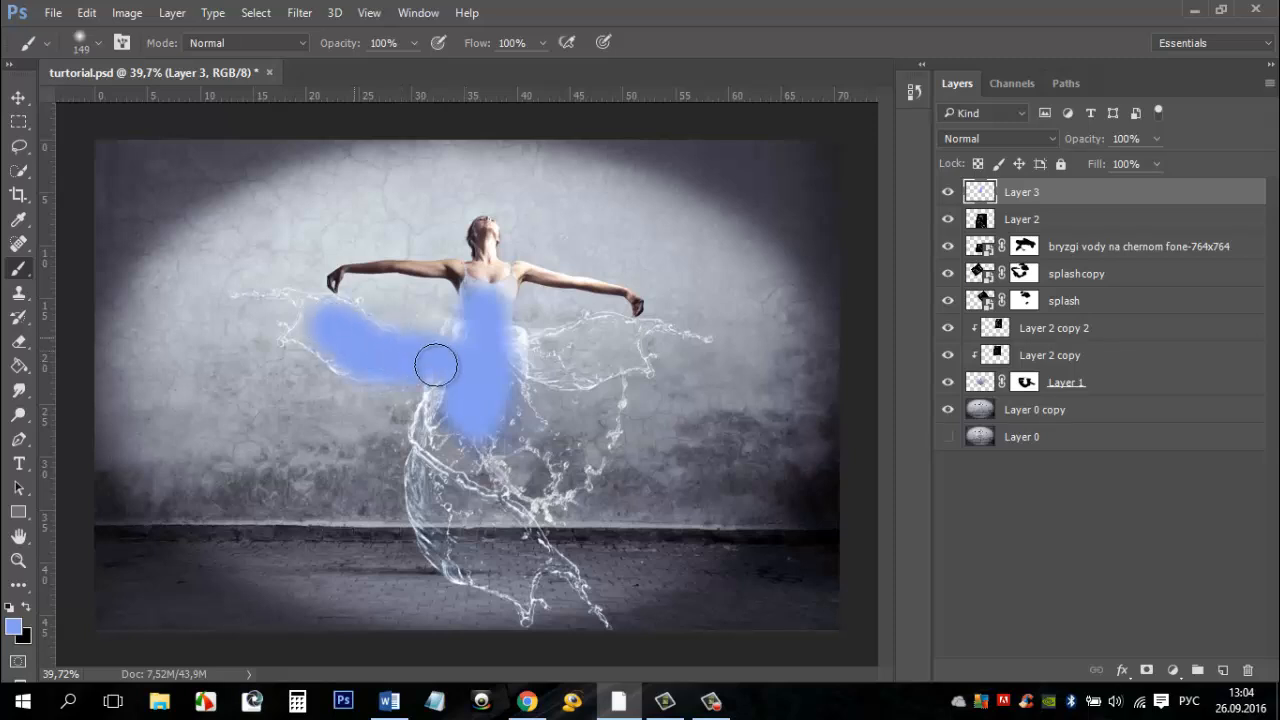
# - Paint blue over the left, centre and lower skirt on Layer 3, then blend it in Soft Light
pyautogui.moveTo(436, 364); pyautogui.dragTo(444, 440)
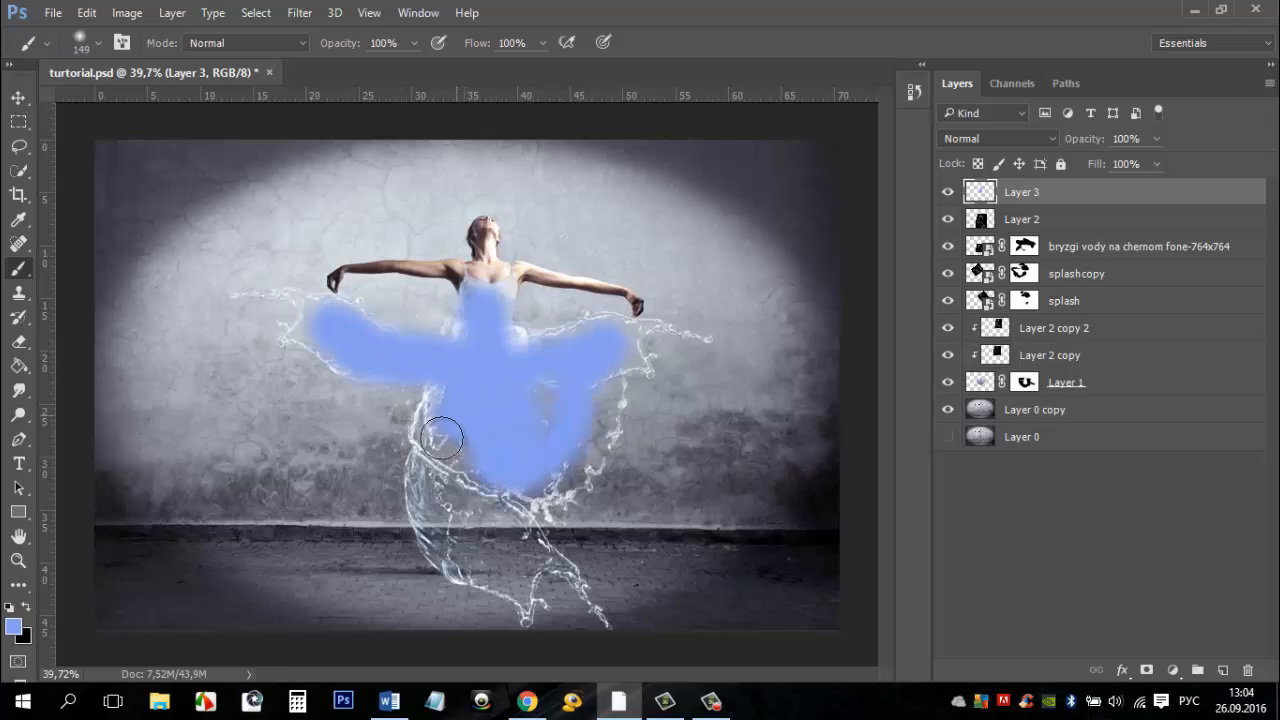
pyautogui.moveTo(444, 440); pyautogui.dragTo(528, 396)
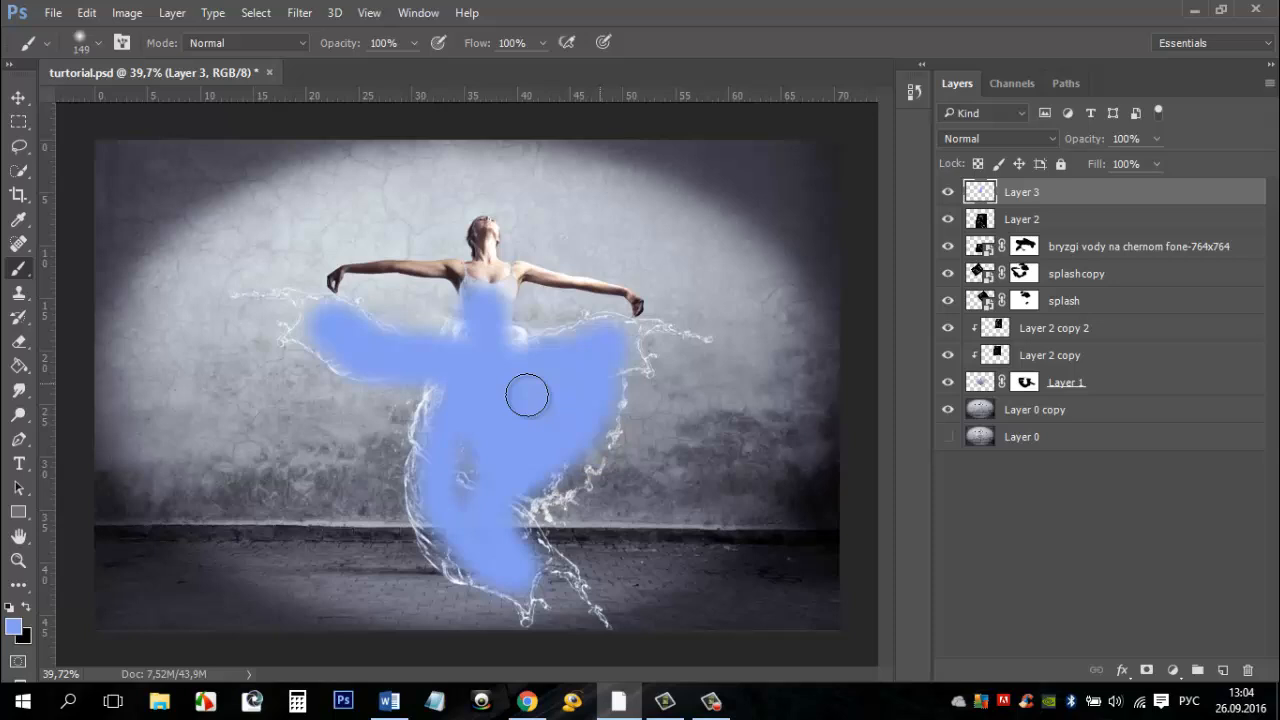
pyautogui.moveTo(528, 396); pyautogui.dragTo(624, 564)
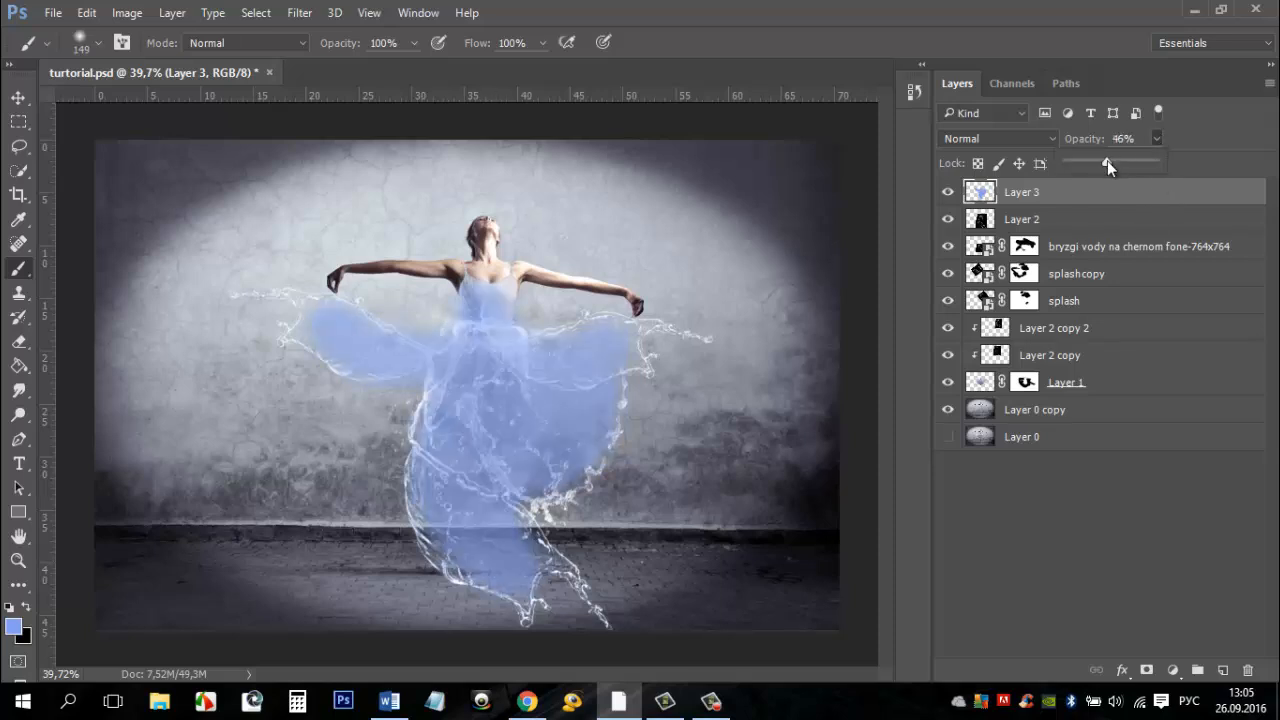
pyautogui.click(996, 138)
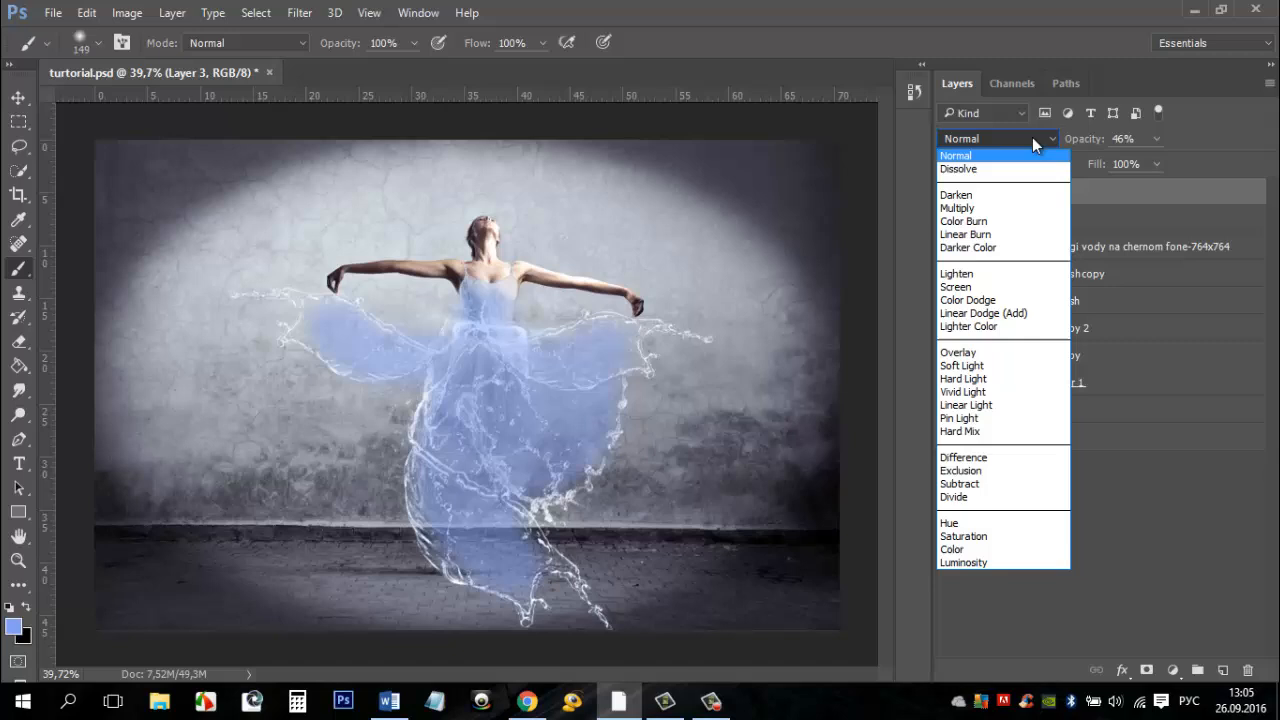
pyautogui.click(960, 364)
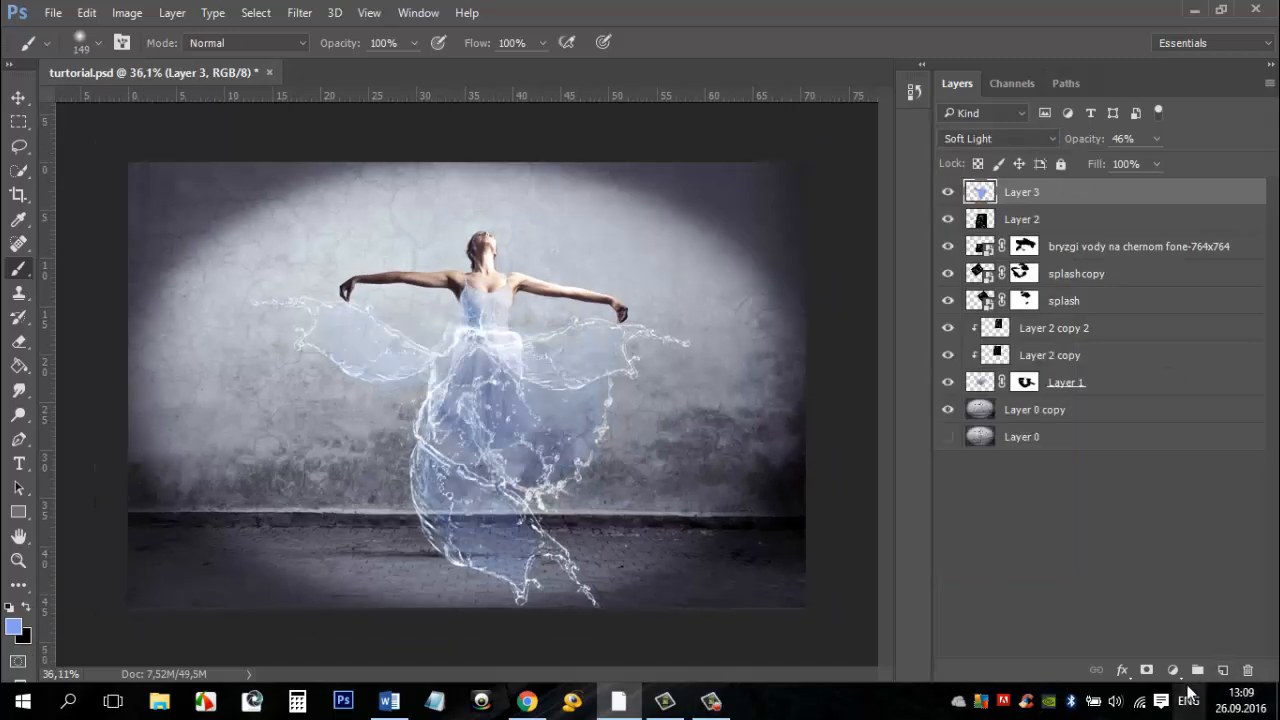
pyautogui.moveTo(1172, 670)
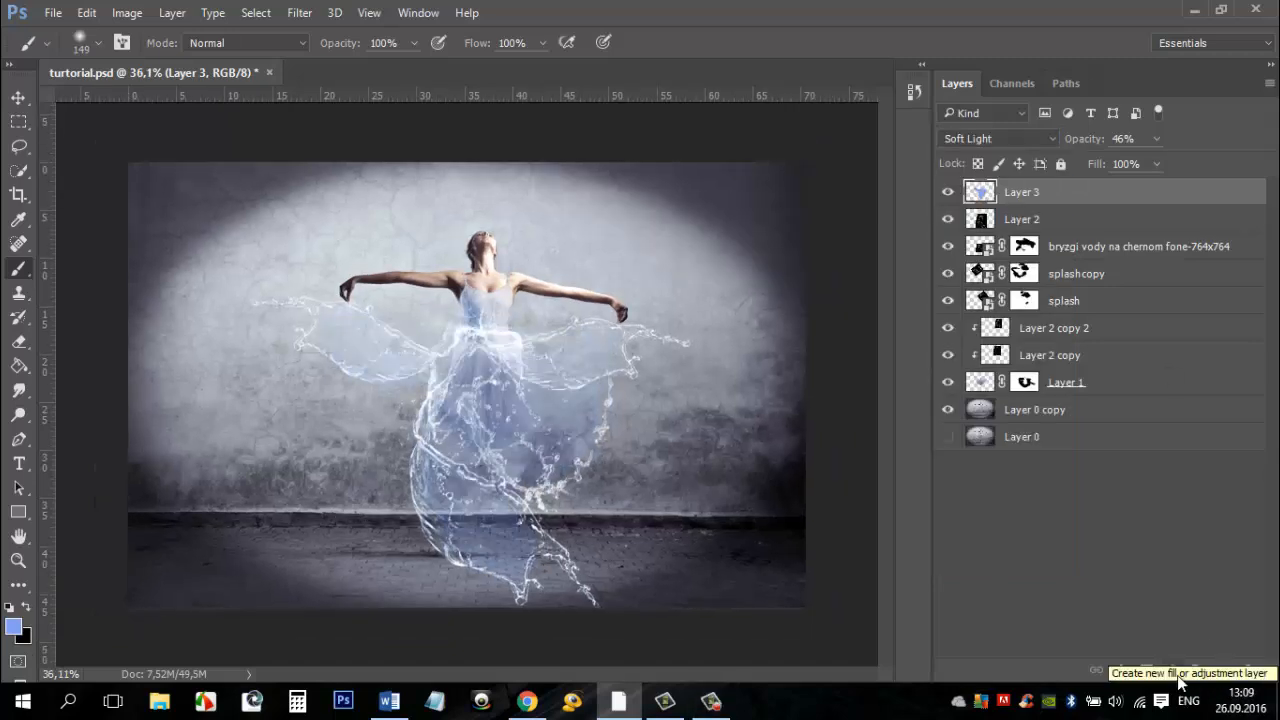
# - Add a Levels adjustment with black input 24, midtones 0.86 and a slight highlight tweak
pyautogui.click(1148, 670)
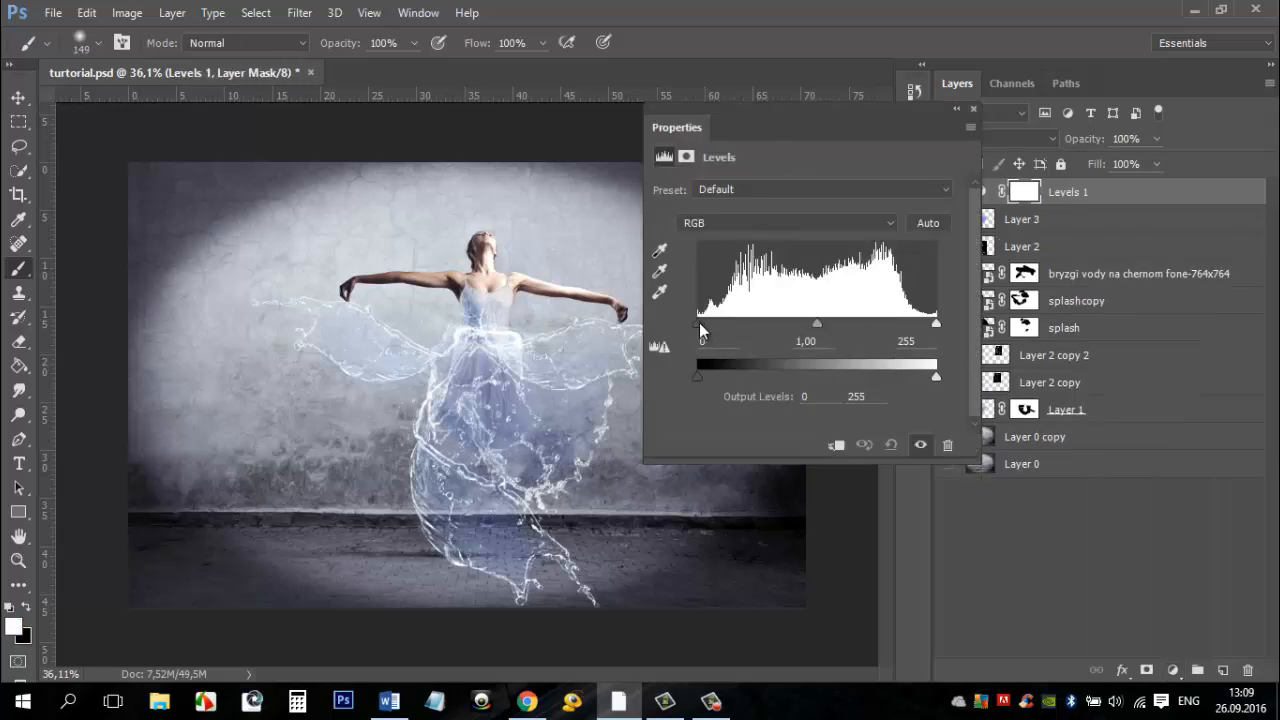
pyautogui.moveTo(700, 324); pyautogui.dragTo(718, 324)
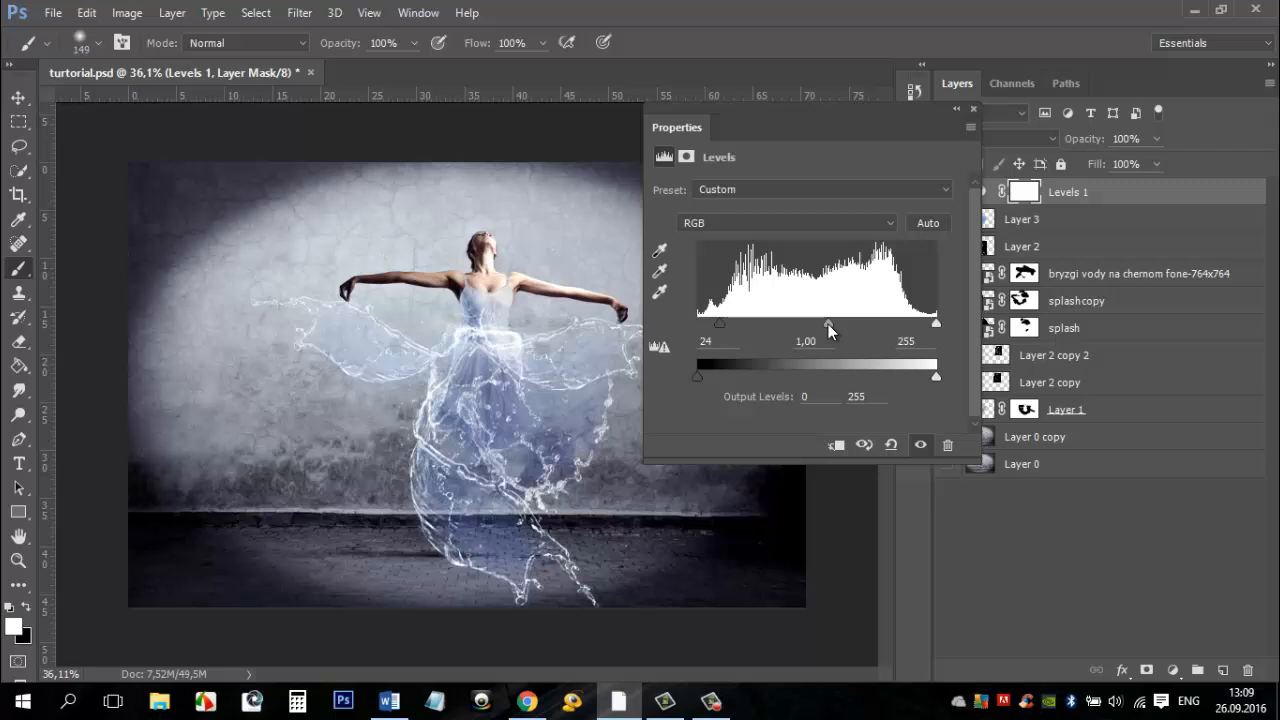
pyautogui.moveTo(828, 324); pyautogui.dragTo(838, 324)
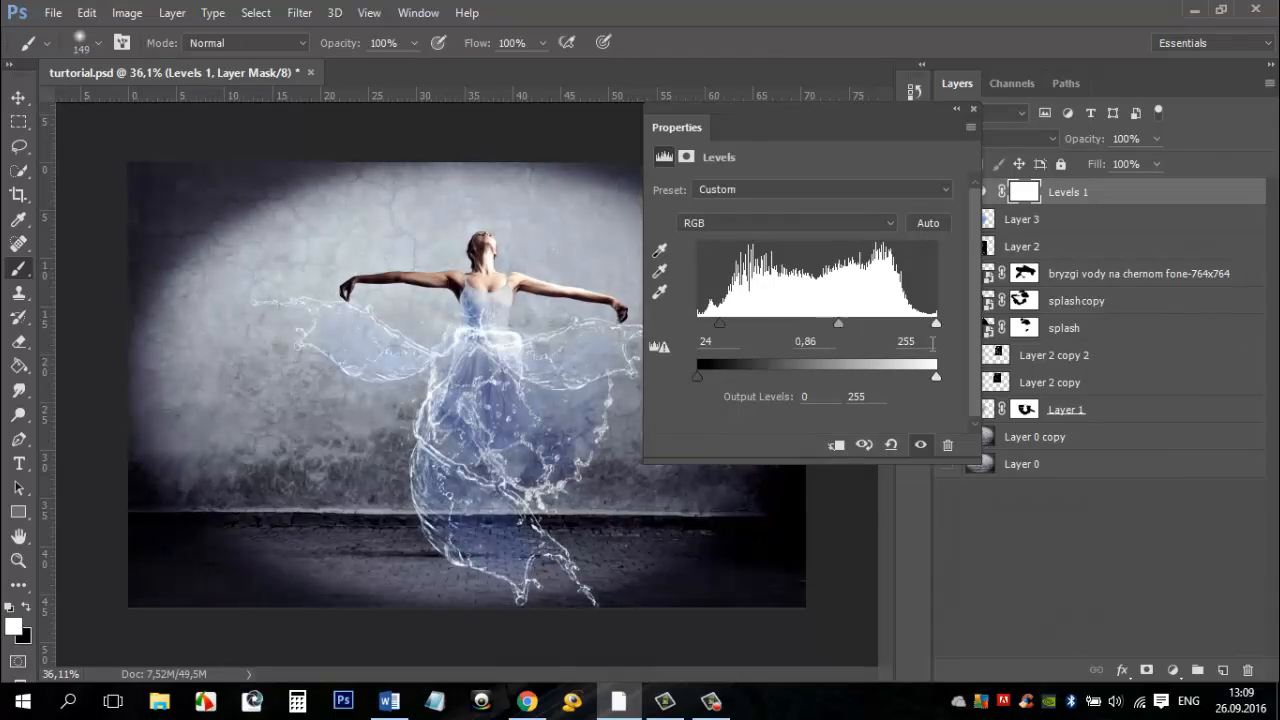
pyautogui.moveTo(936, 322); pyautogui.dragTo(932, 322)
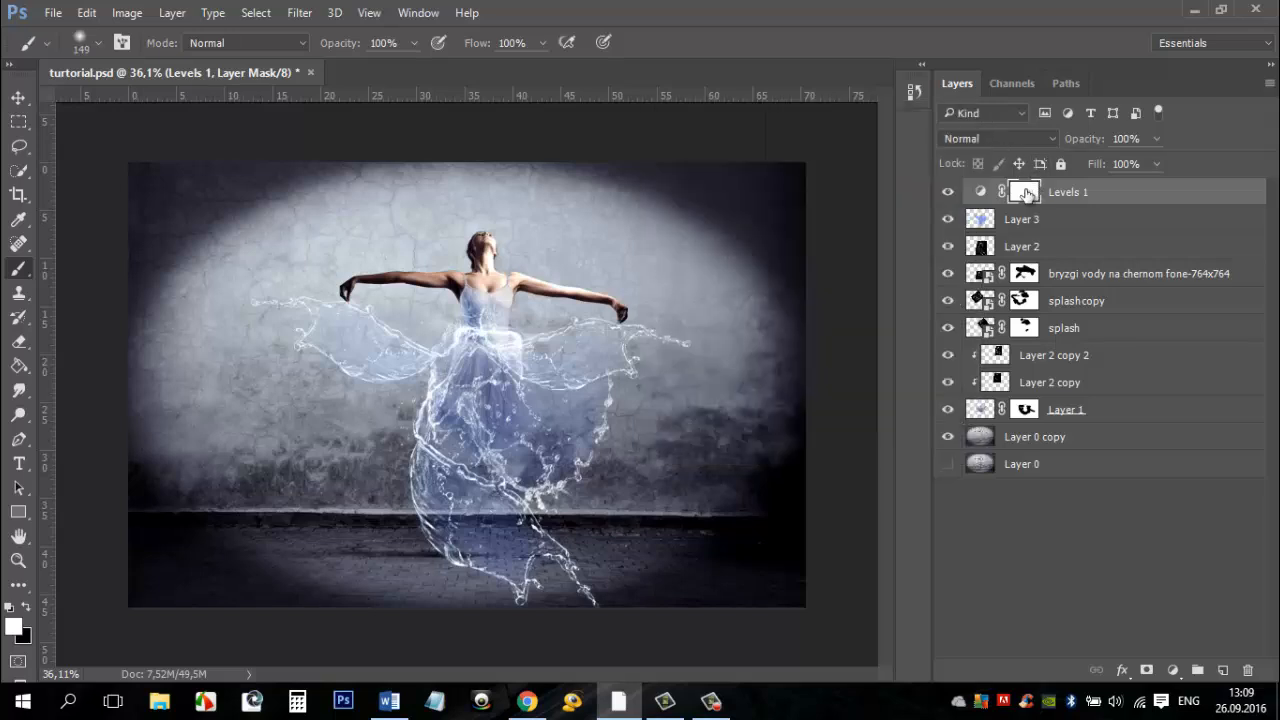
# - Select the Levels mask, hide its effect, and paint white to restore contrast over the dress
pyautogui.click(1024, 192)
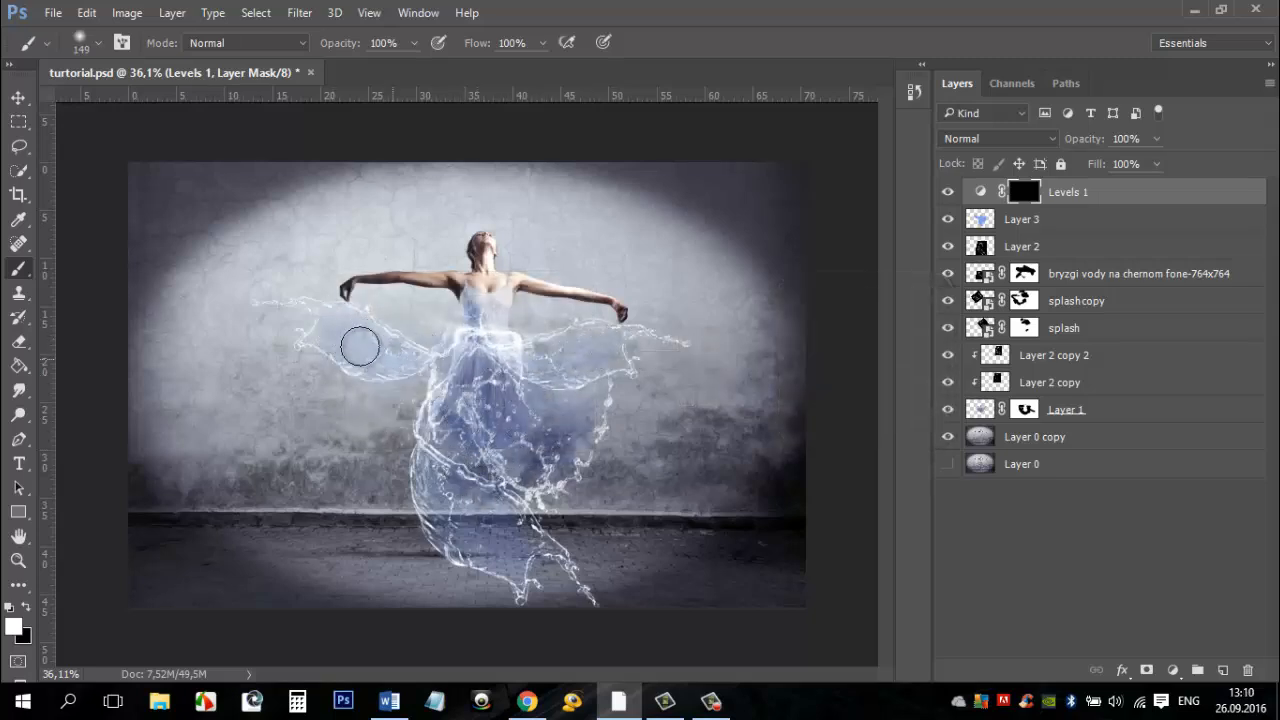
pyautogui.moveTo(360, 344); pyautogui.dragTo(448, 476)
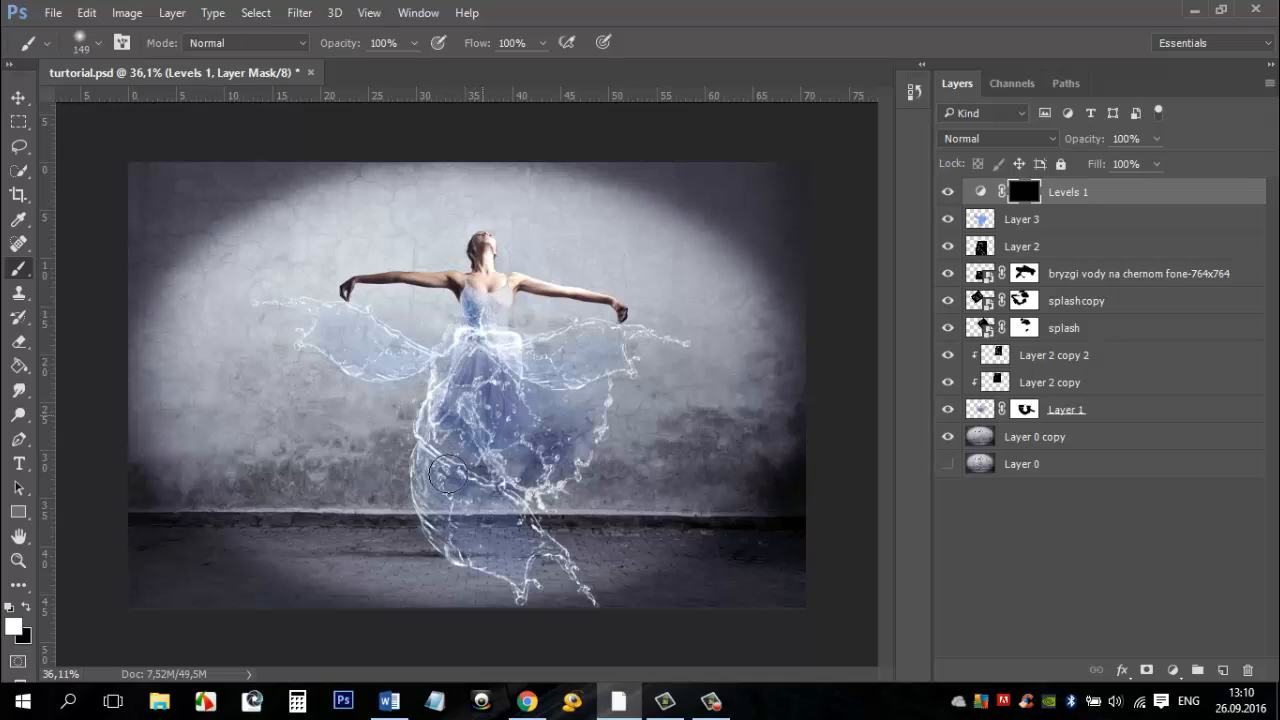